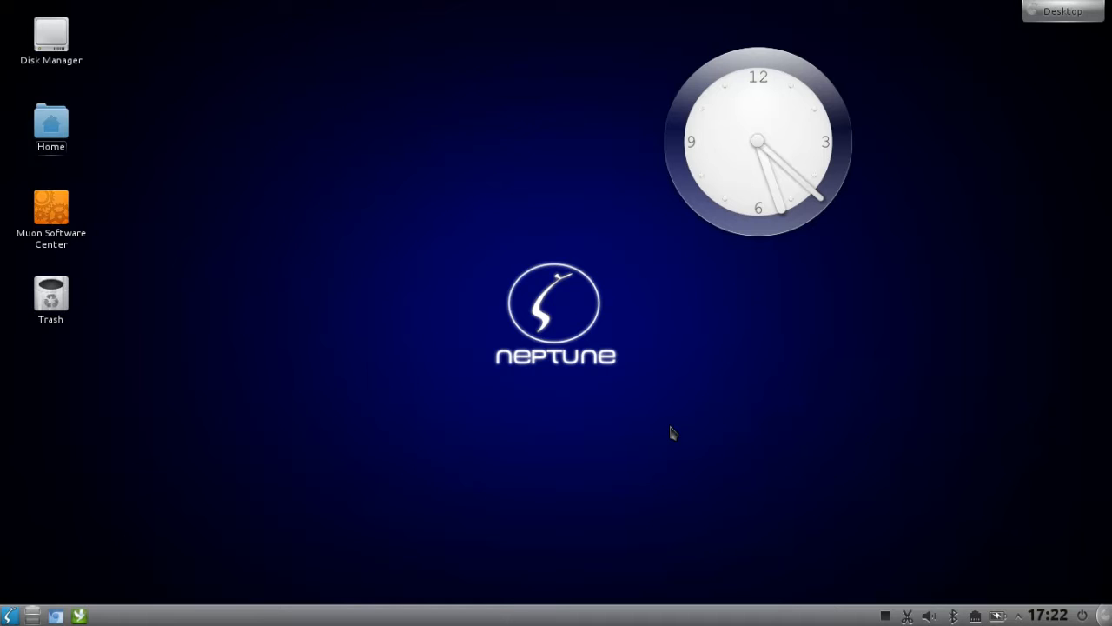
mouse_move(139, 513)
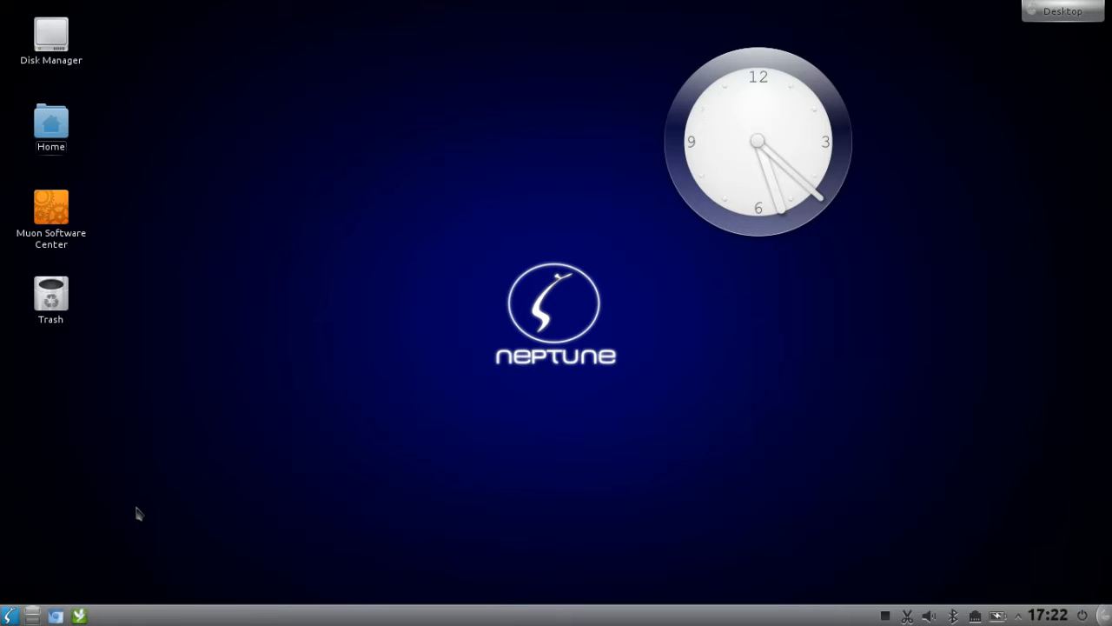
- Open and dismiss the application launcher, then put the panel into edit mode
click(10, 615)
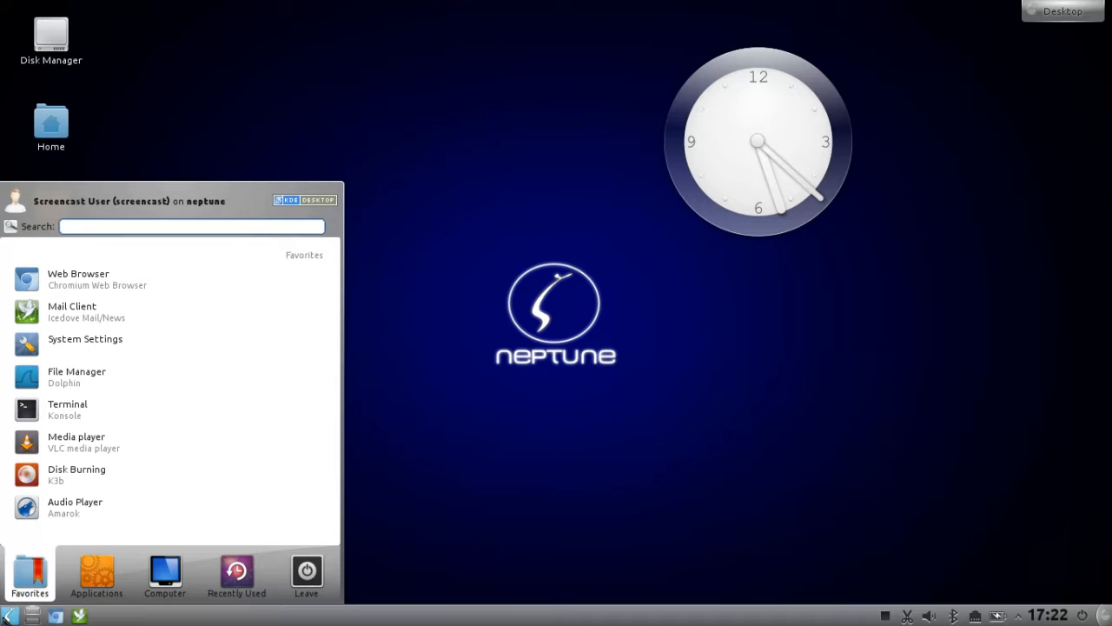
click(608, 519)
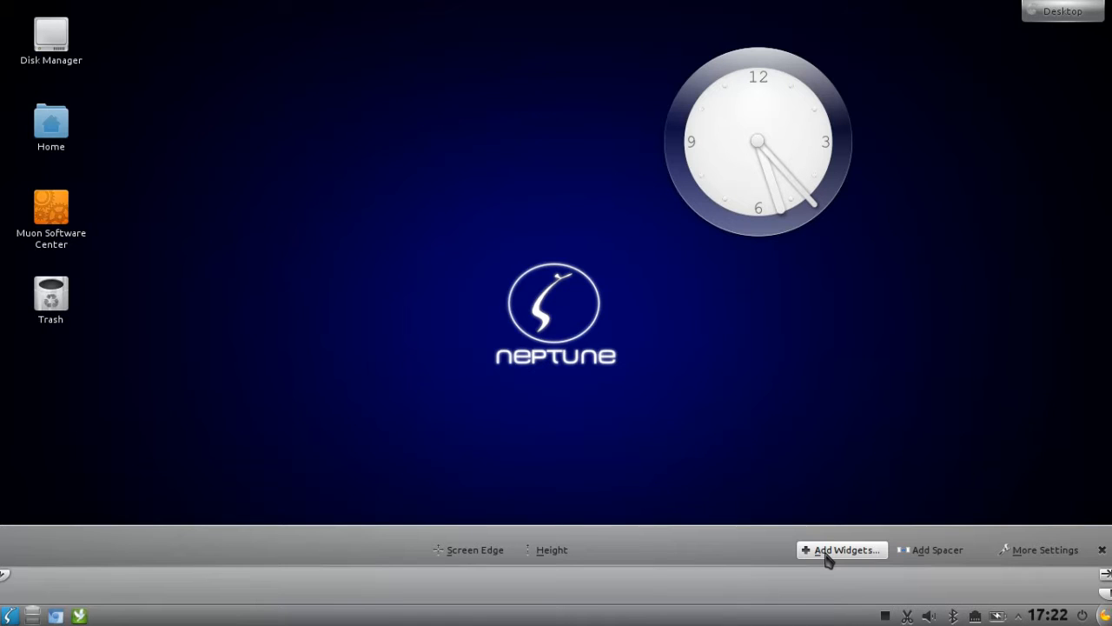
- Search the widget browser for 'shelf' and add the Shelf widget to the panel
click(841, 550)
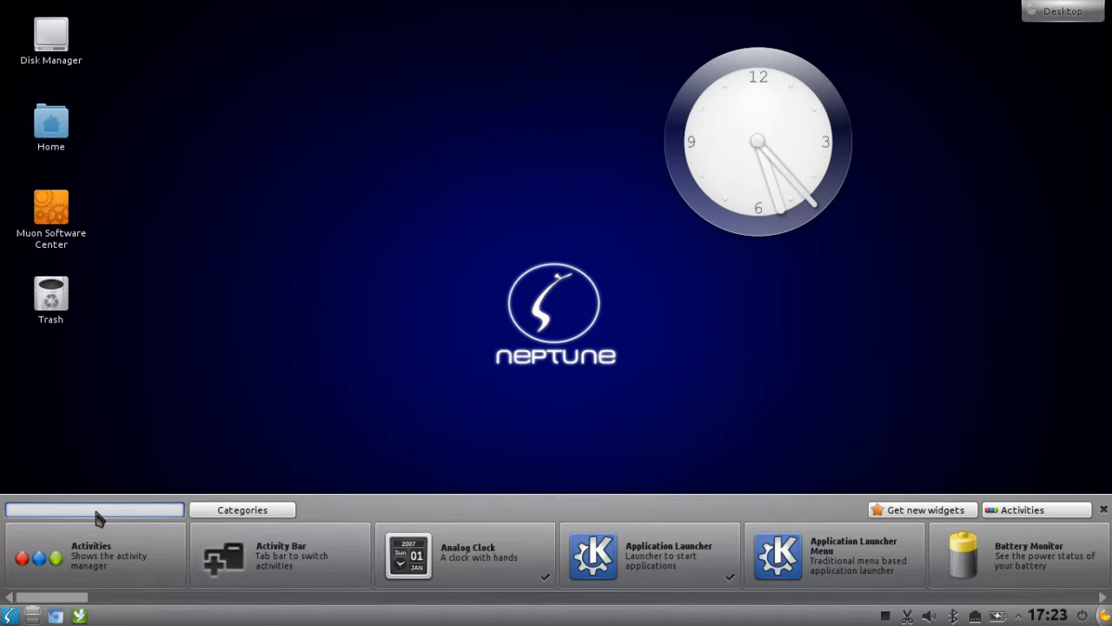
text(shelf)
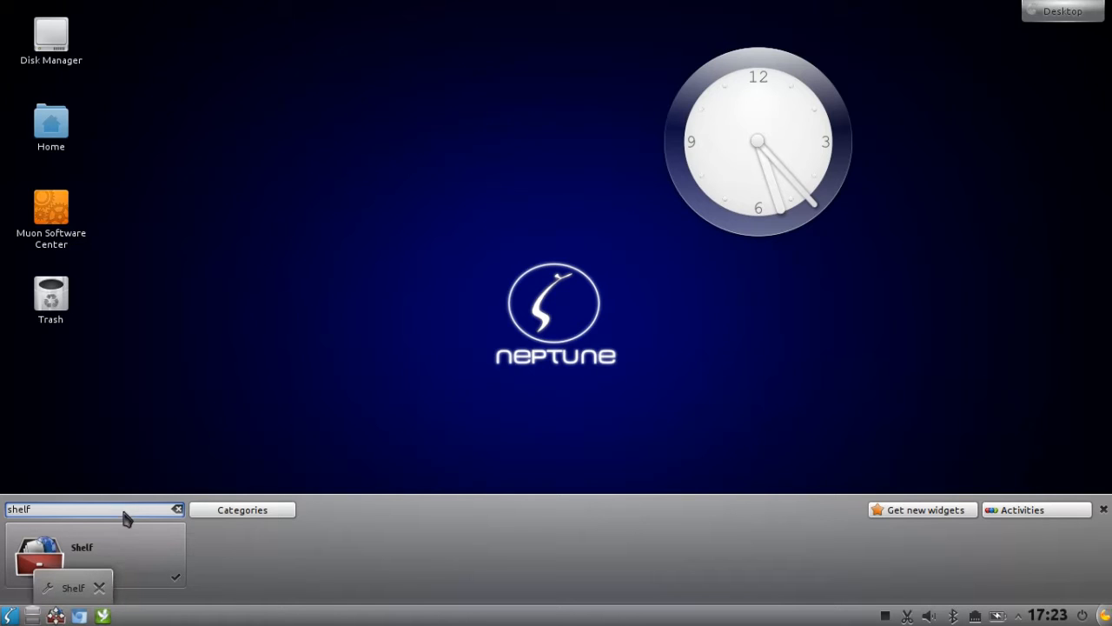
click(29, 588)
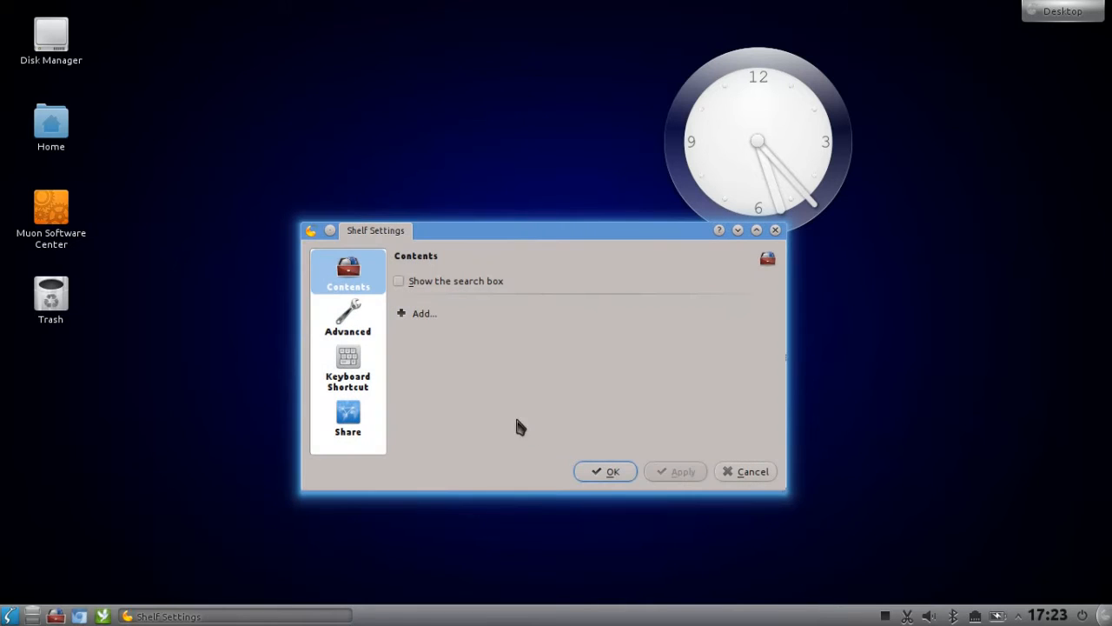
mouse_move(439, 321)
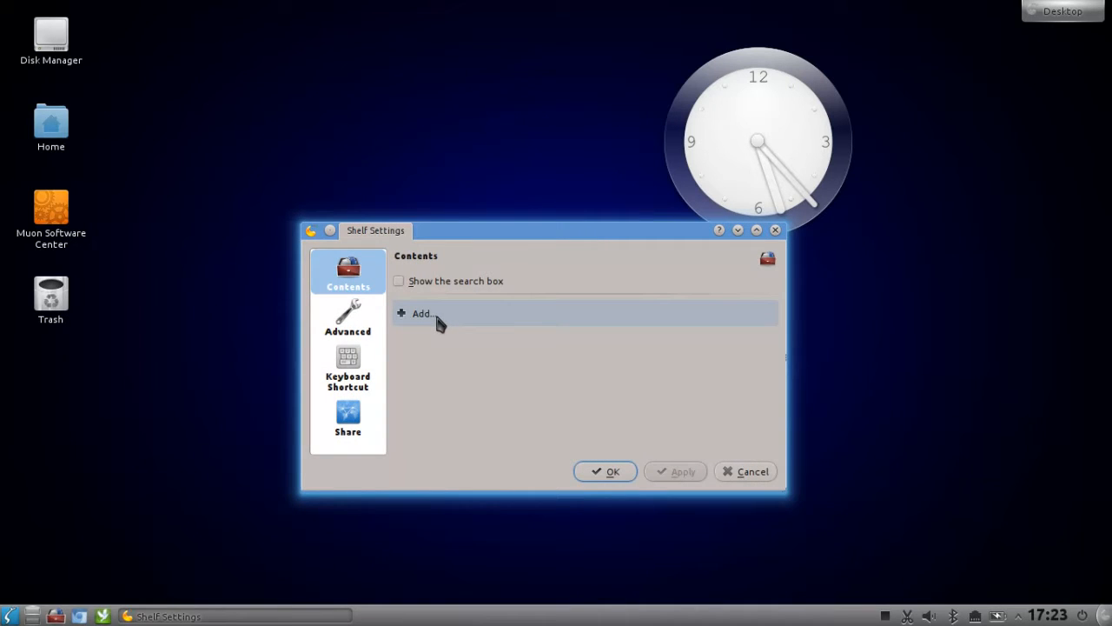
- Bring up the Shelf Settings Add... content-type list, reopening it once
click(423, 313)
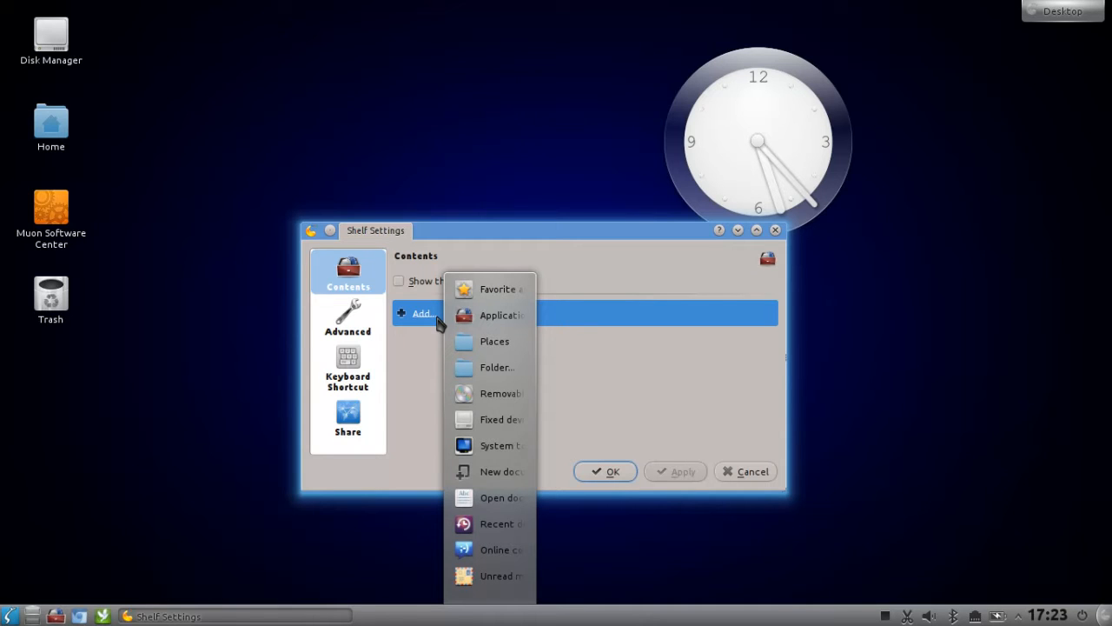
mouse_move(512, 323)
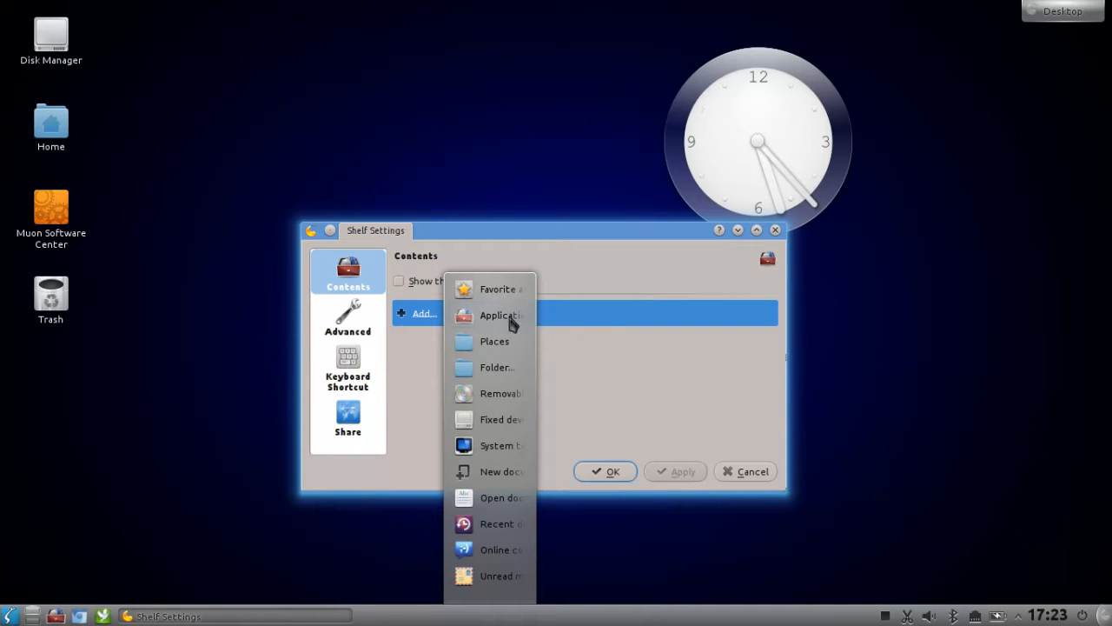
mouse_move(496, 341)
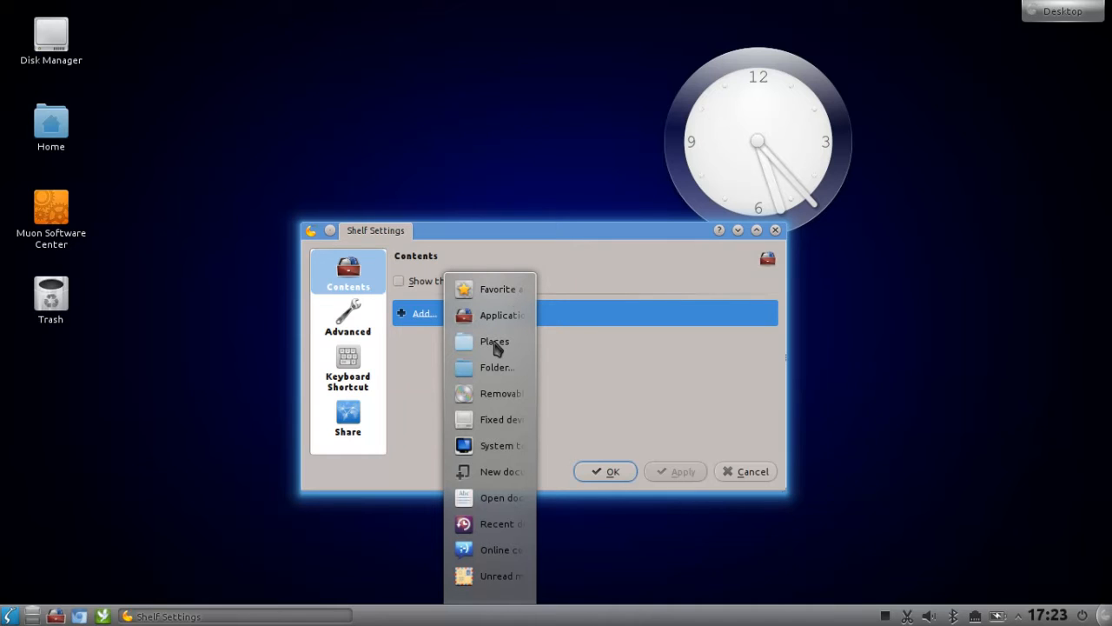
mouse_move(496, 416)
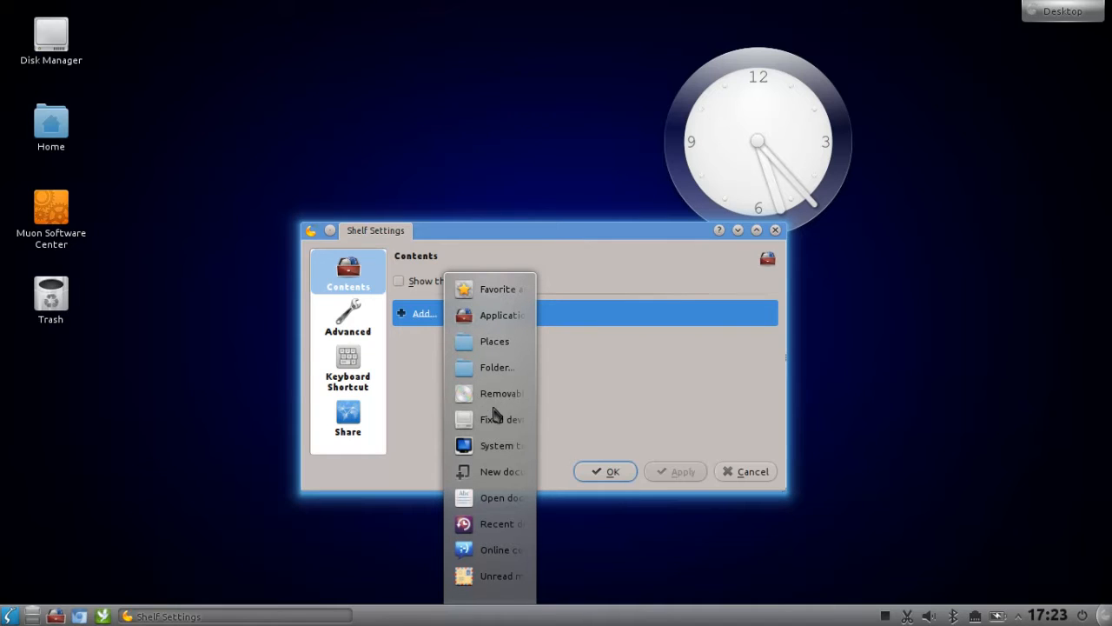
mouse_move(496, 427)
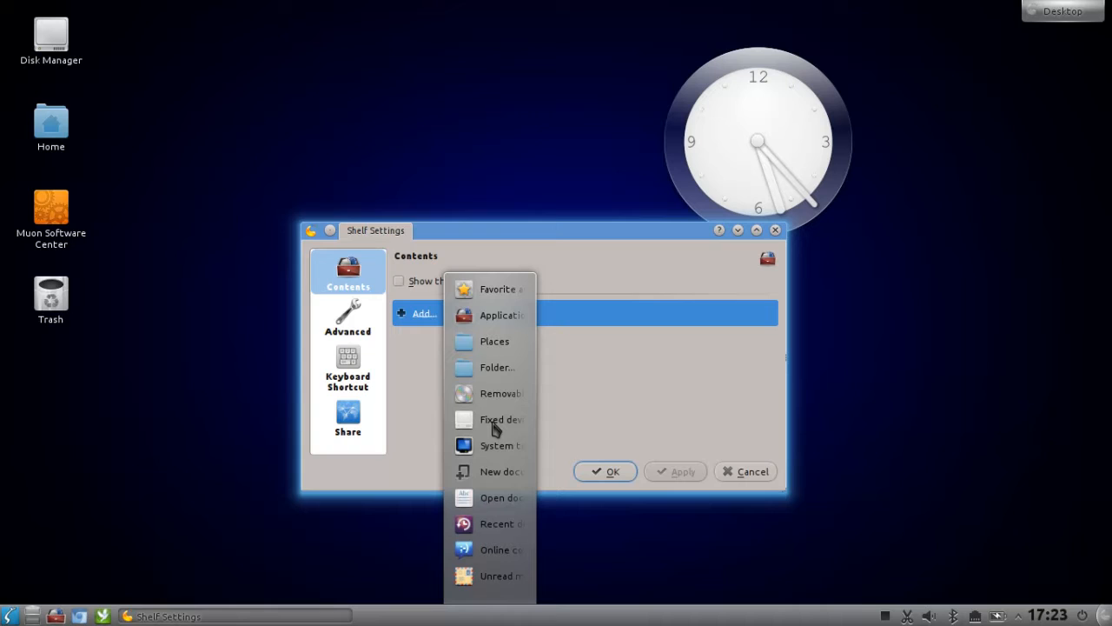
mouse_move(522, 476)
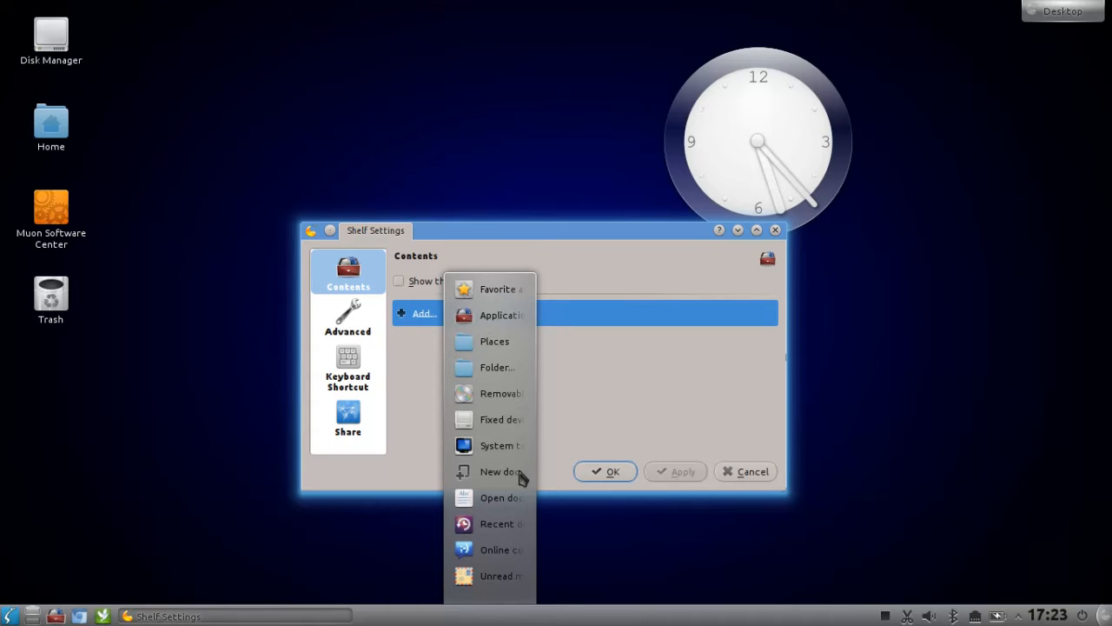
mouse_move(537, 448)
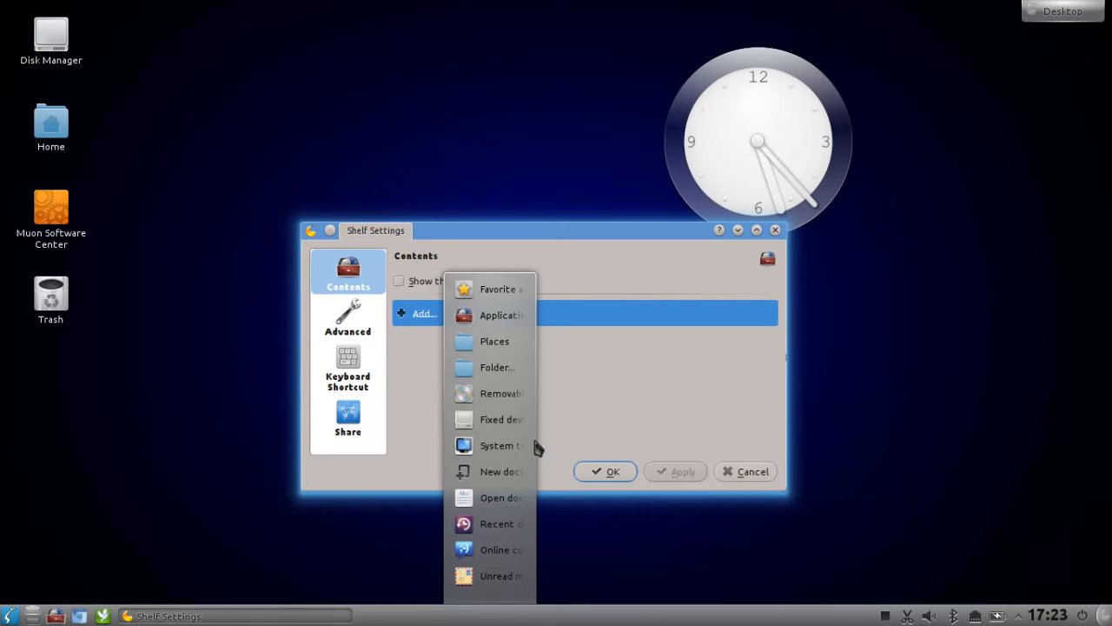
mouse_move(547, 235)
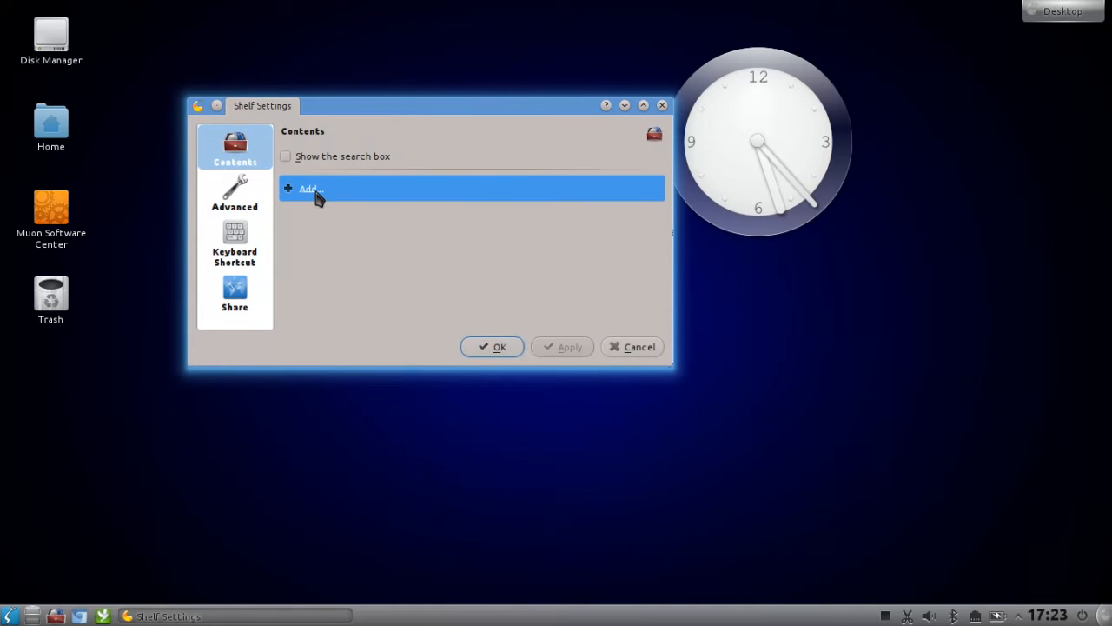
click(311, 189)
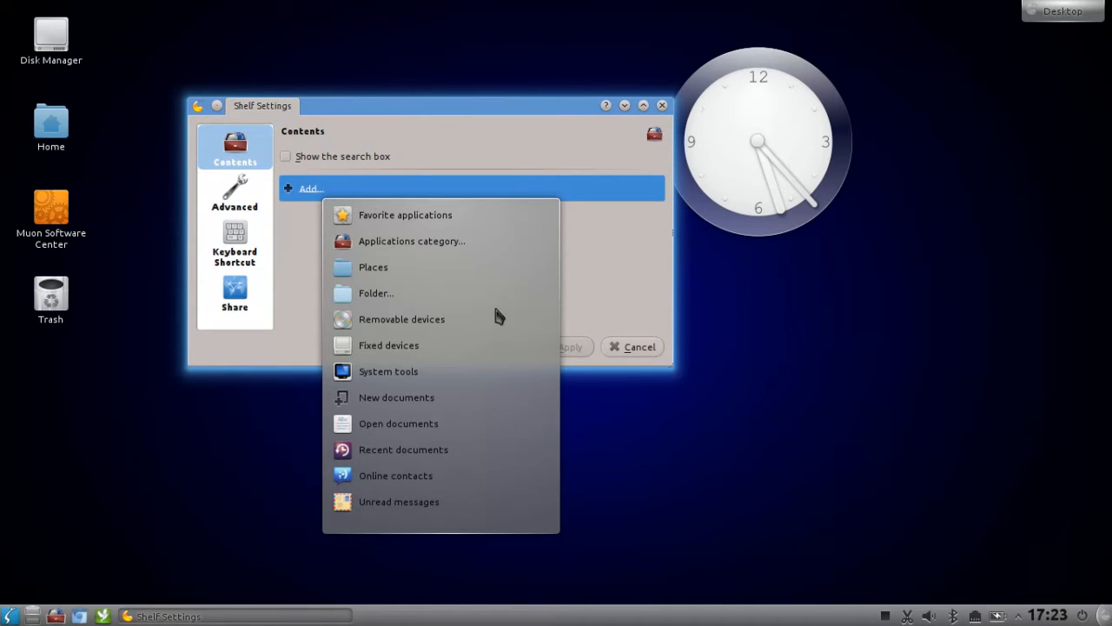
mouse_move(422, 395)
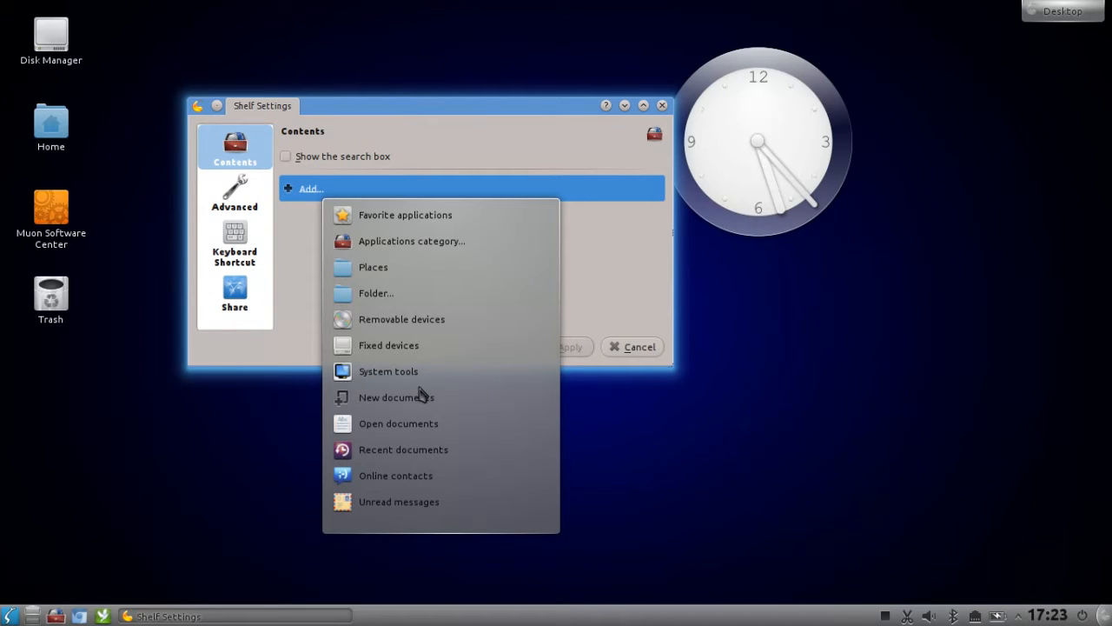
mouse_move(429, 459)
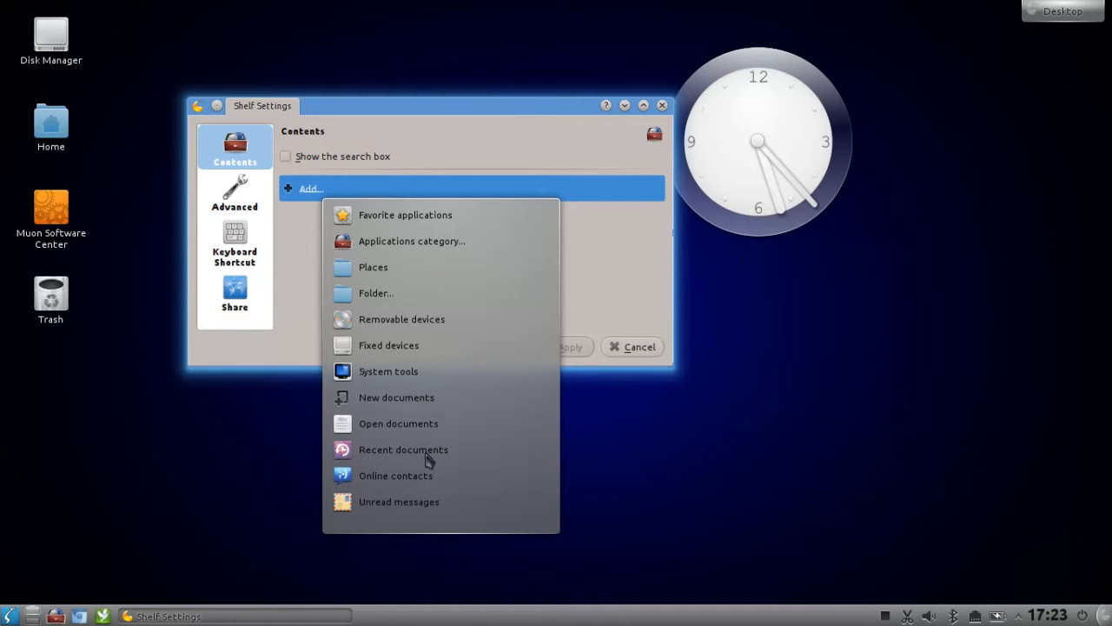
mouse_move(426, 510)
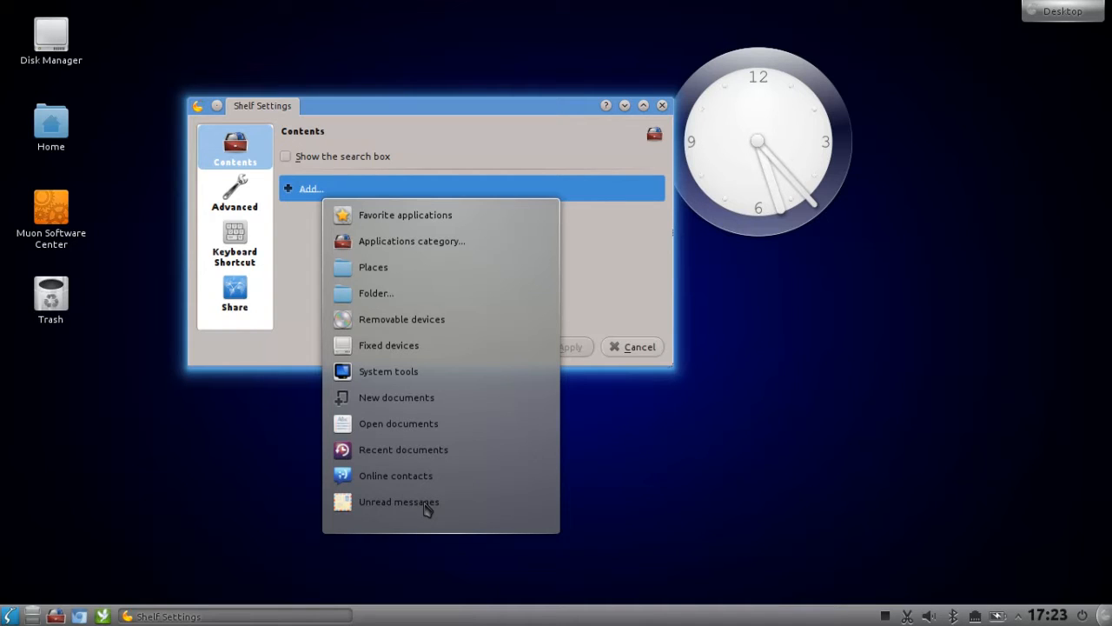
mouse_move(385, 252)
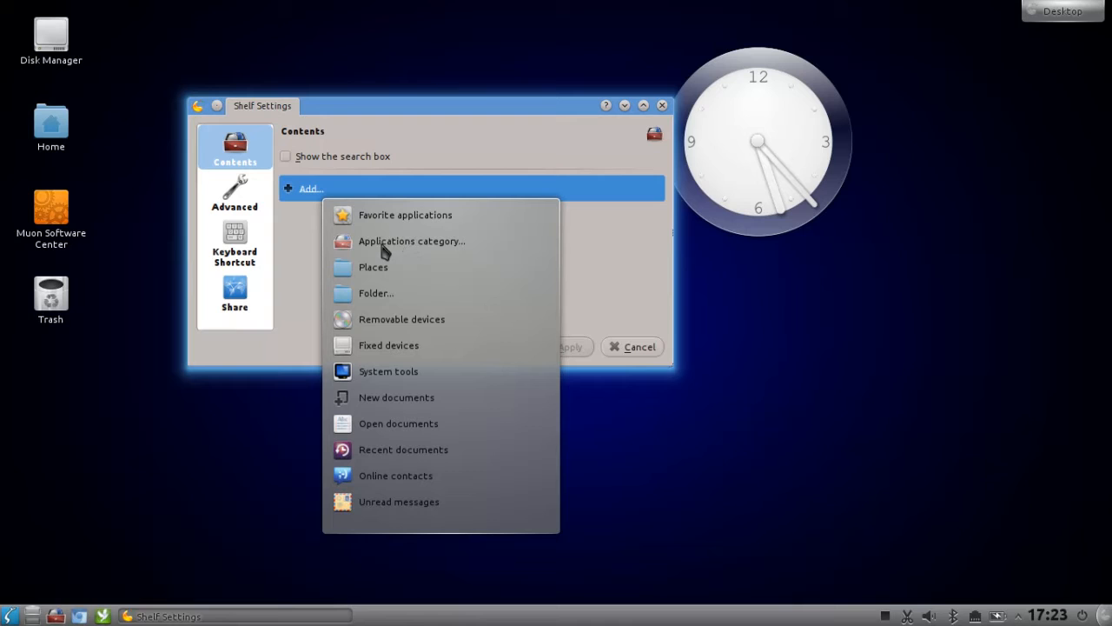
- Add the applications:/Multimedia/ category as Shelf content and apply the settings
click(377, 293)
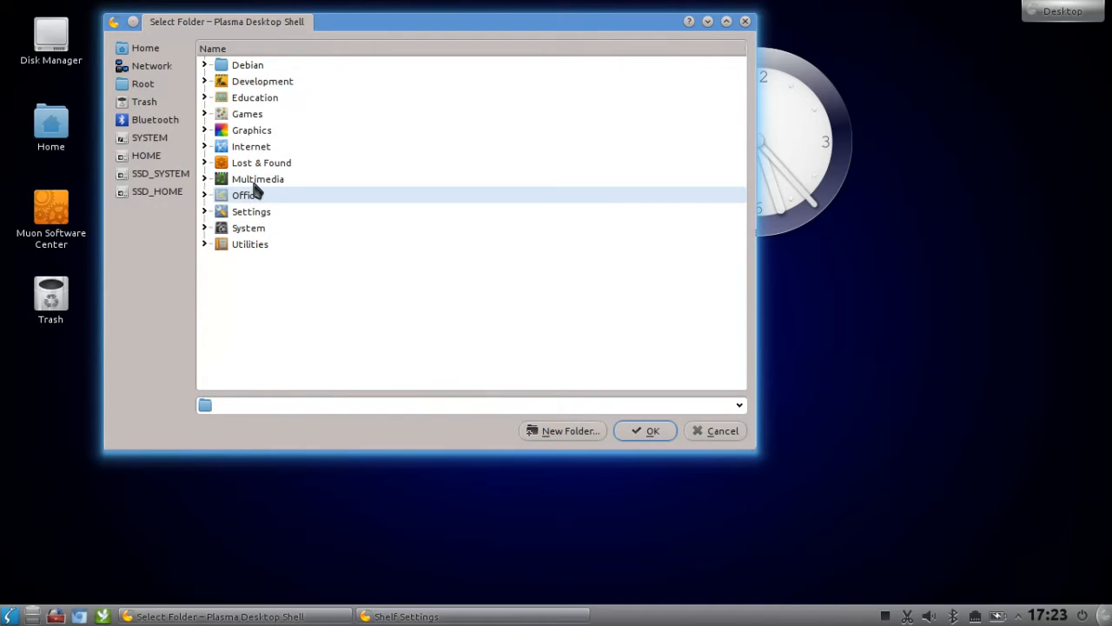
click(257, 179)
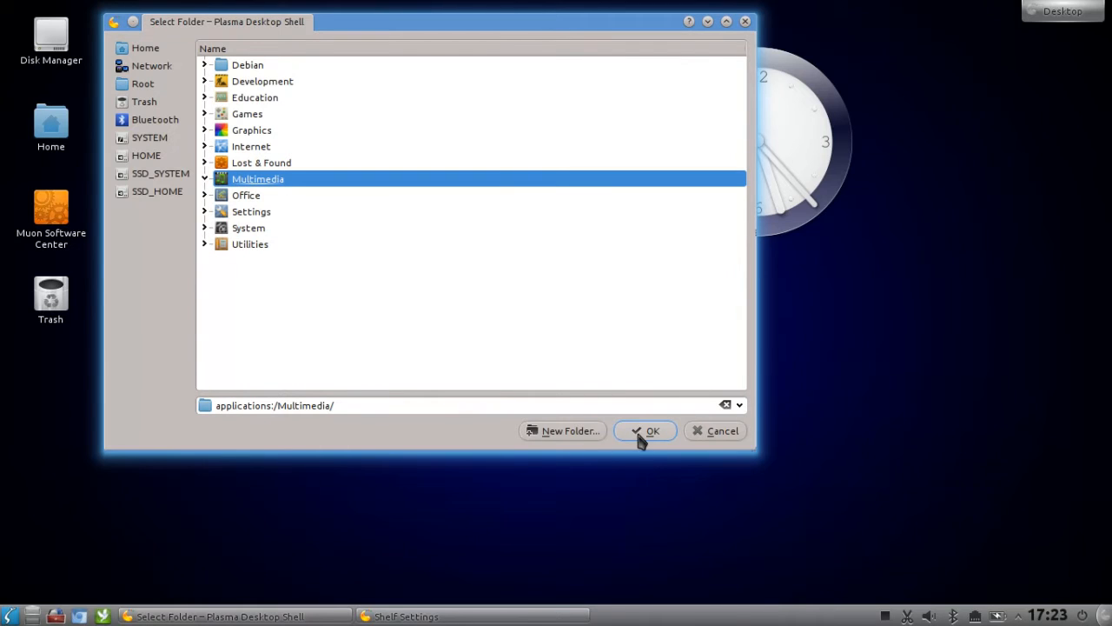
click(647, 430)
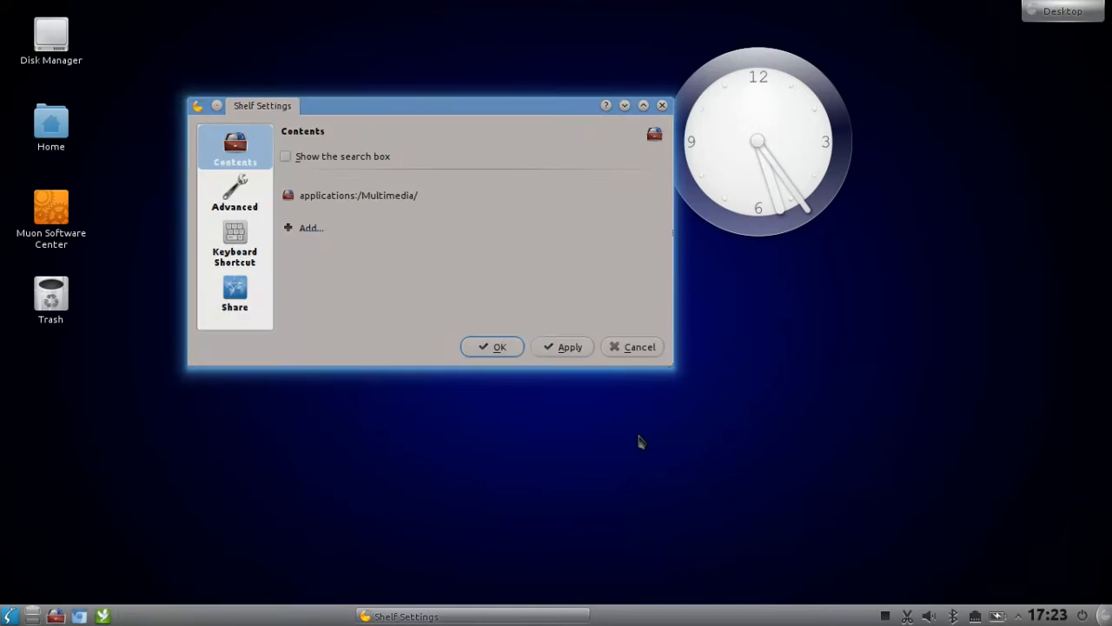
click(358, 195)
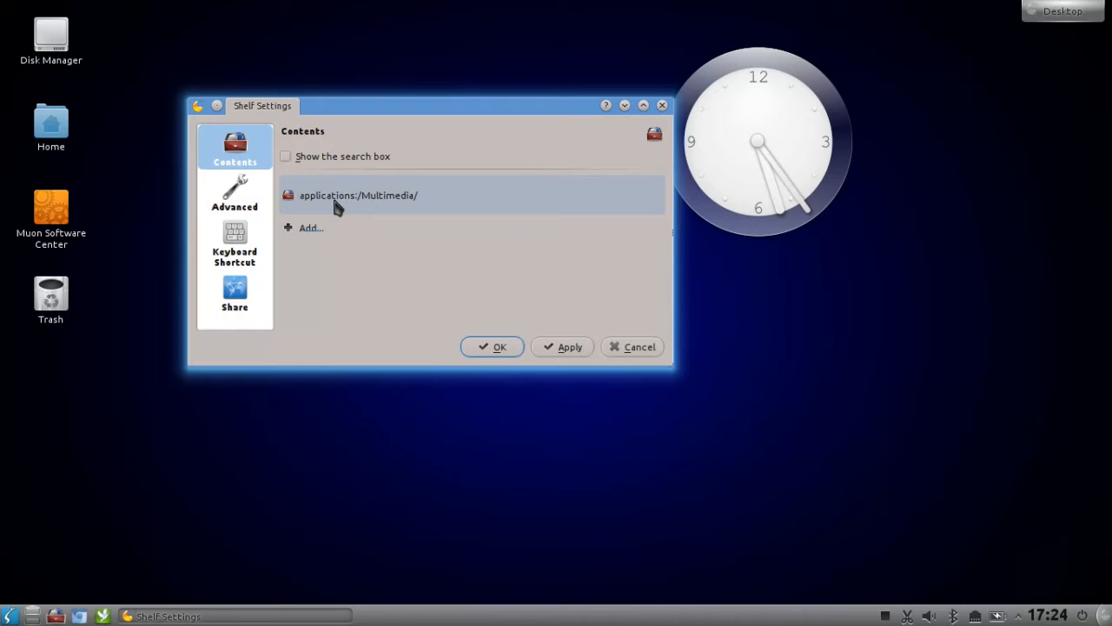
mouse_move(371, 202)
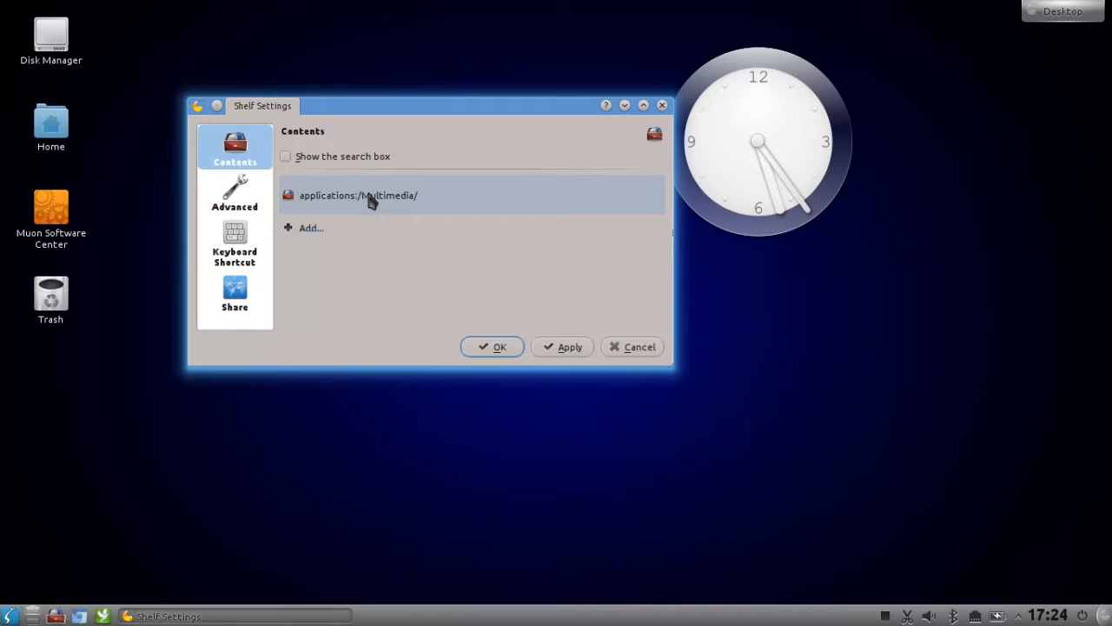
mouse_move(363, 209)
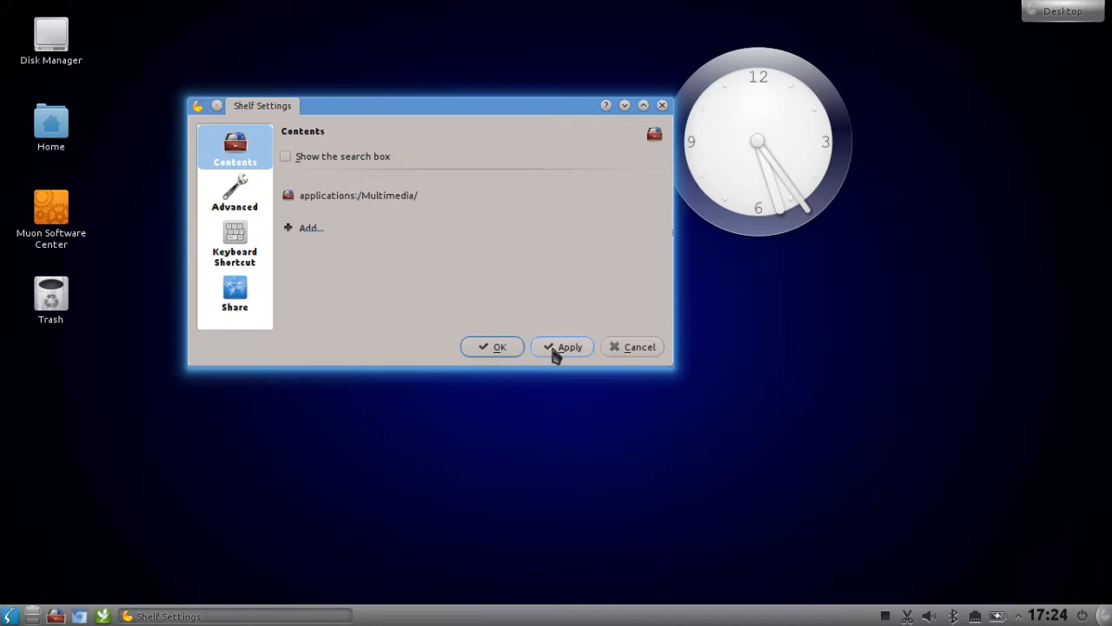
click(570, 346)
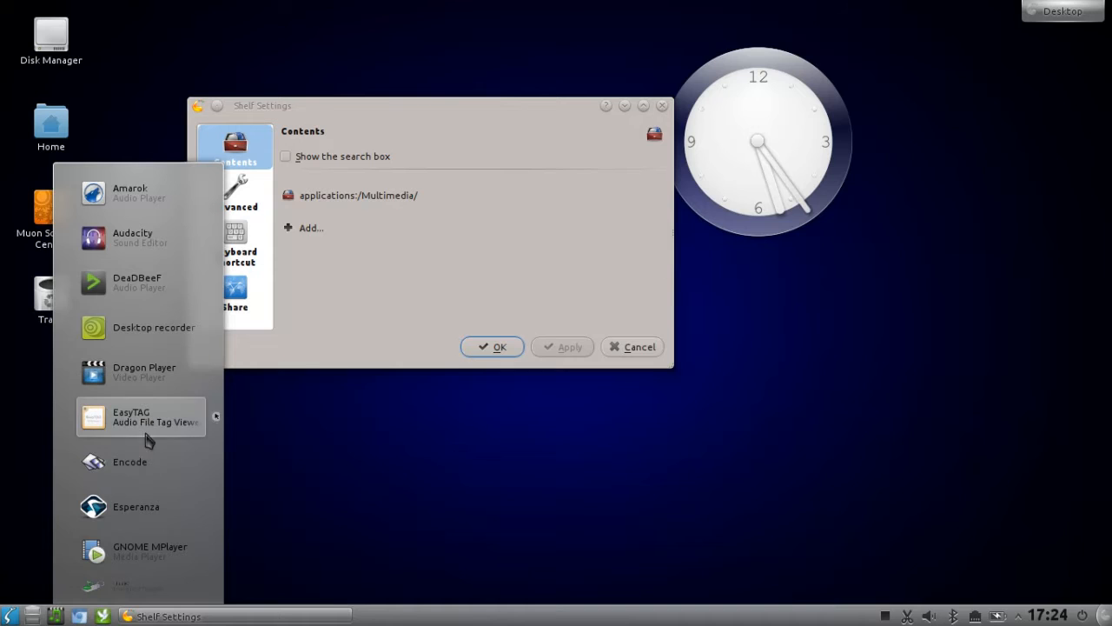
mouse_move(144, 556)
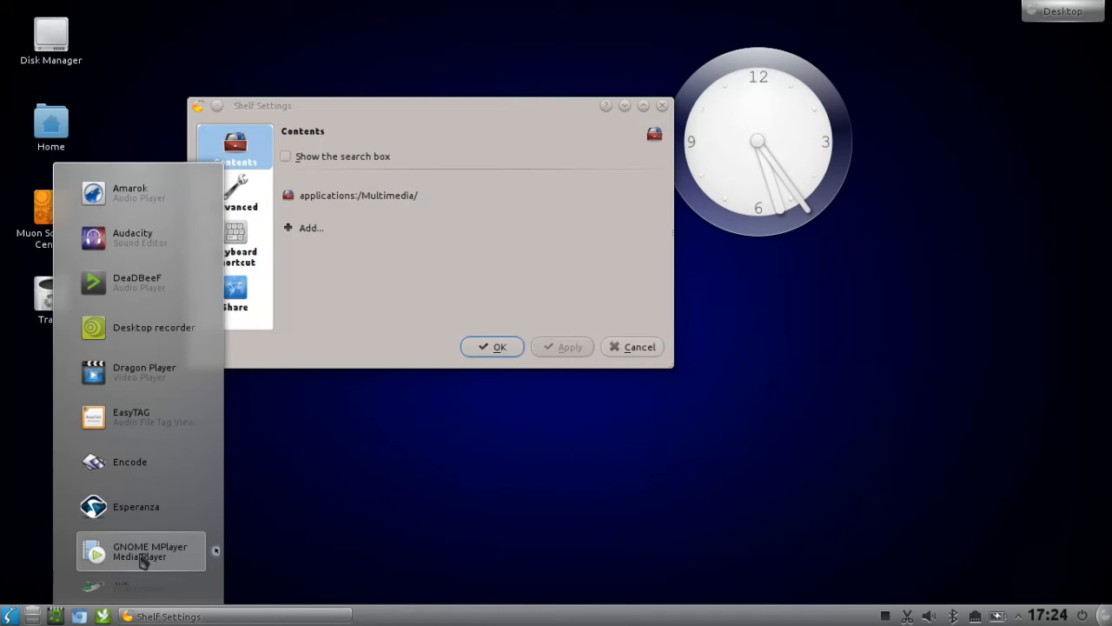
- Scroll the Multimedia shelf list down to YAVTD and back up
scroll(down, 3)
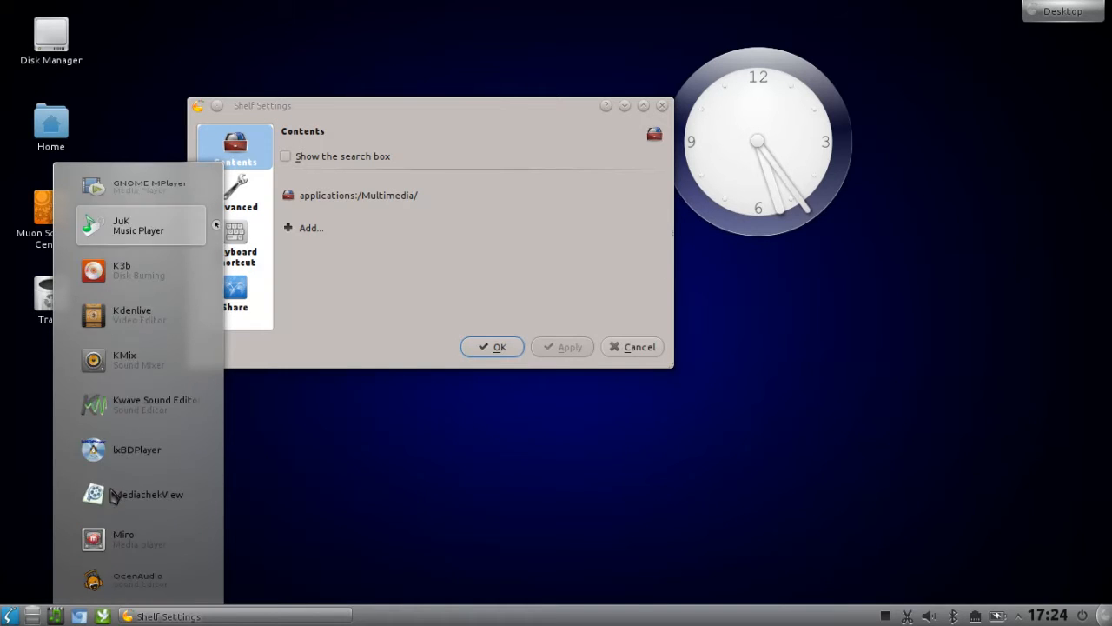
scroll(down, 3)
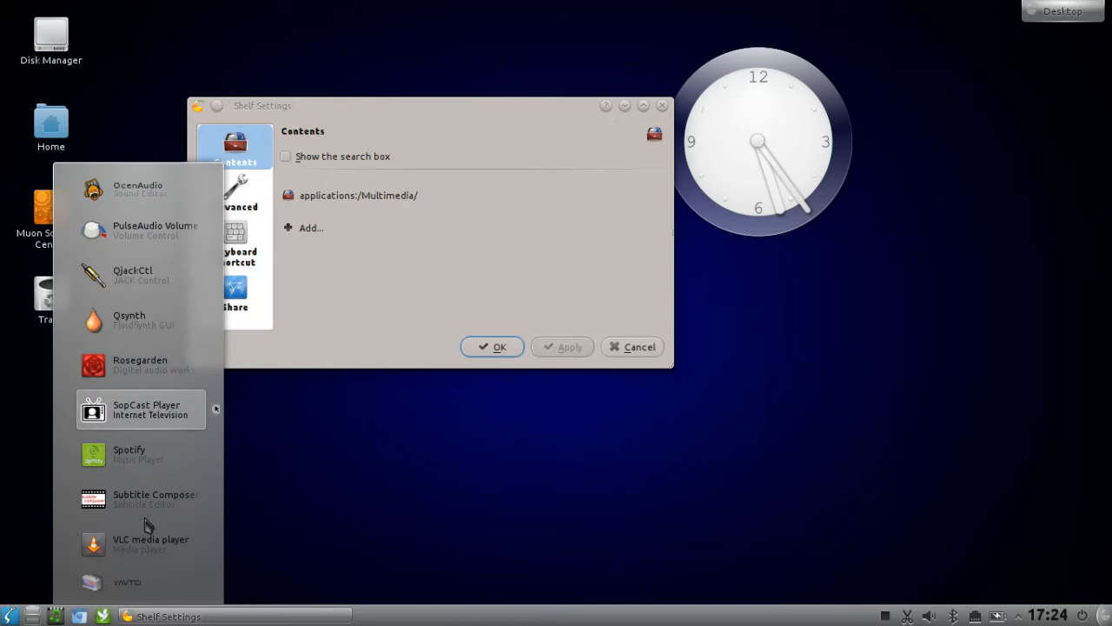
scroll(up, 3)
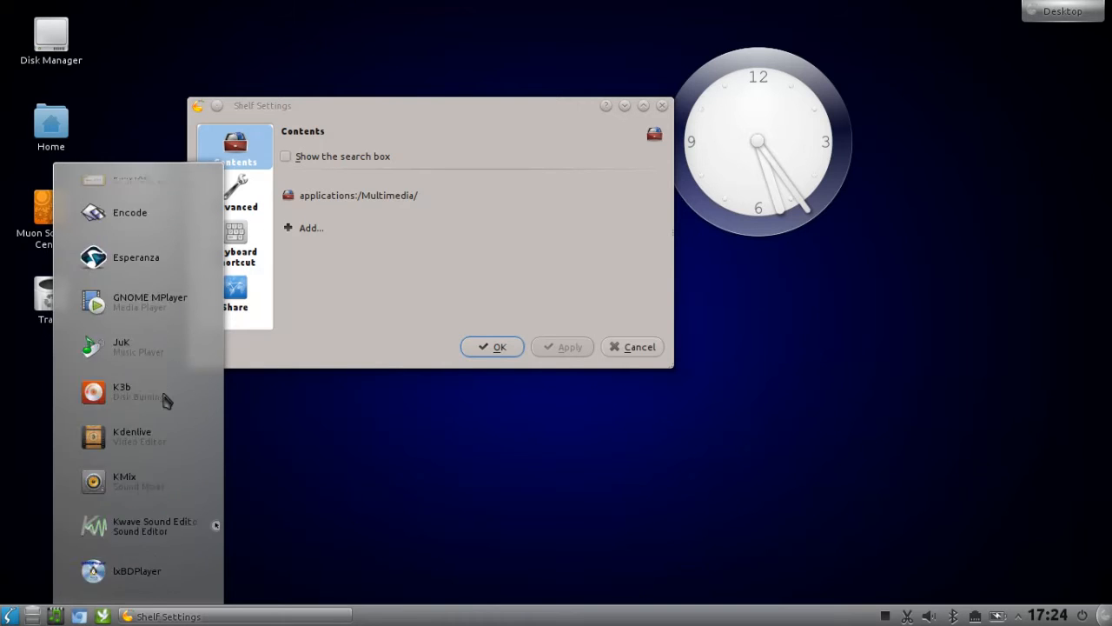
scroll(up, 3)
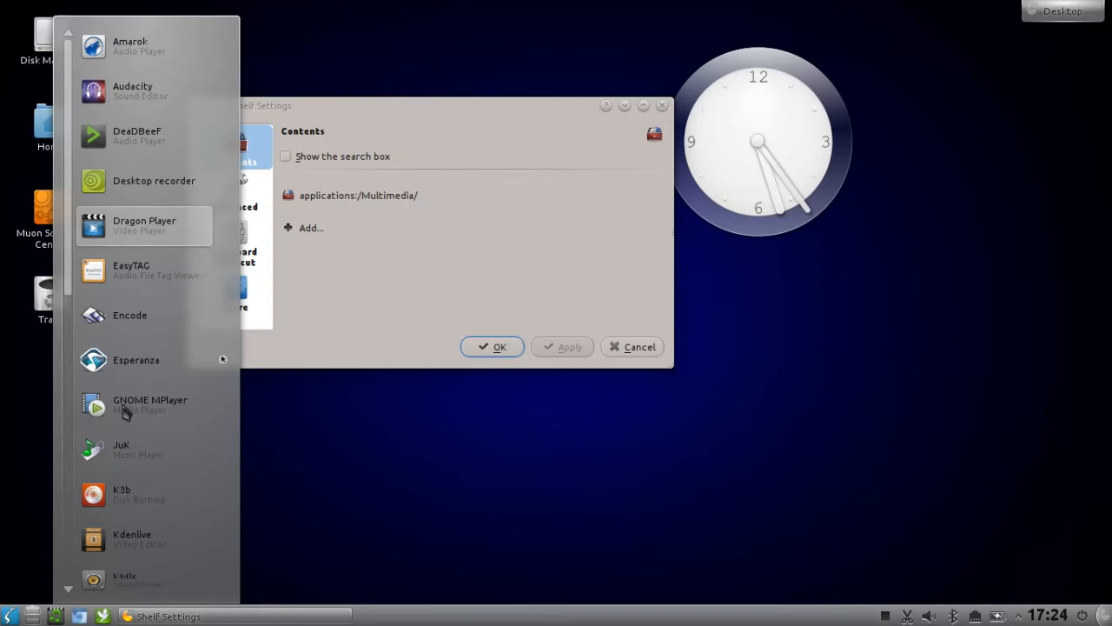
mouse_move(70, 152)
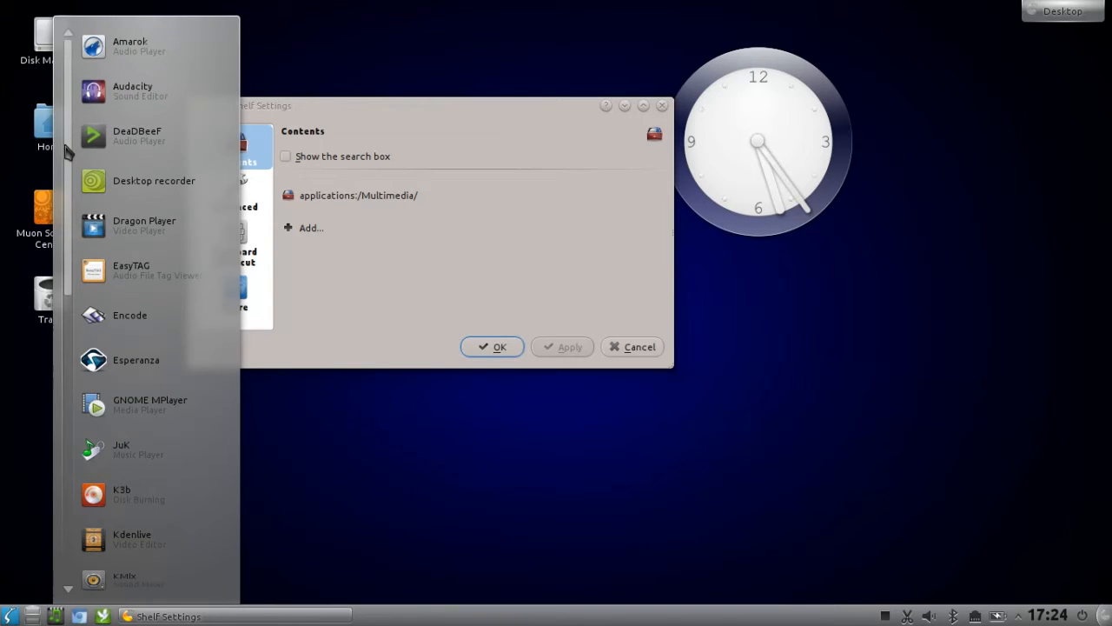
scroll(down, 3)
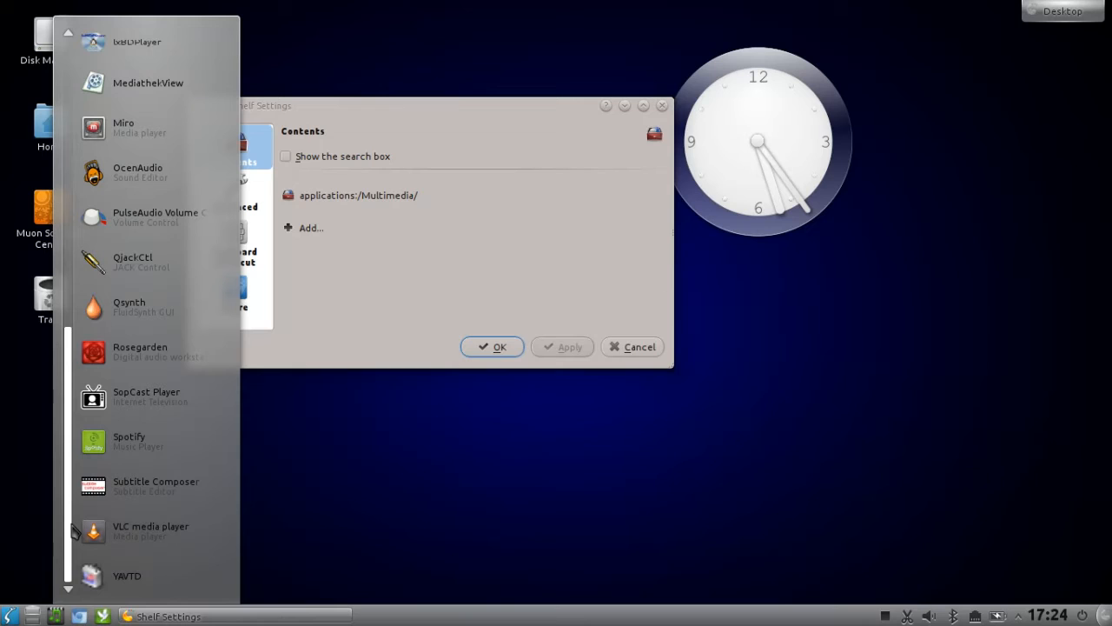
scroll(up, 3)
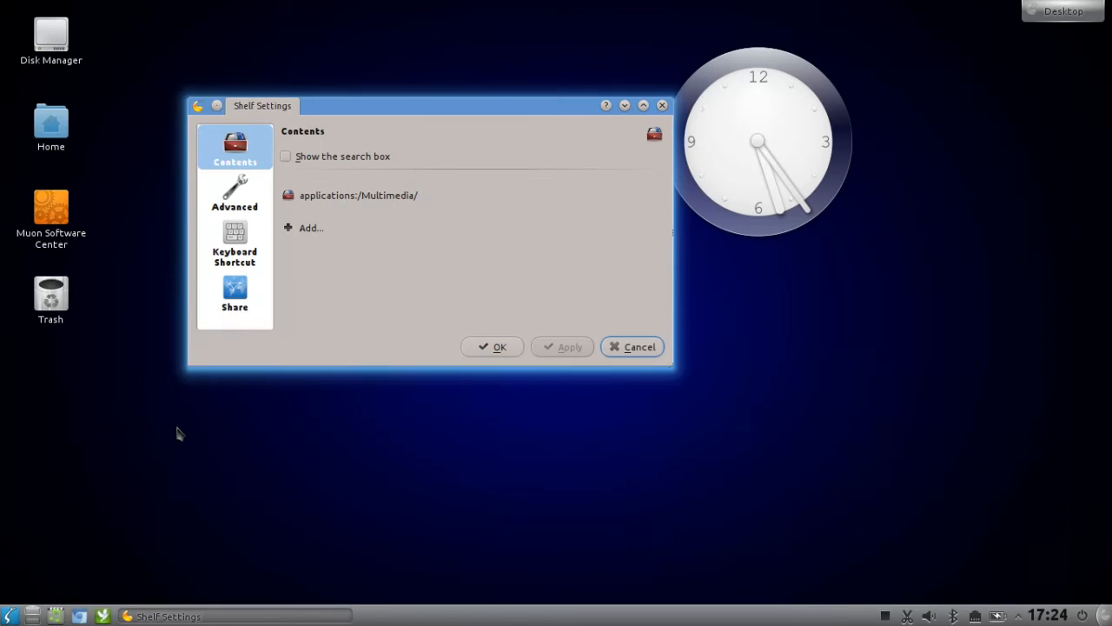
mouse_move(269, 400)
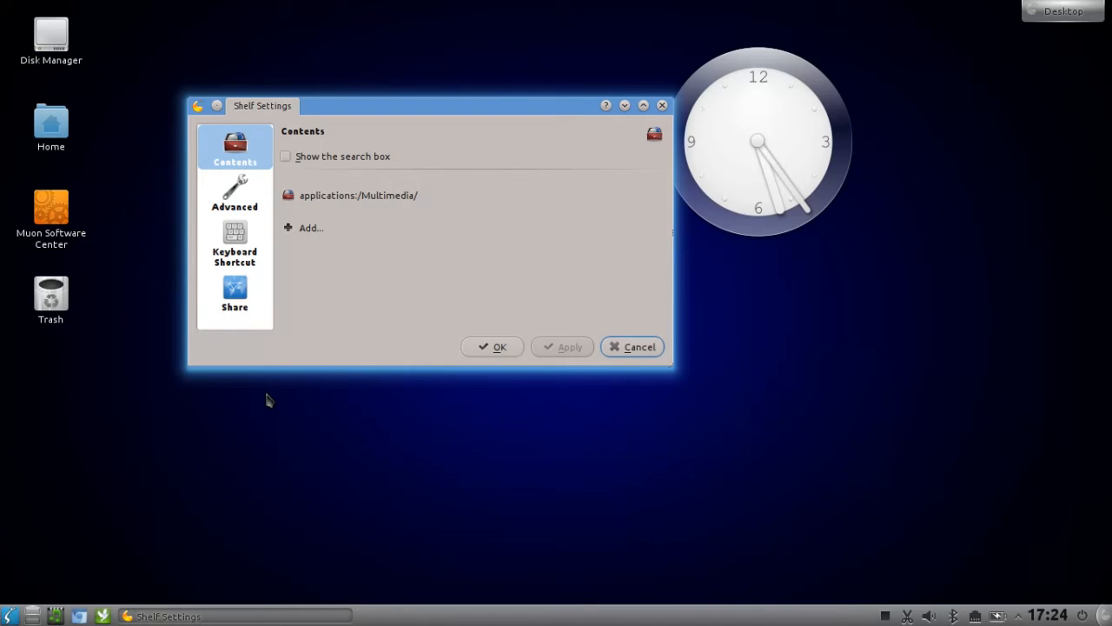
mouse_move(348, 339)
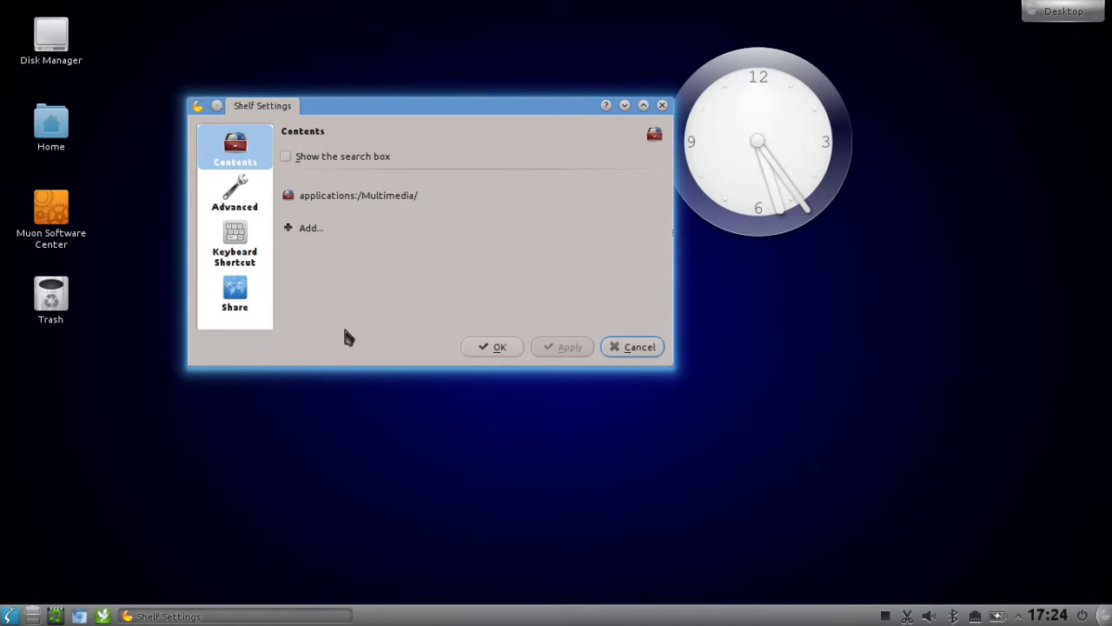
- Remove Multimedia, add Recent documents, and apply the new Shelf contents
click(358, 194)
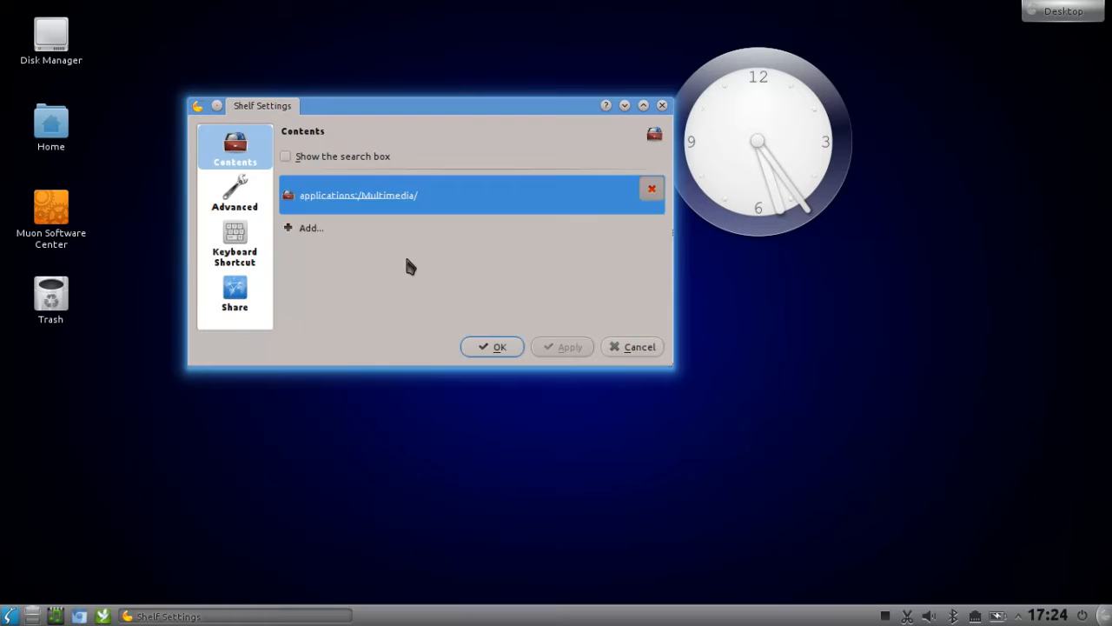
click(310, 227)
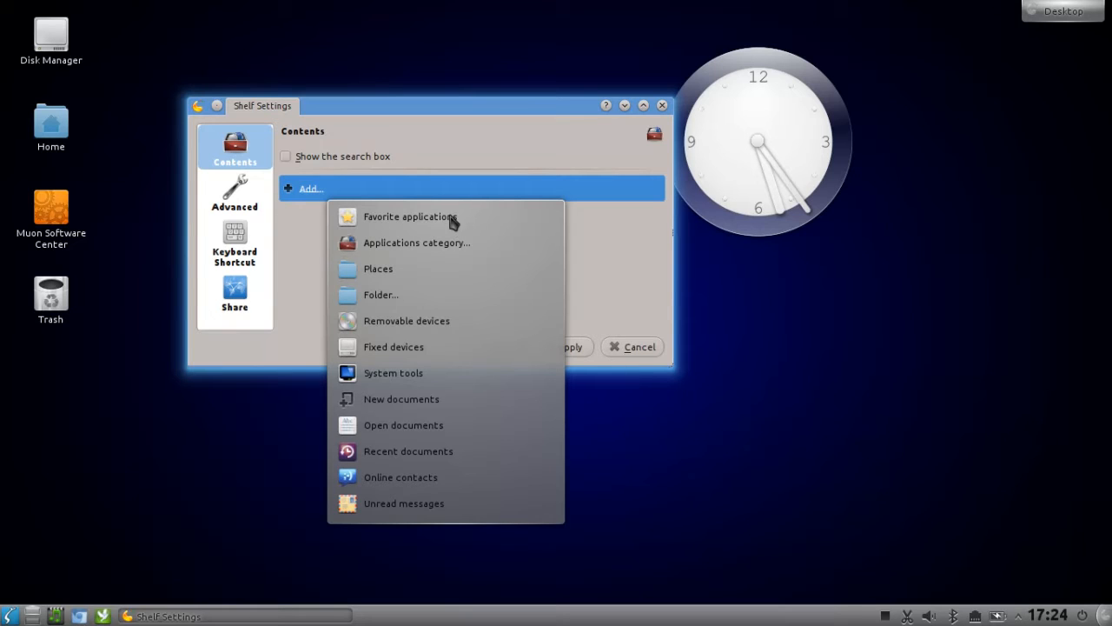
mouse_move(450, 357)
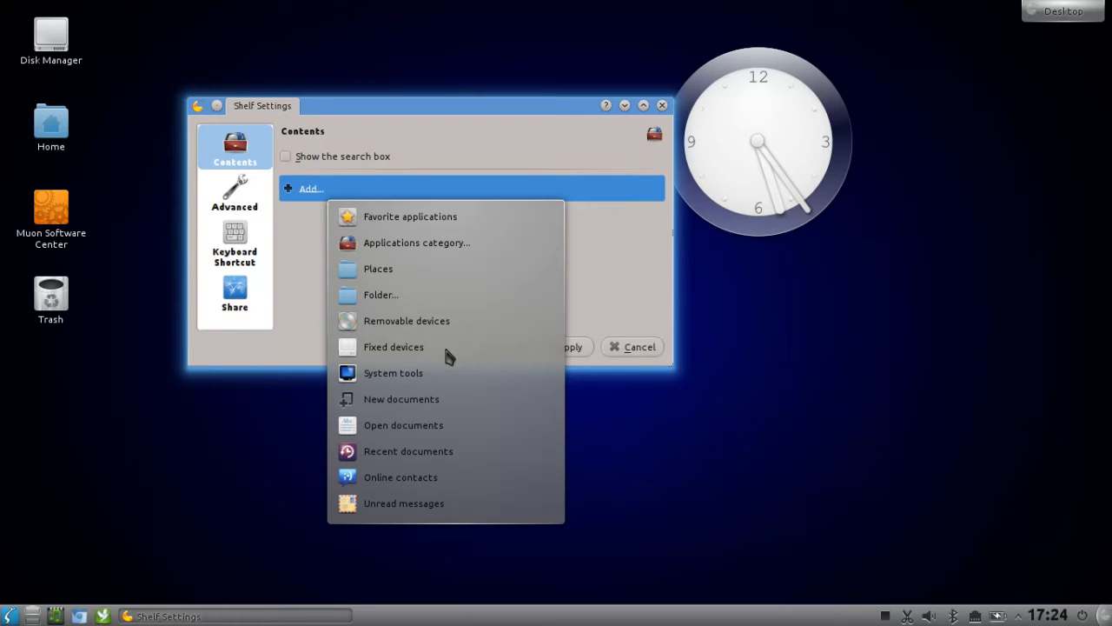
mouse_move(419, 411)
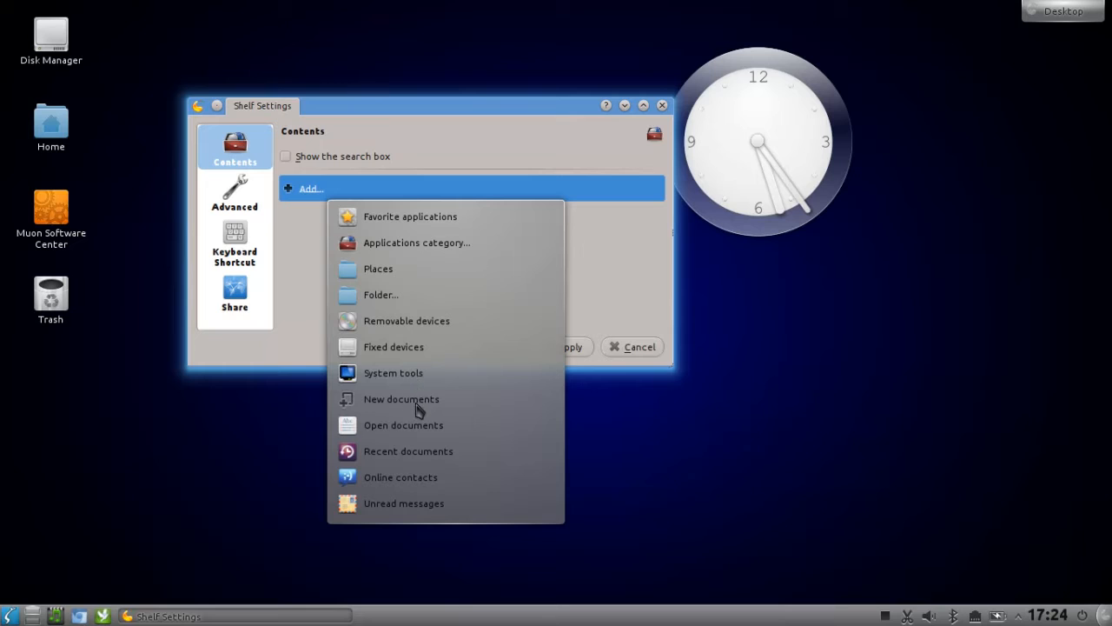
mouse_move(412, 461)
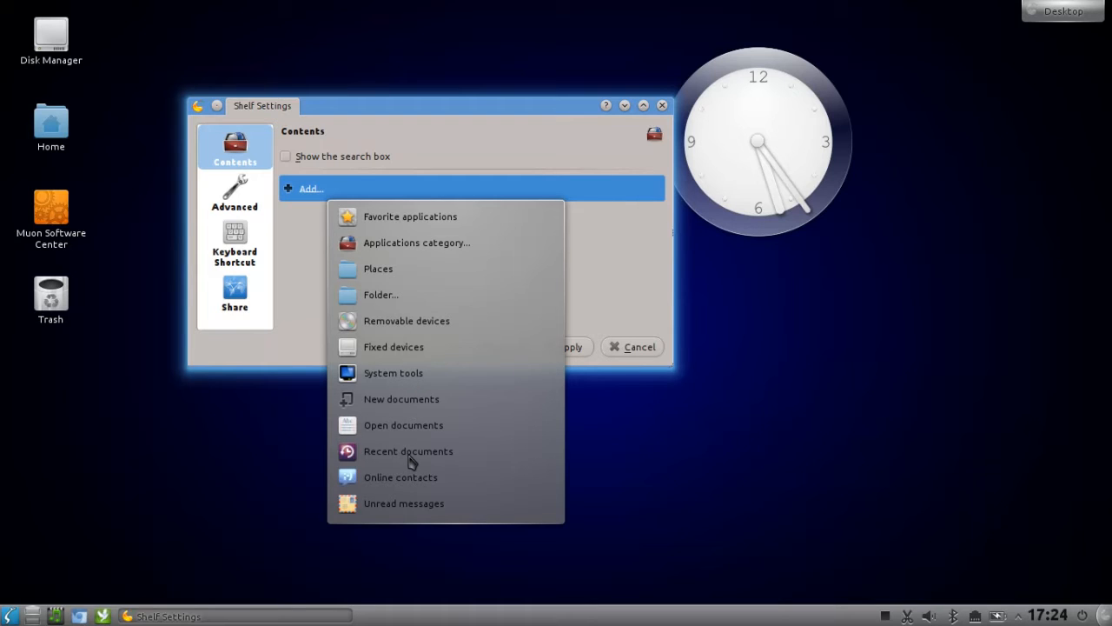
click(408, 451)
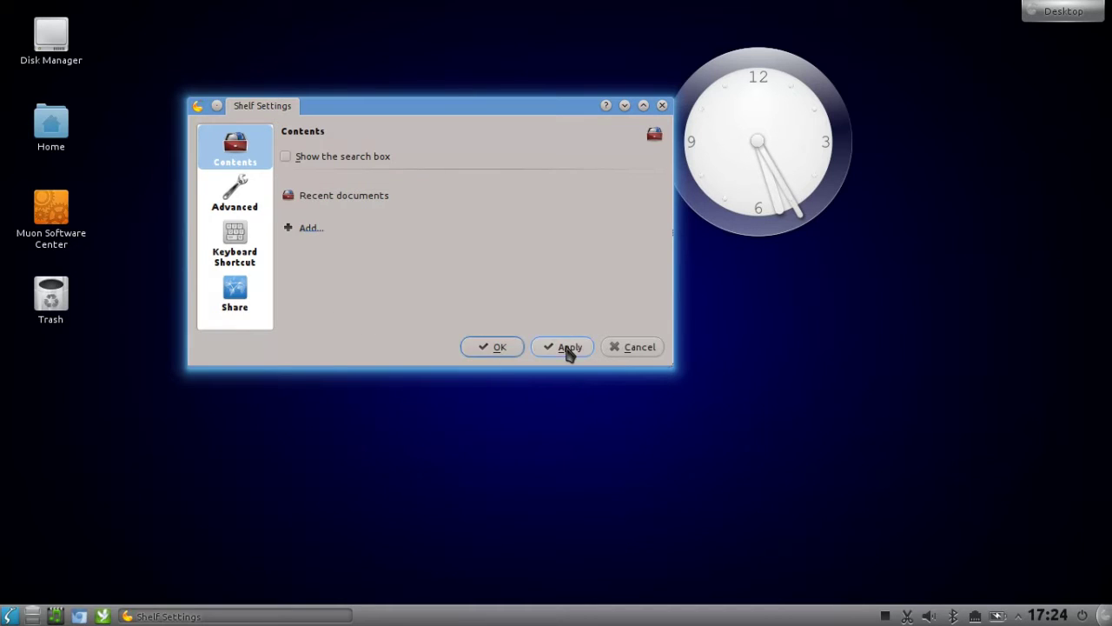
click(570, 346)
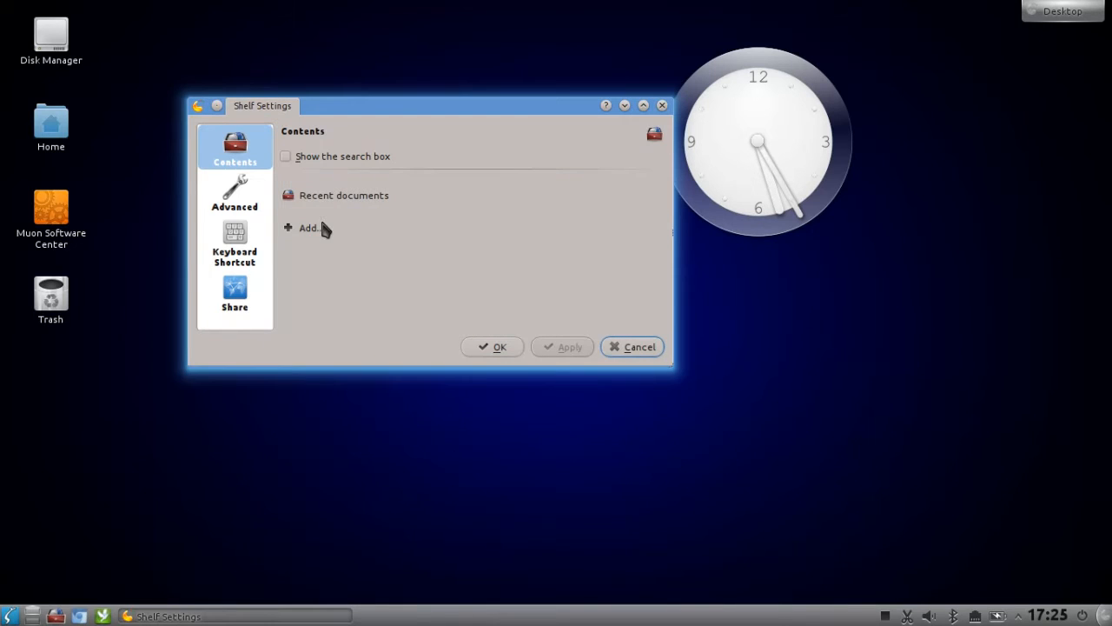
click(308, 227)
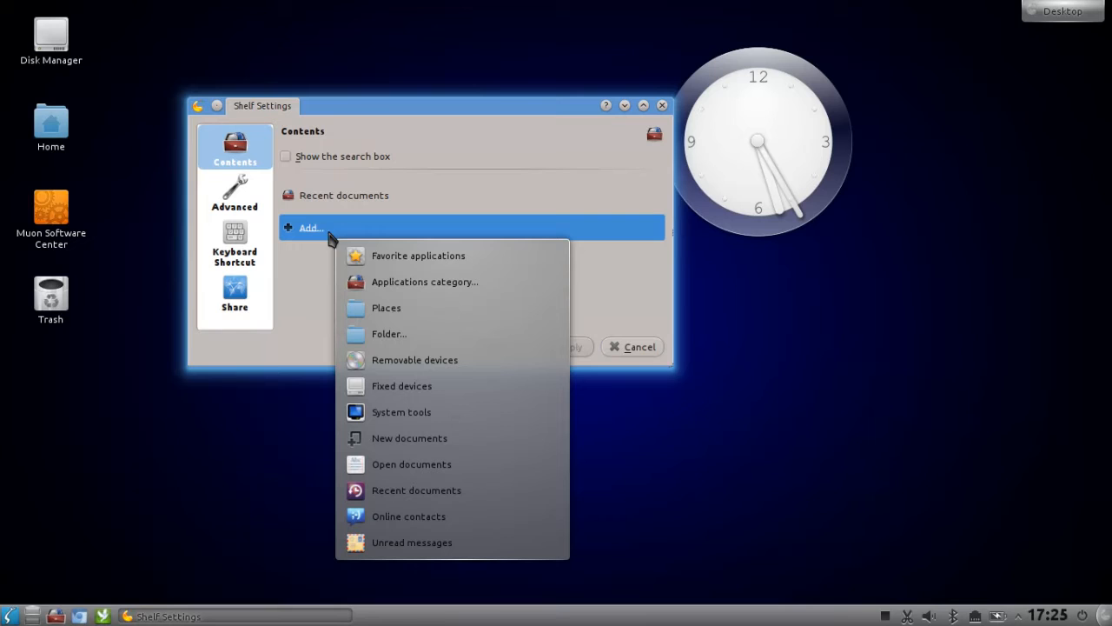
- Add Favorite applications to the shelf, view encode_history.log in Dolphin, then close Dolphin
click(418, 255)
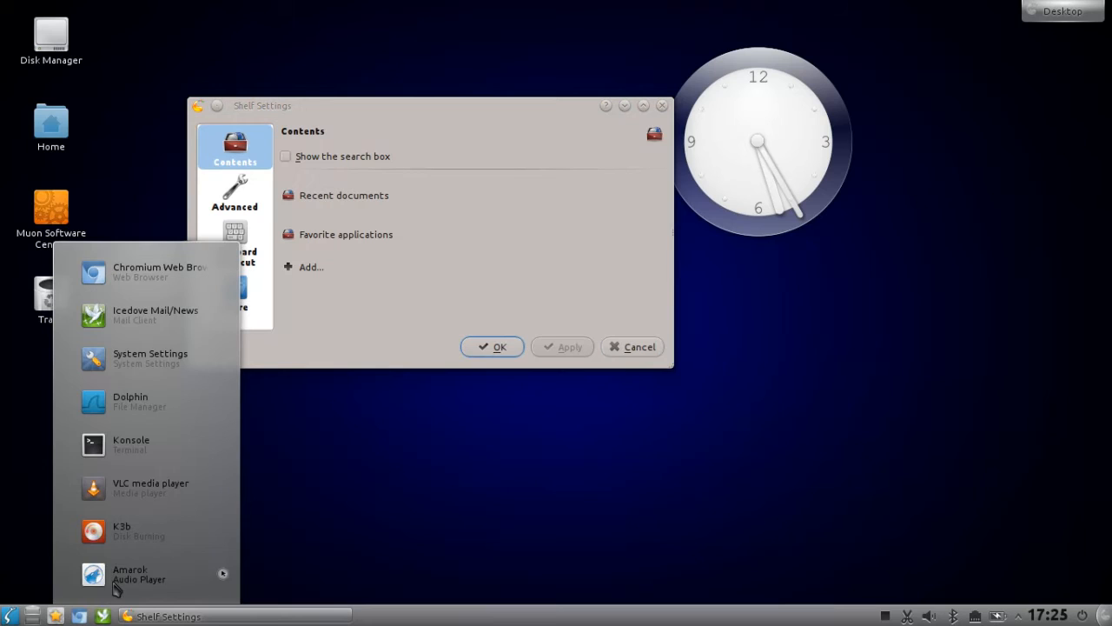
mouse_move(365, 366)
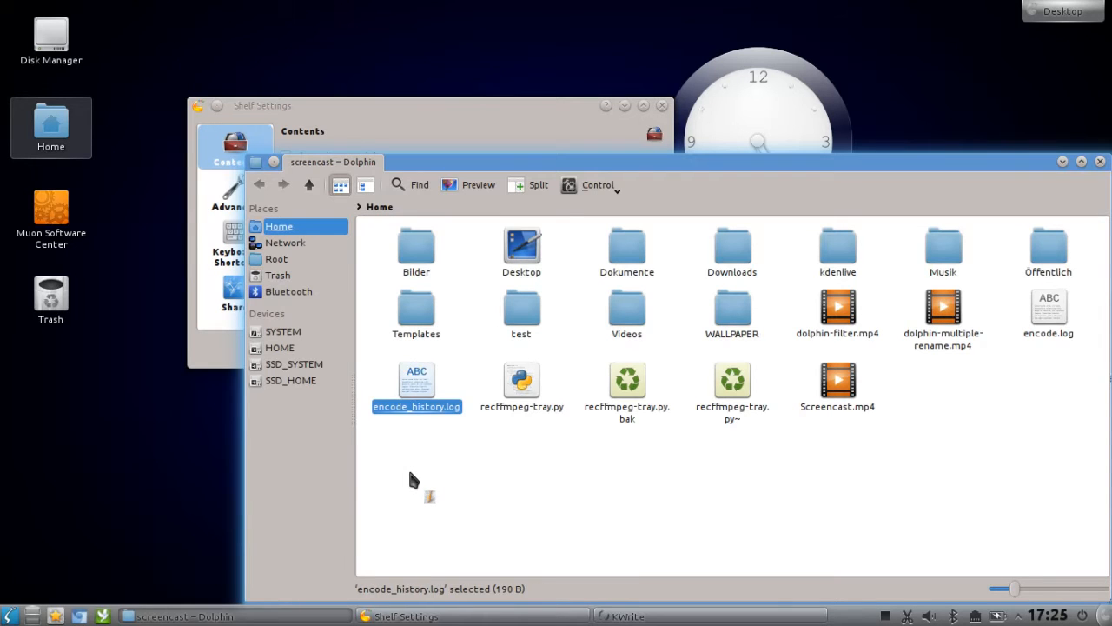
double_click(417, 383)
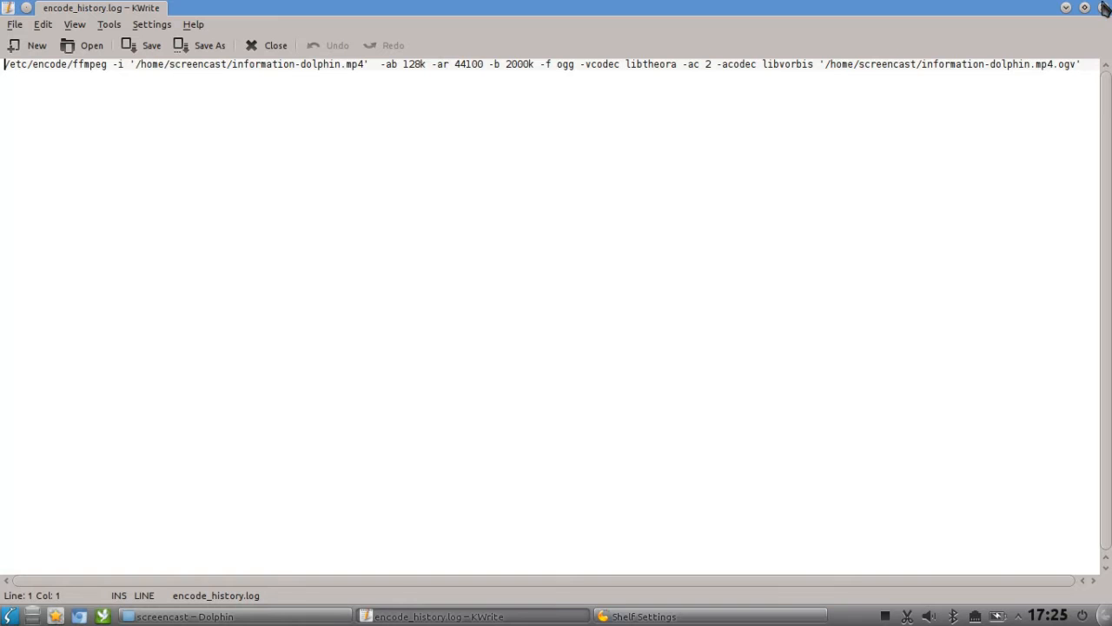
mouse_move(792, 111)
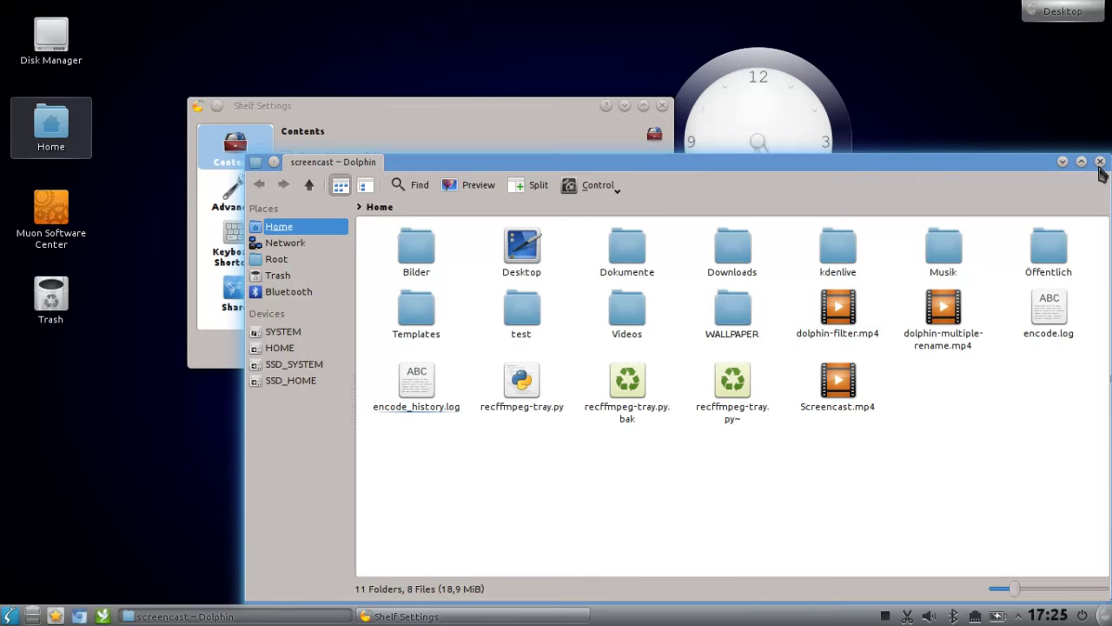
click(1100, 162)
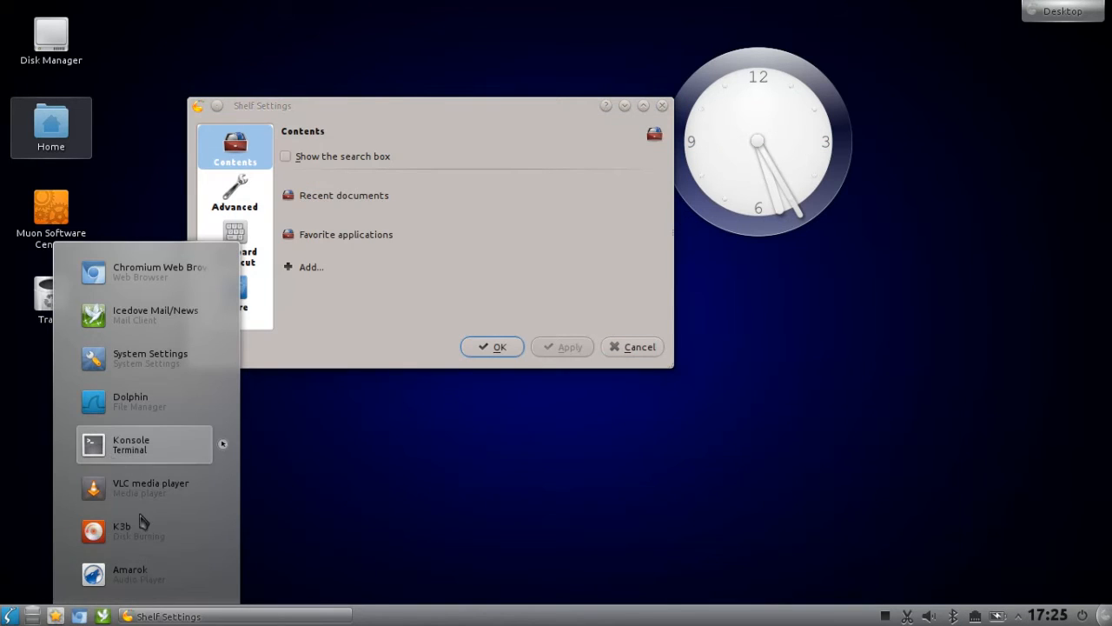
mouse_move(361, 289)
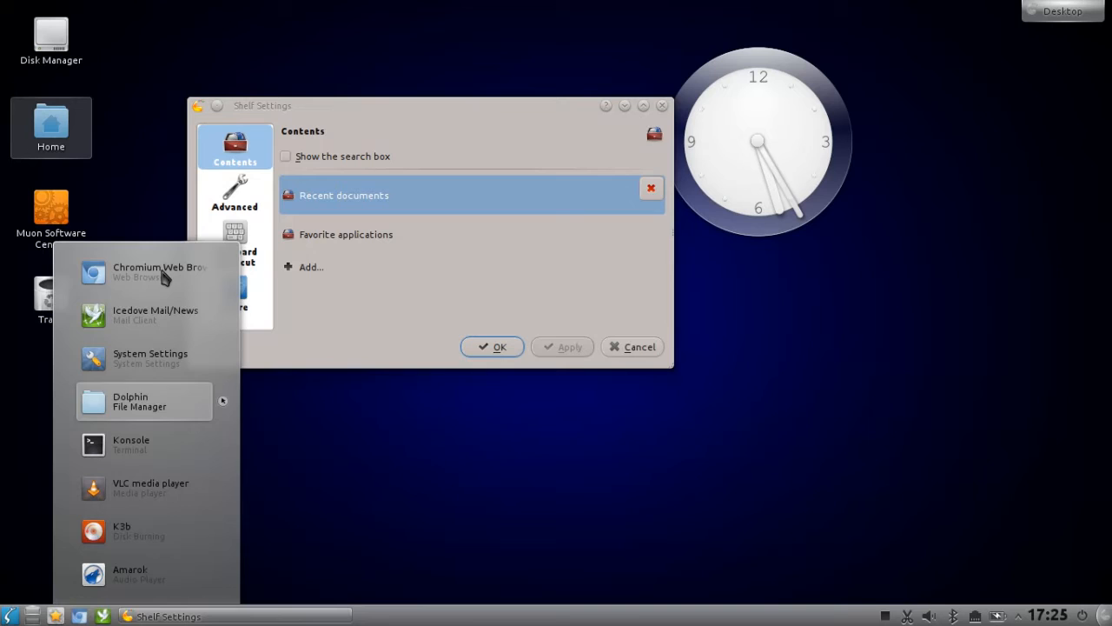
- Replace Recent documents with Places in the Shelf contents
click(650, 189)
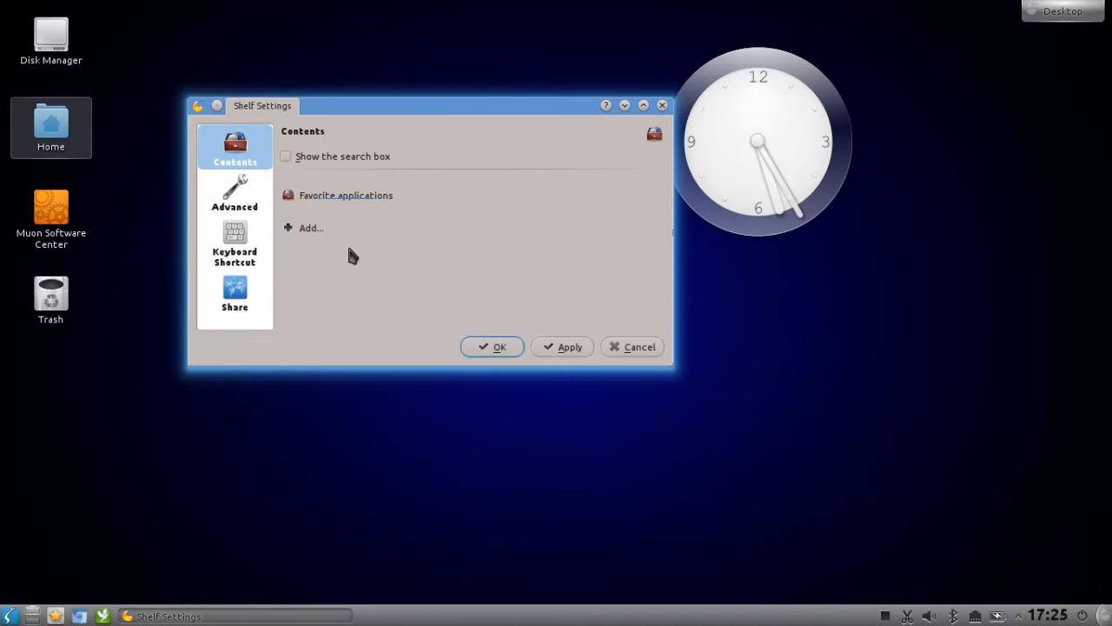
click(310, 228)
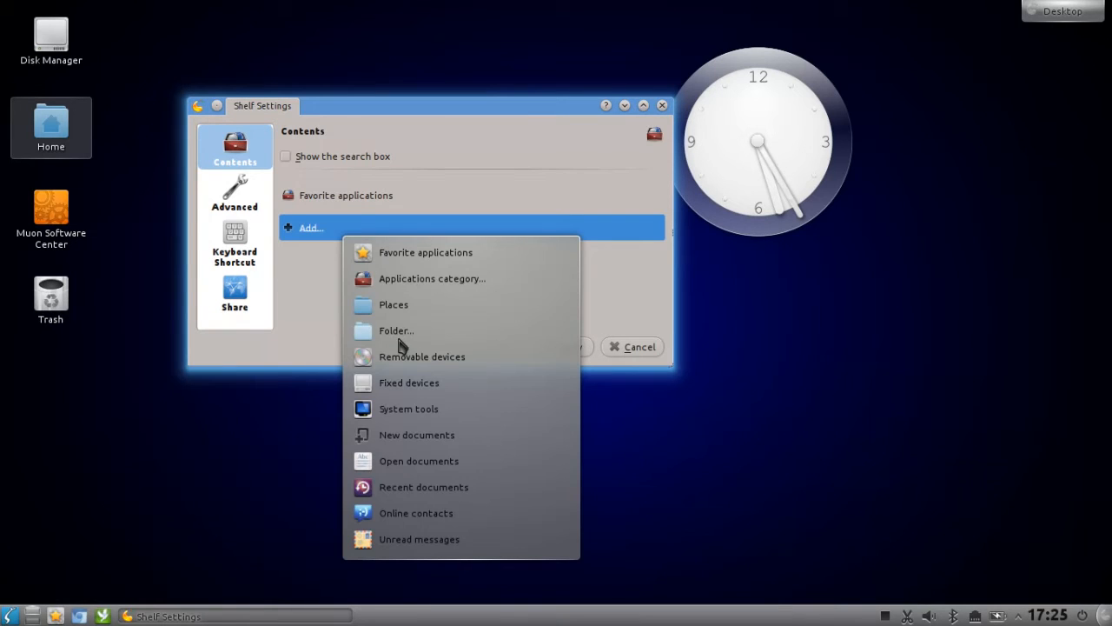
click(393, 304)
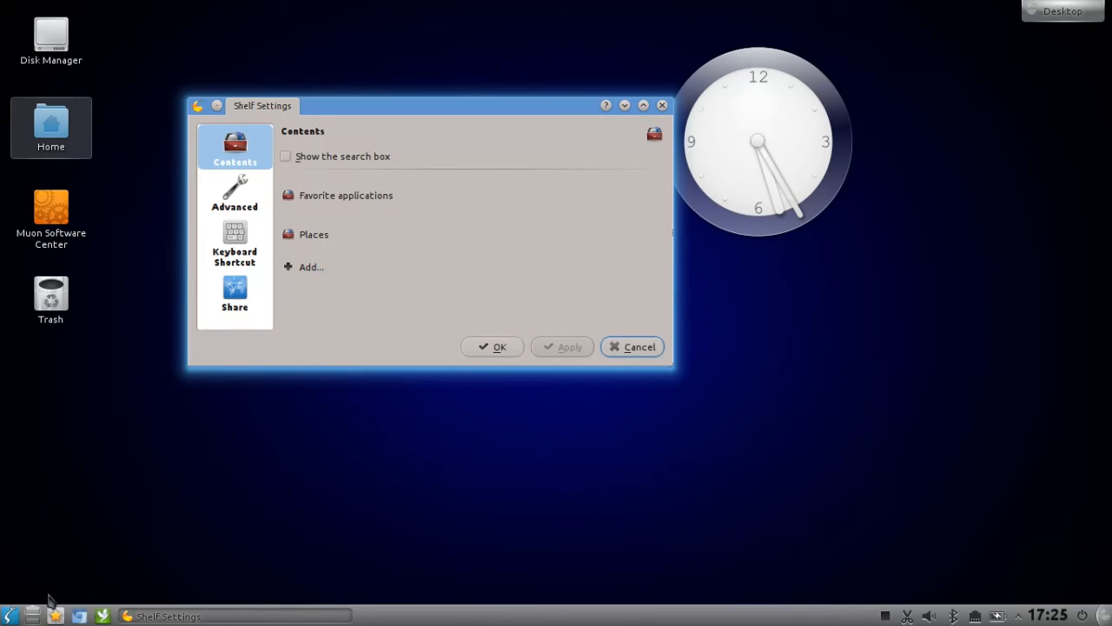
- Scroll the shelf popup to check the Places section, then reopen the content-type list
click(346, 195)
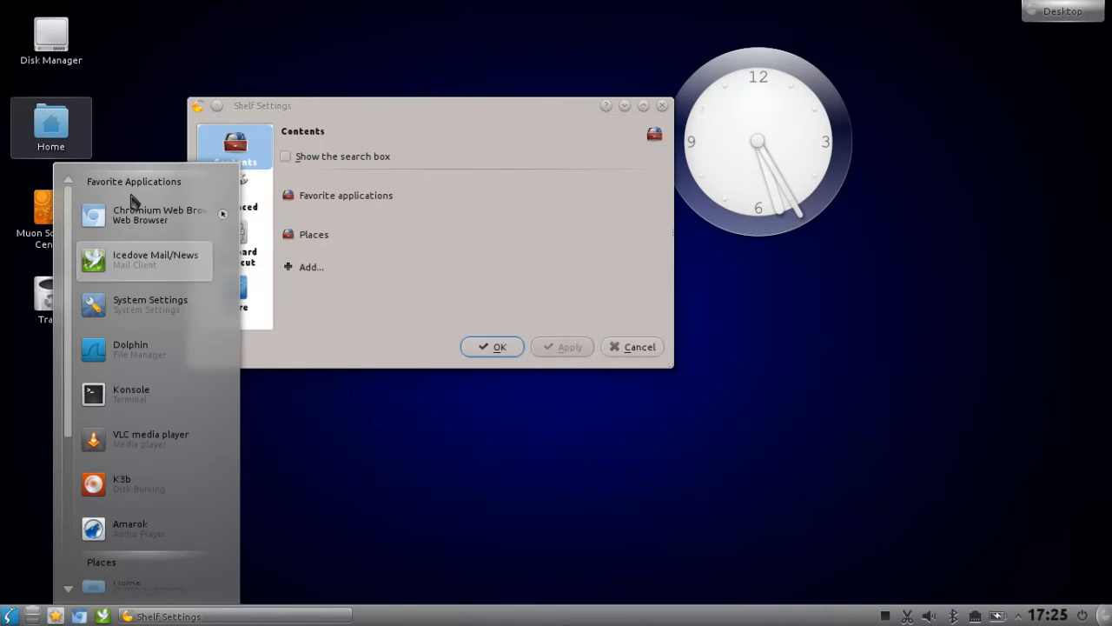
scroll(down, 3)
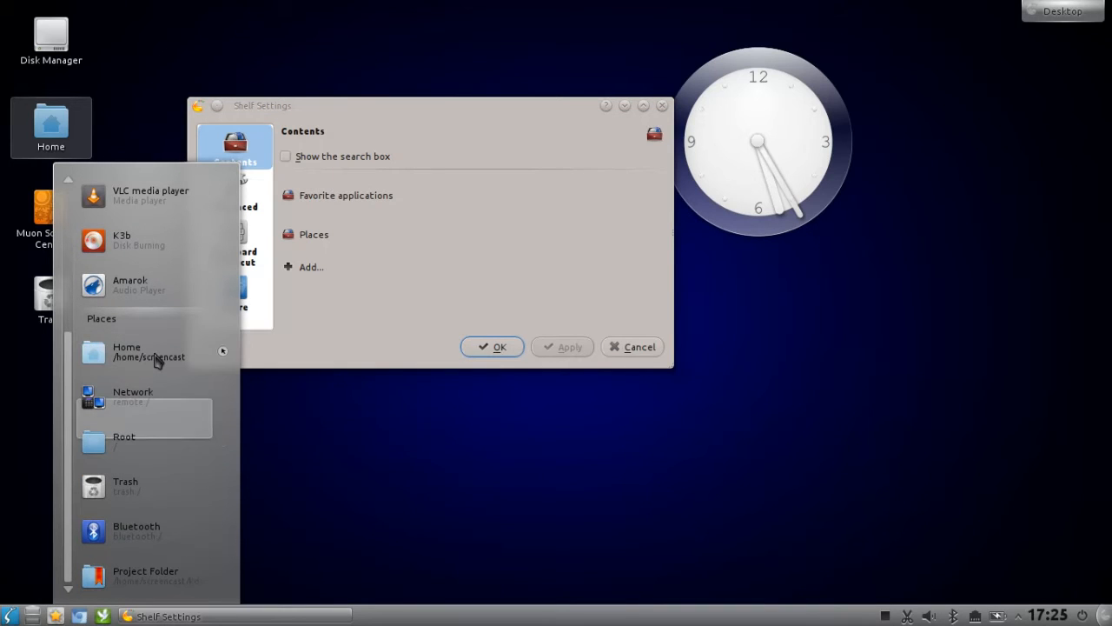
mouse_move(154, 507)
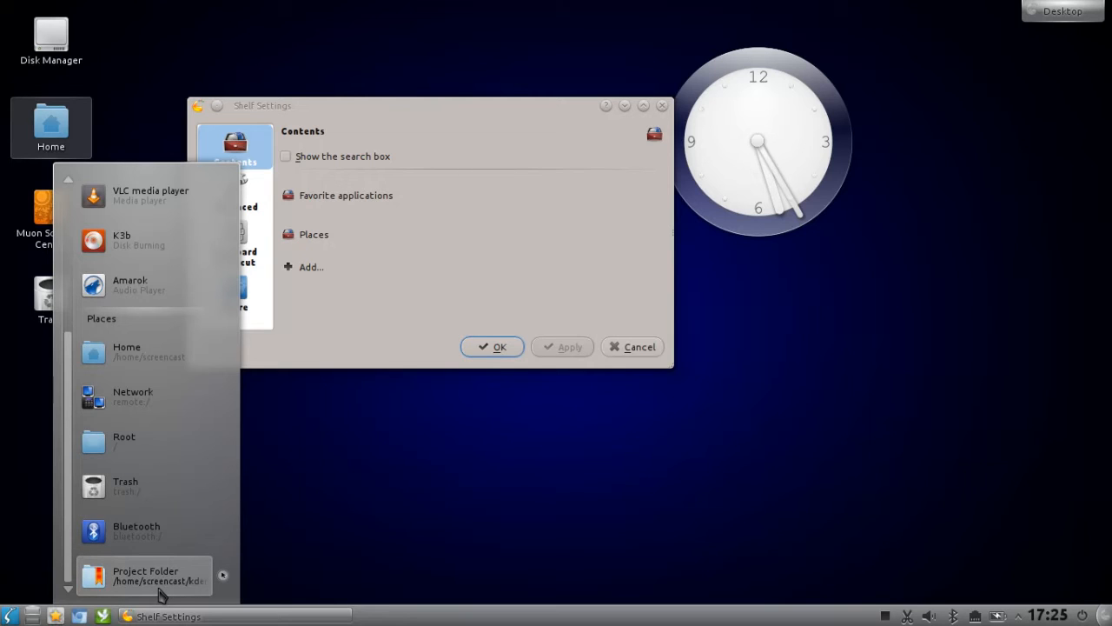
click(310, 267)
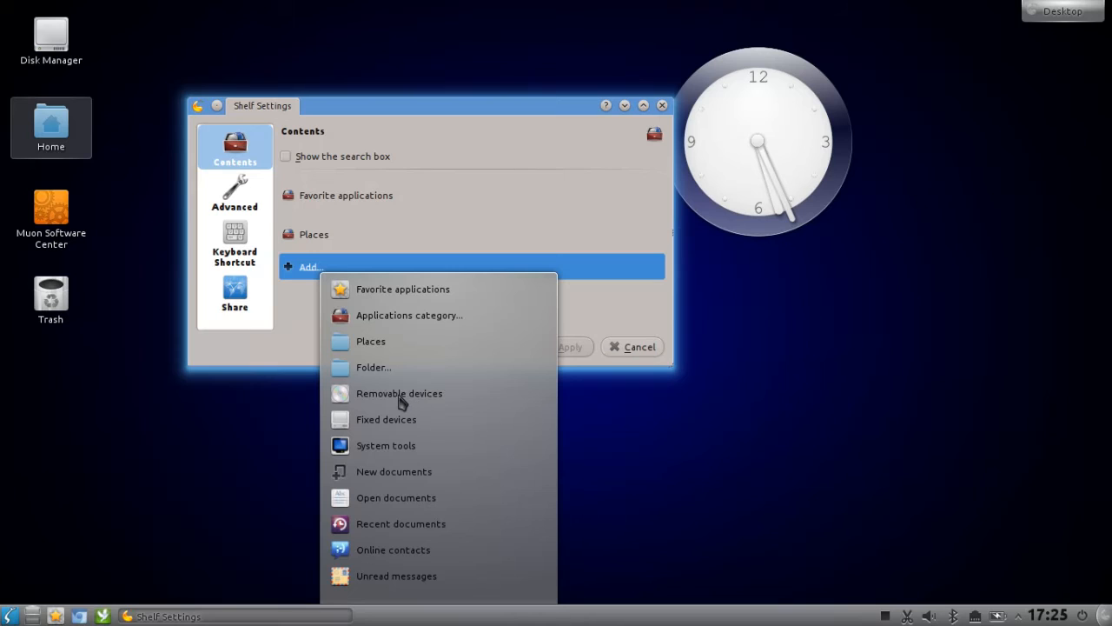
click(399, 393)
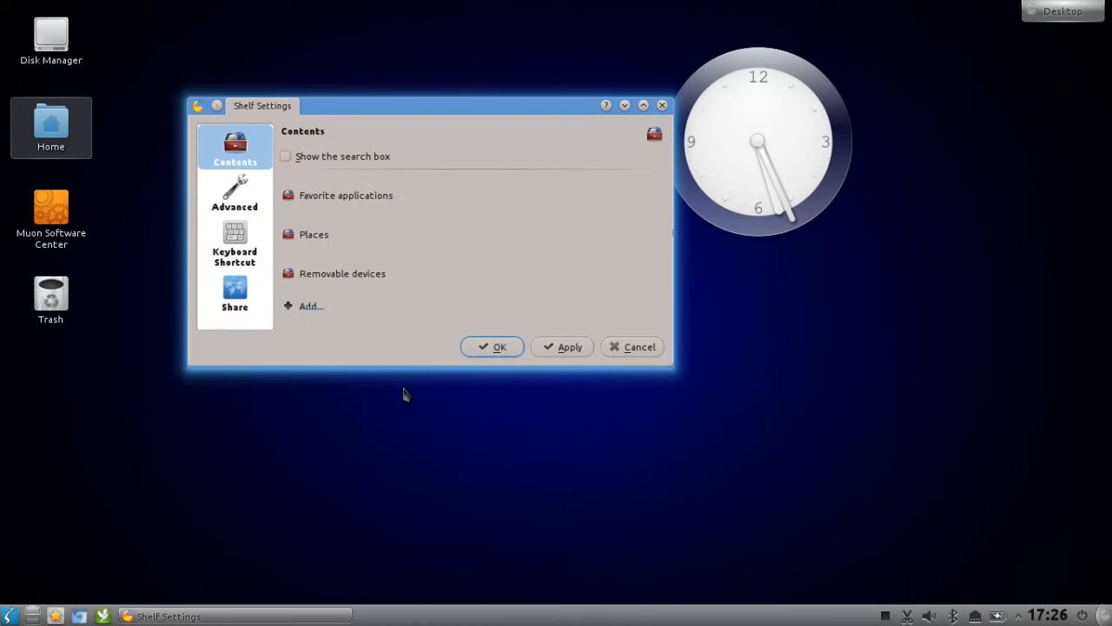
click(563, 346)
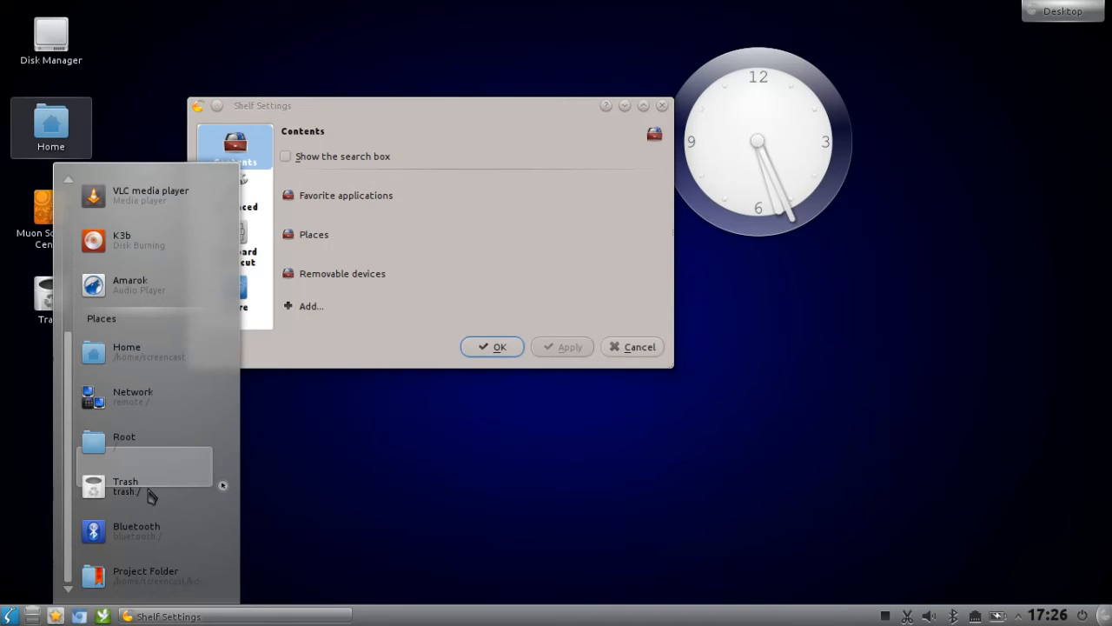
mouse_move(330, 353)
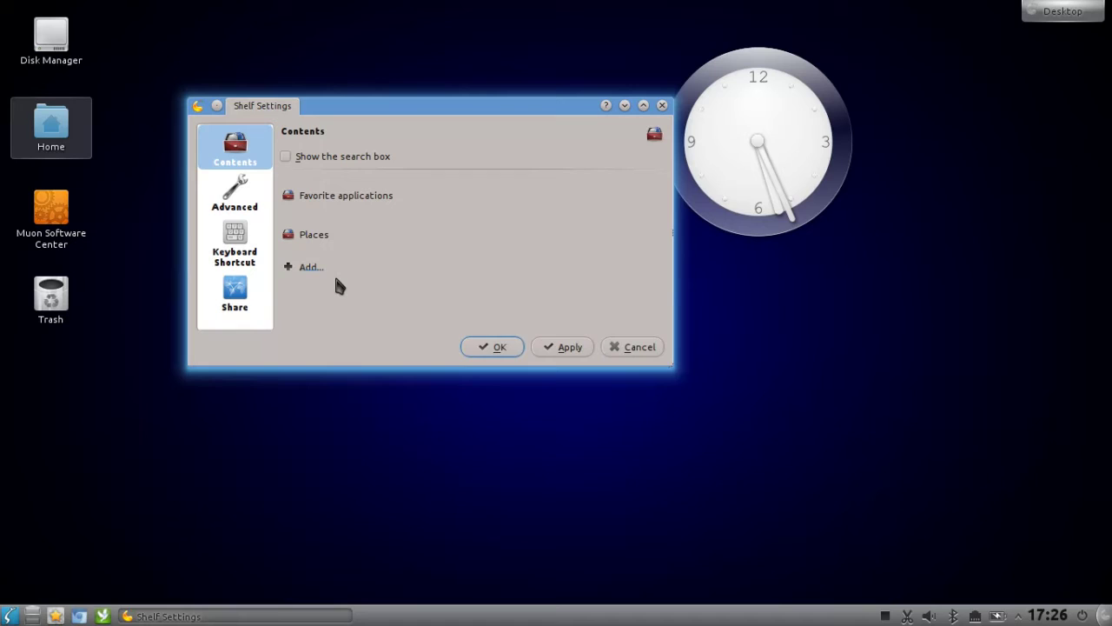
click(310, 265)
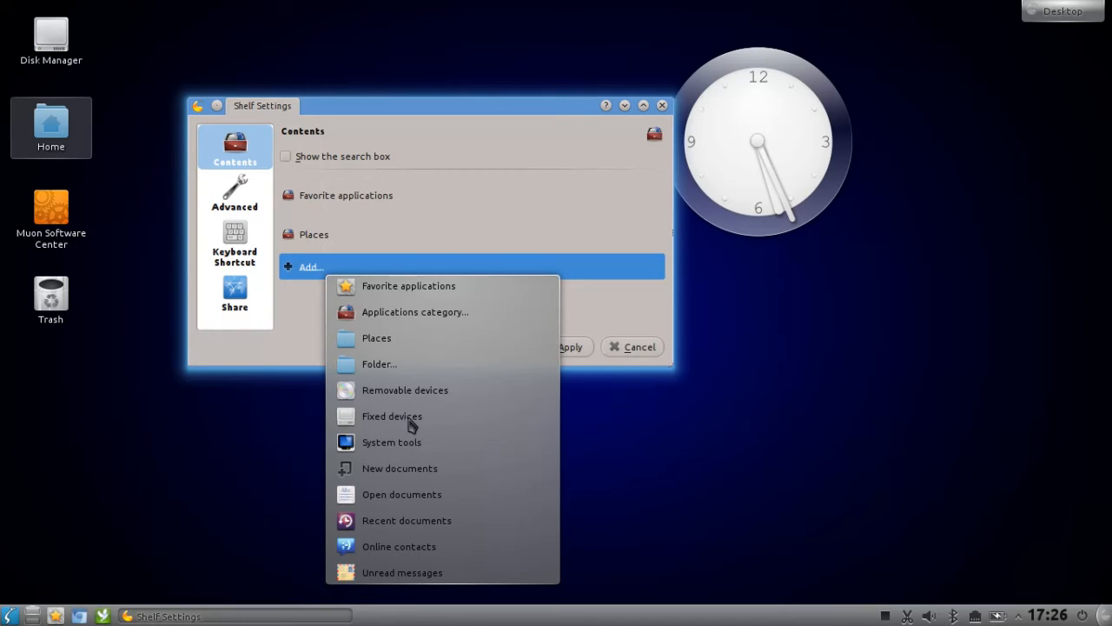
- Add a Fixed devices section and scroll the shelf to see SSD_SYSTEM and SSD_HOME
click(392, 416)
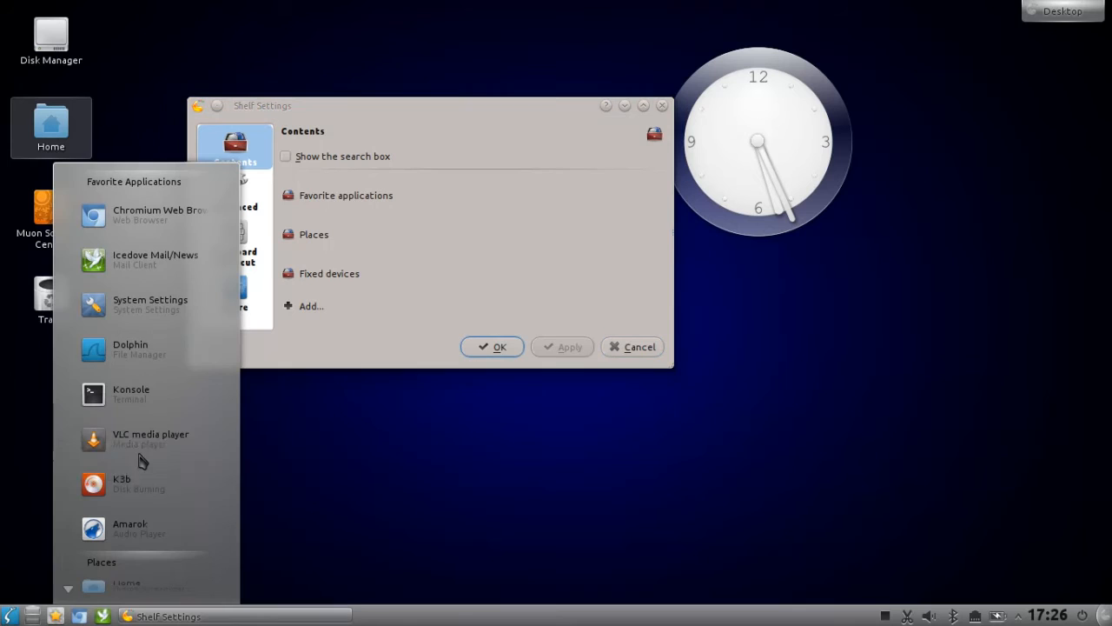
scroll(down, 3)
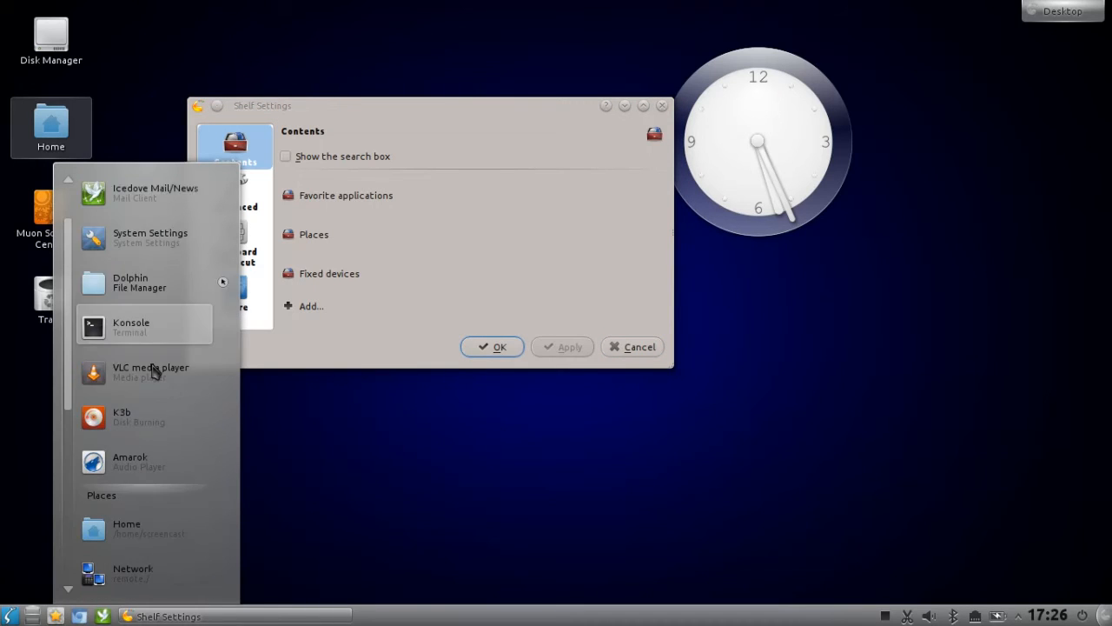
scroll(down, 3)
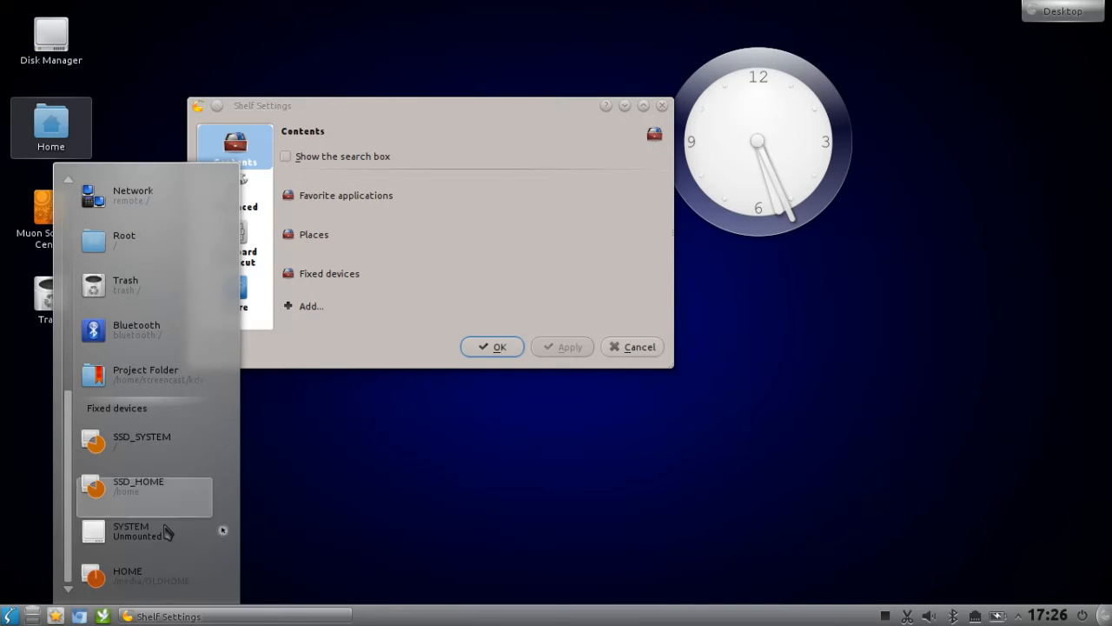
mouse_move(168, 511)
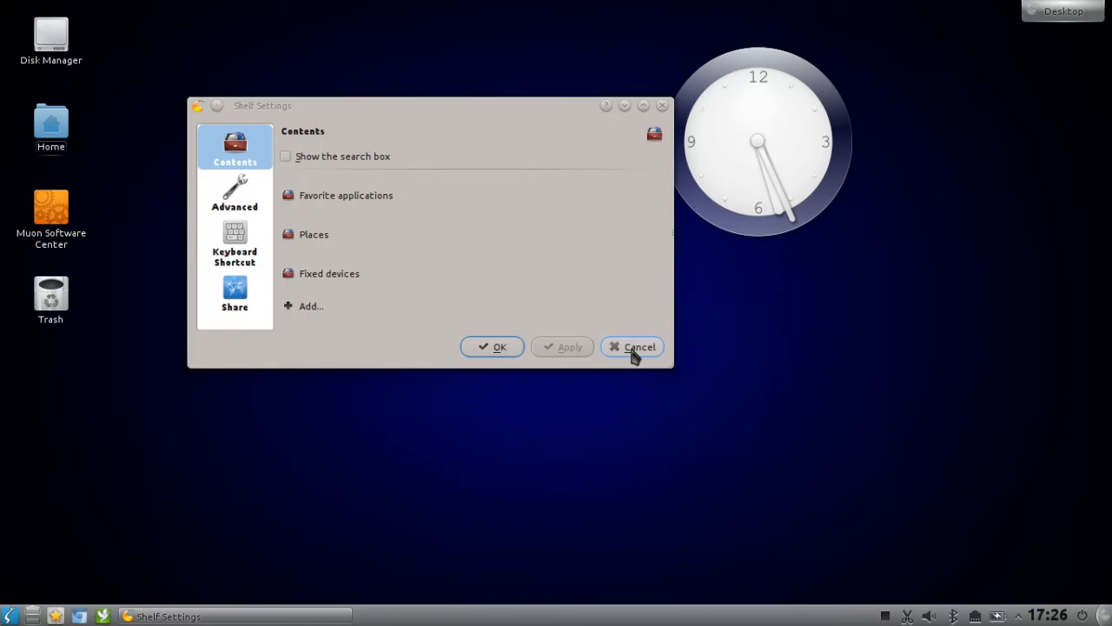
- Open the desktop widget browser and search for 'shel'
click(632, 347)
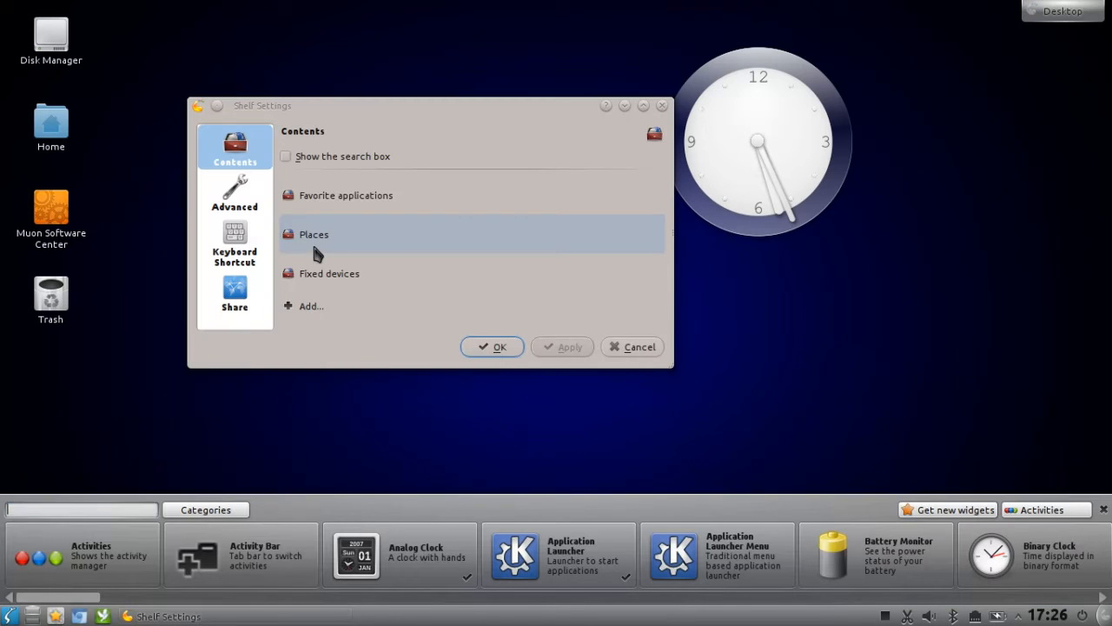
text(shel)
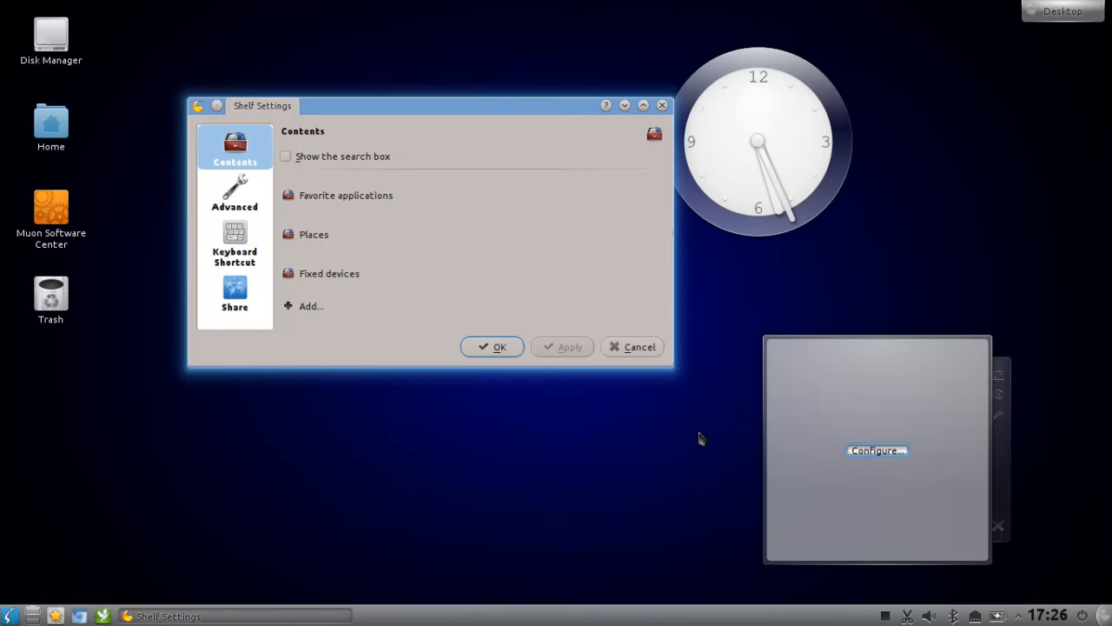
- From the new shelf's settings, add a folder section and pick the Graphics applications folder
click(310, 305)
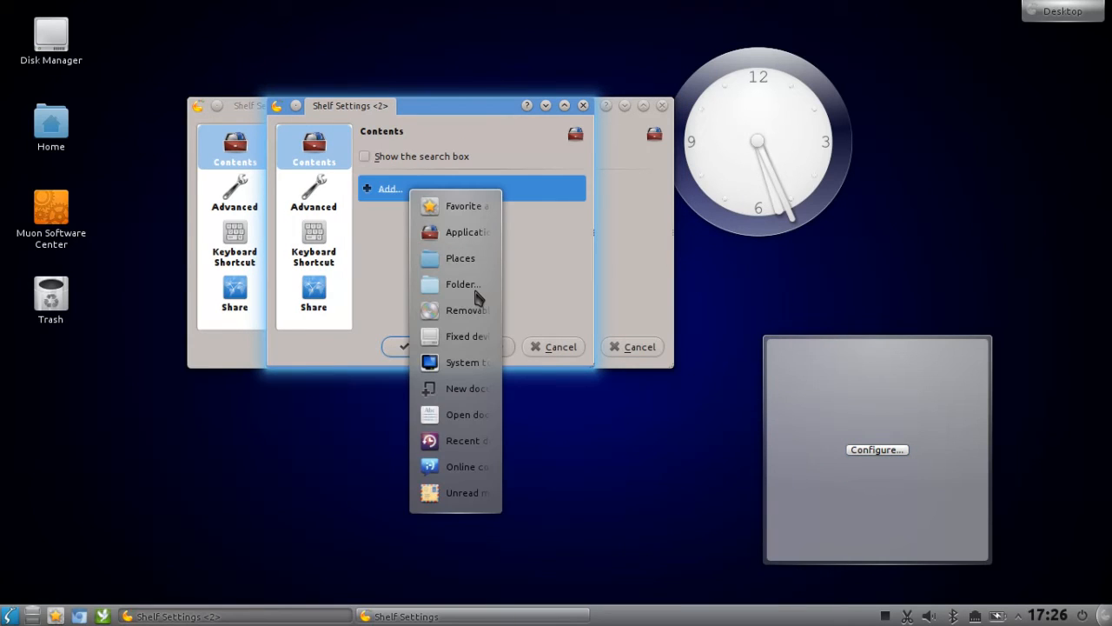
mouse_move(469, 446)
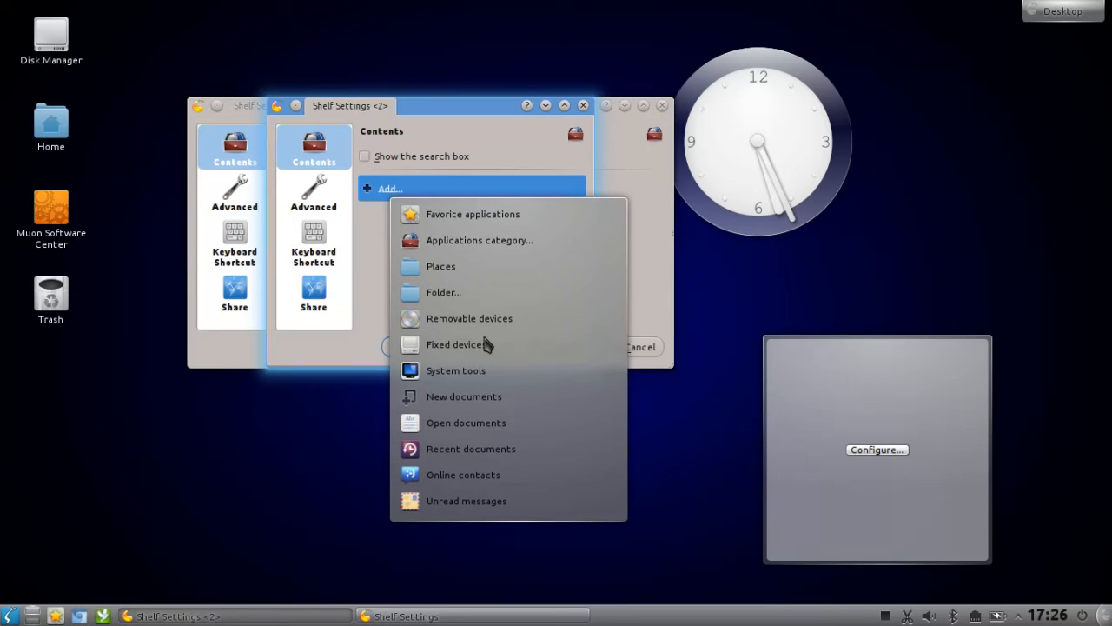
mouse_move(468, 271)
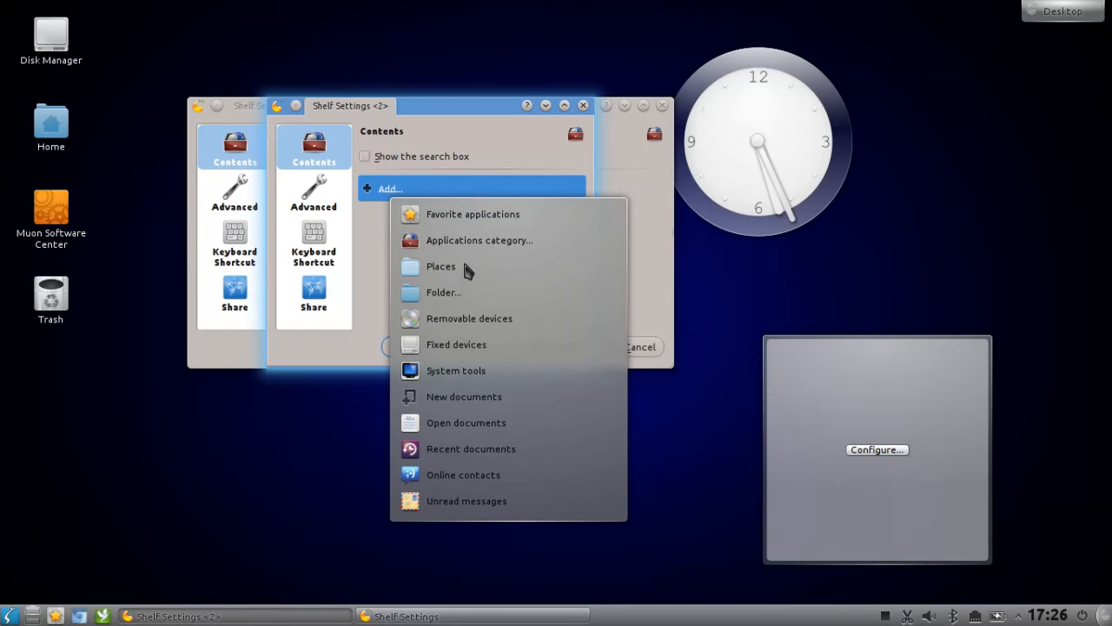
click(444, 291)
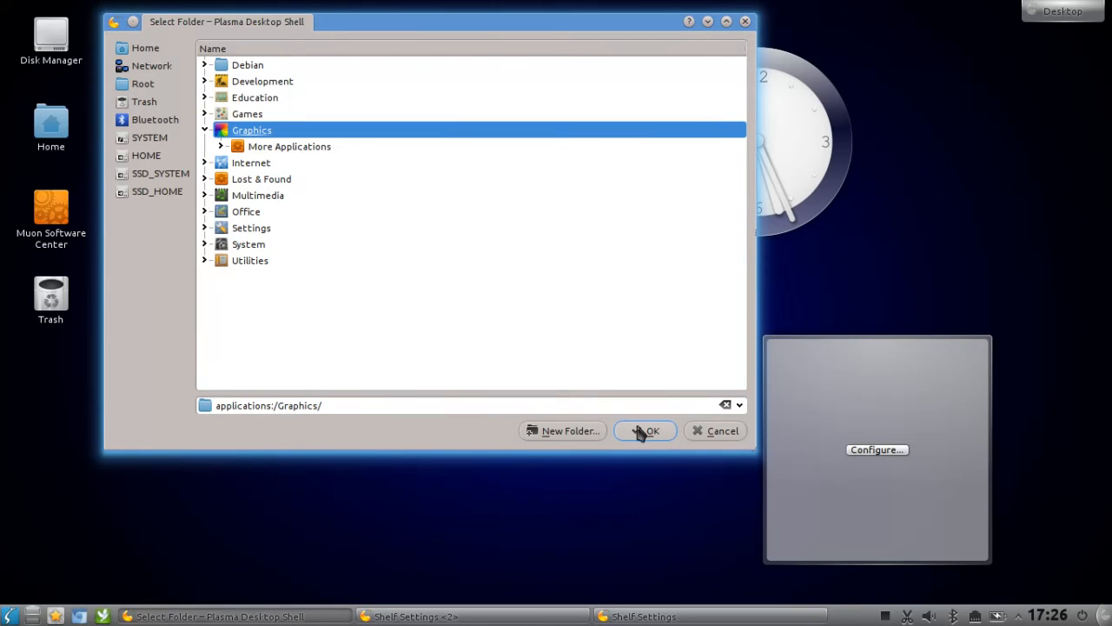
click(646, 430)
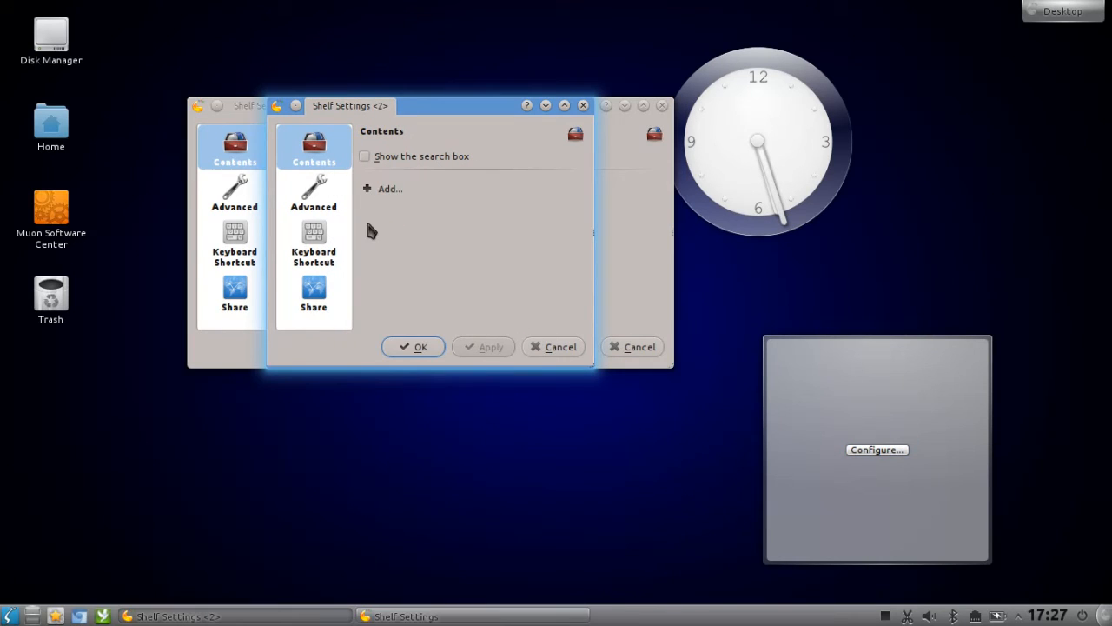
click(390, 189)
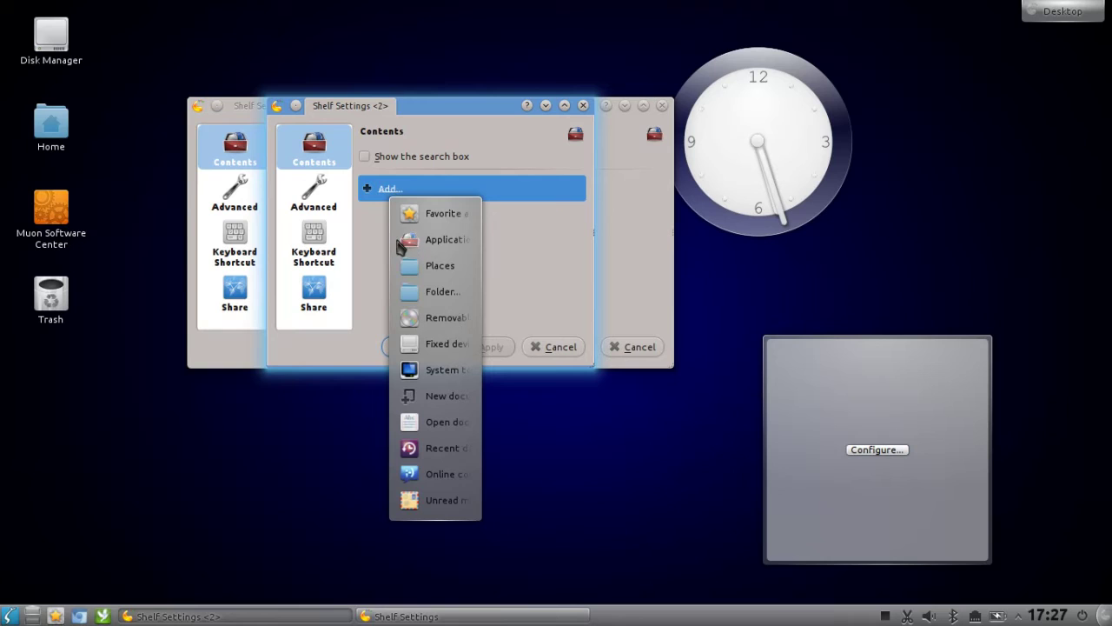
click(444, 292)
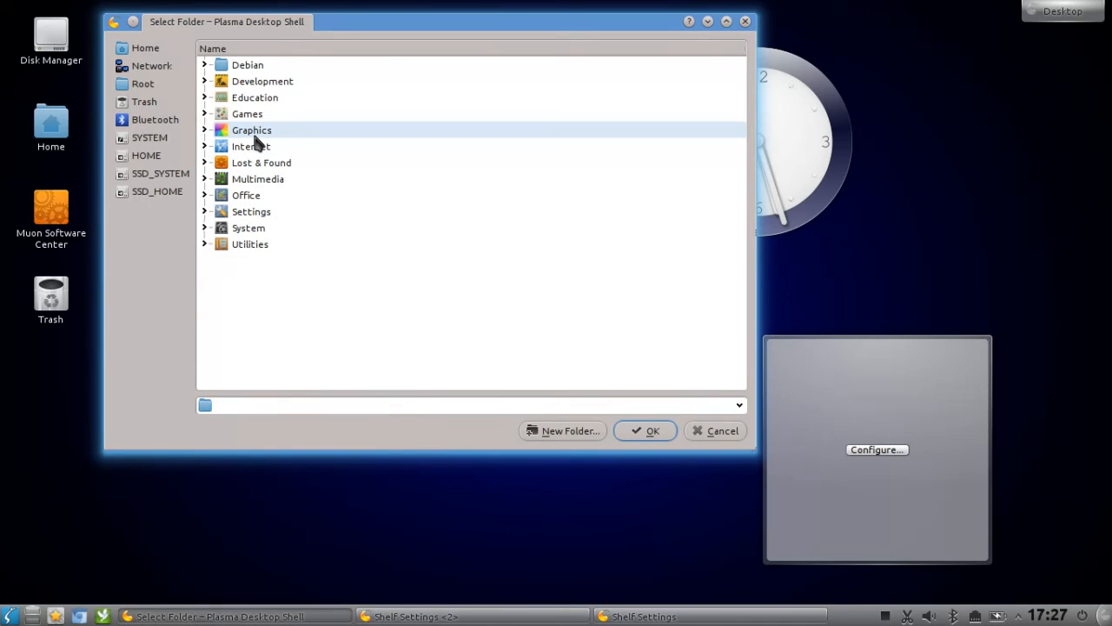
click(645, 430)
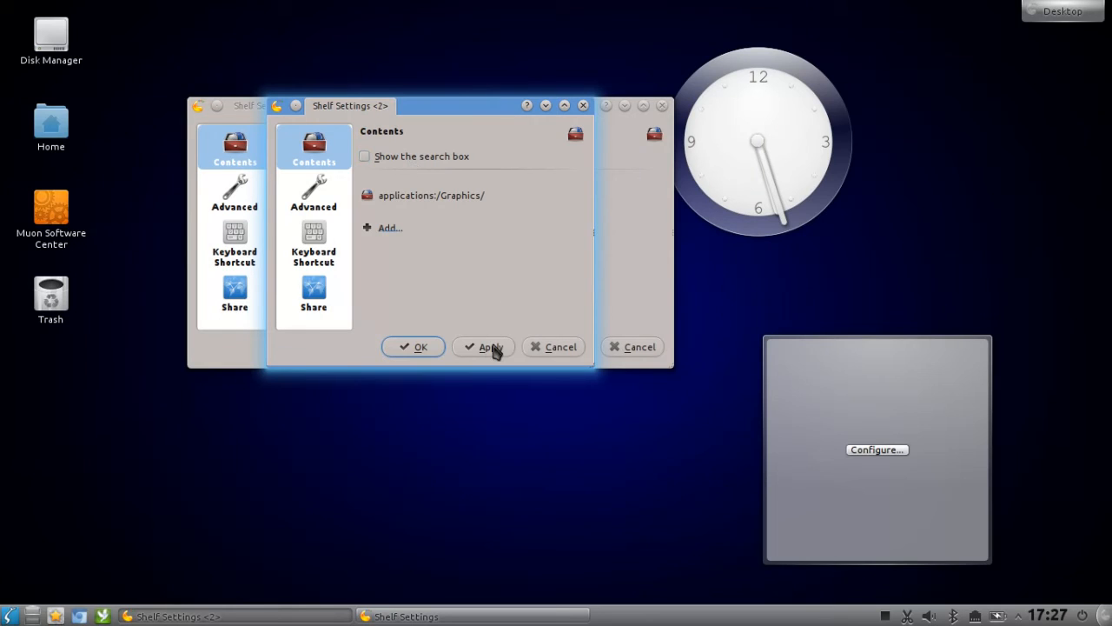
- Apply applications:/Graphics/ as content, enable 'Show the search box', and apply again
click(484, 347)
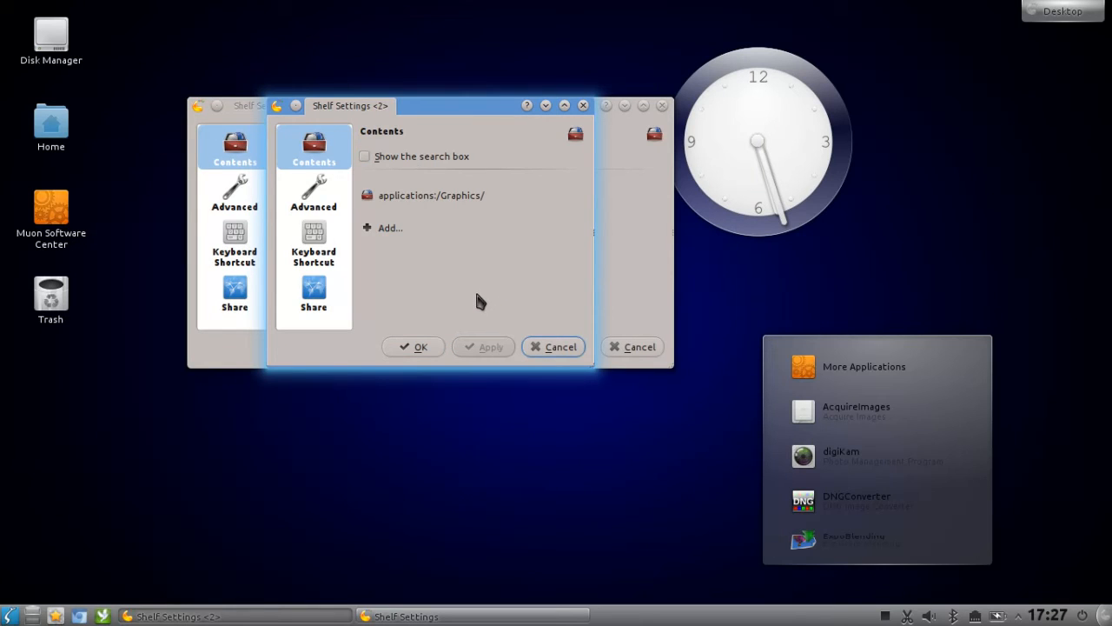
click(364, 155)
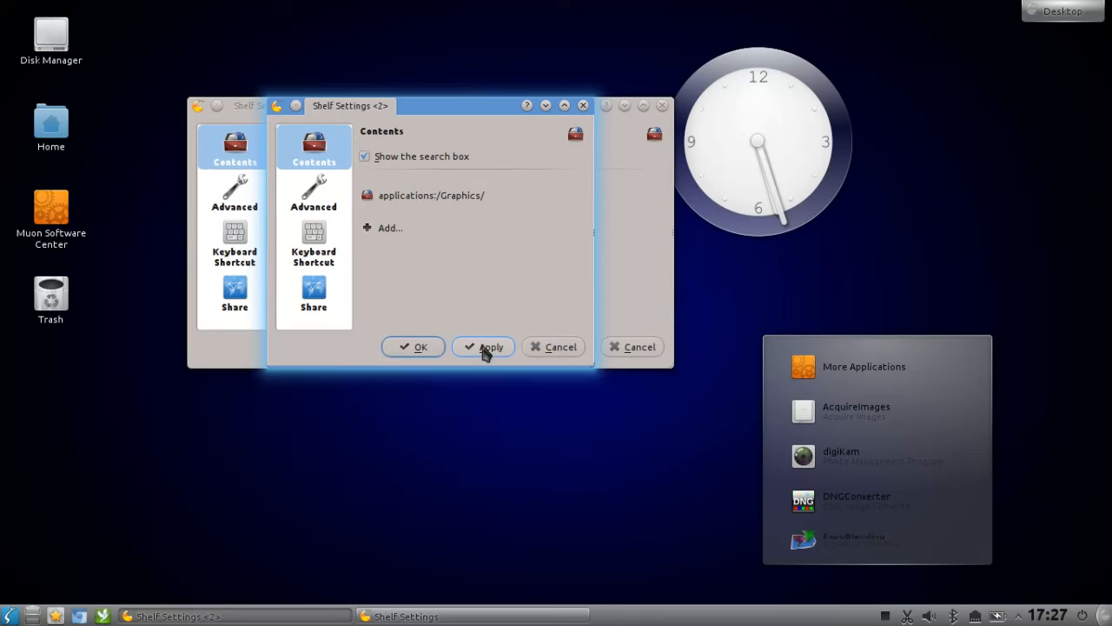
click(485, 346)
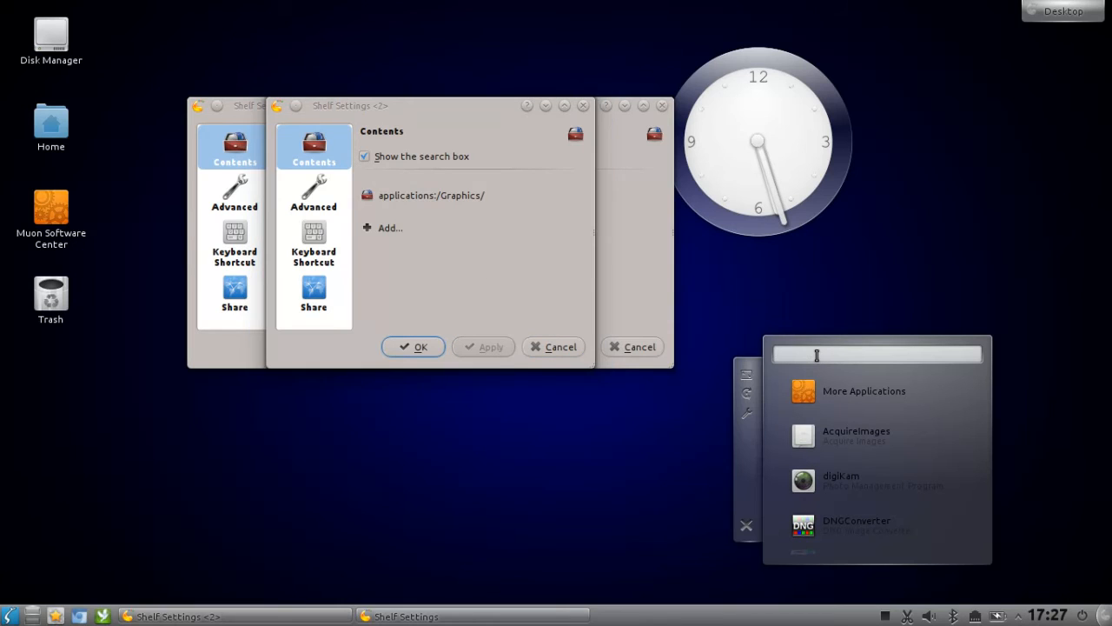
- Type 'gimp' into the shelf's search box to filter it to GIMP entries
text(gimp)
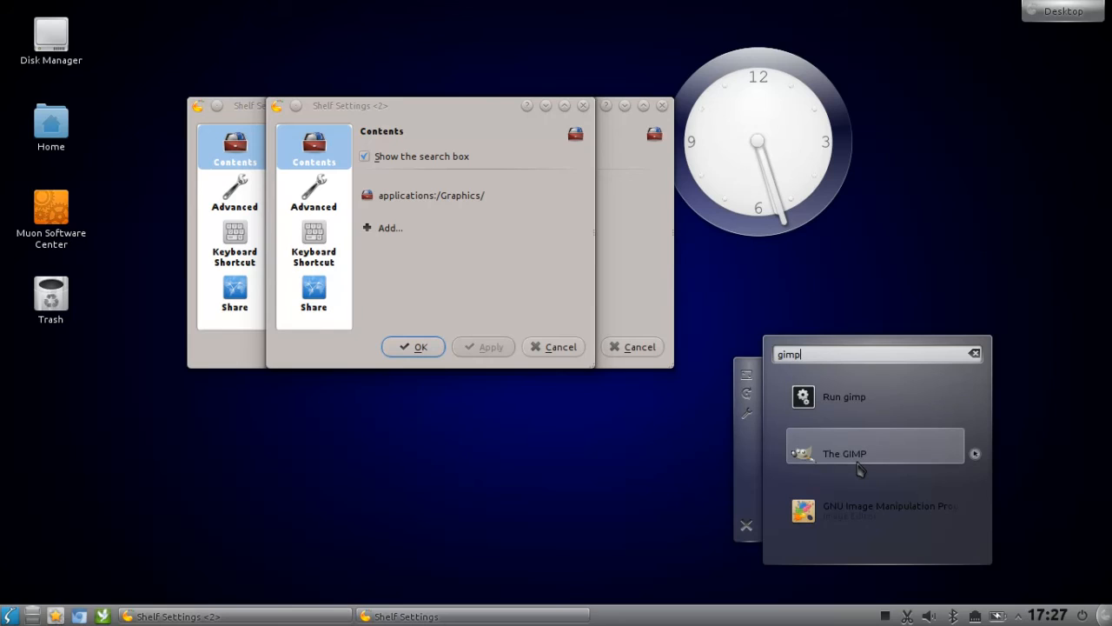
mouse_move(880, 454)
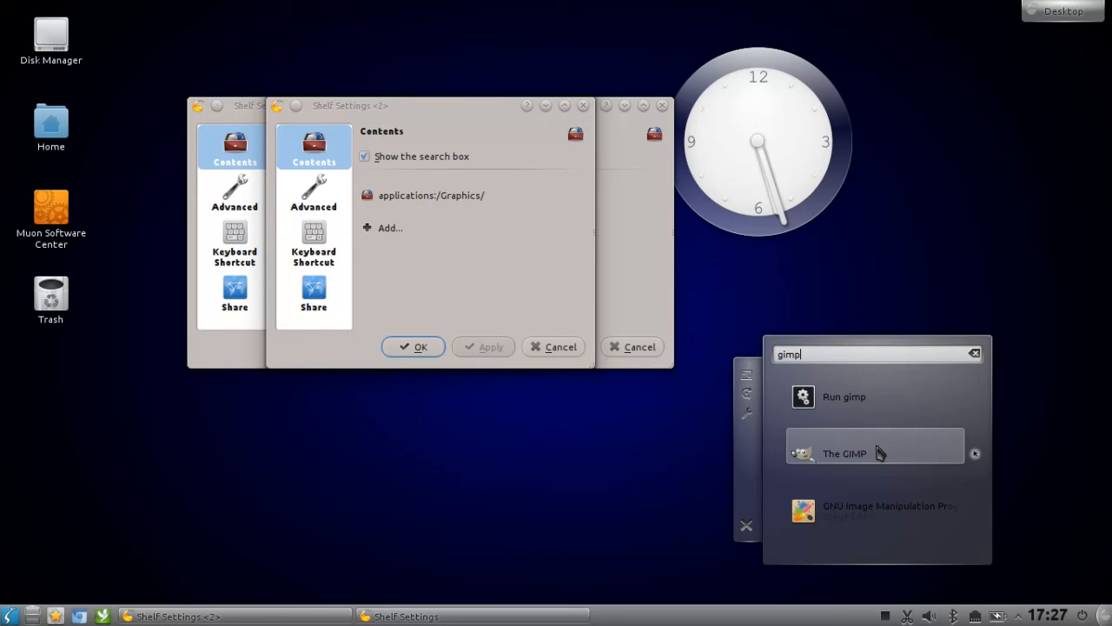
mouse_move(837, 406)
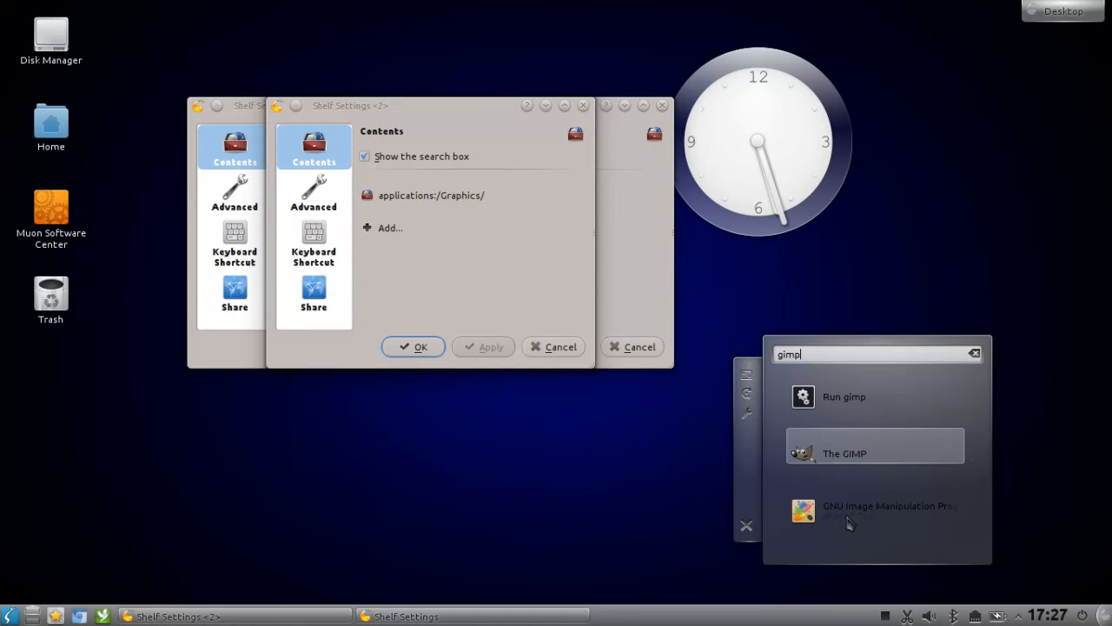
mouse_move(860, 468)
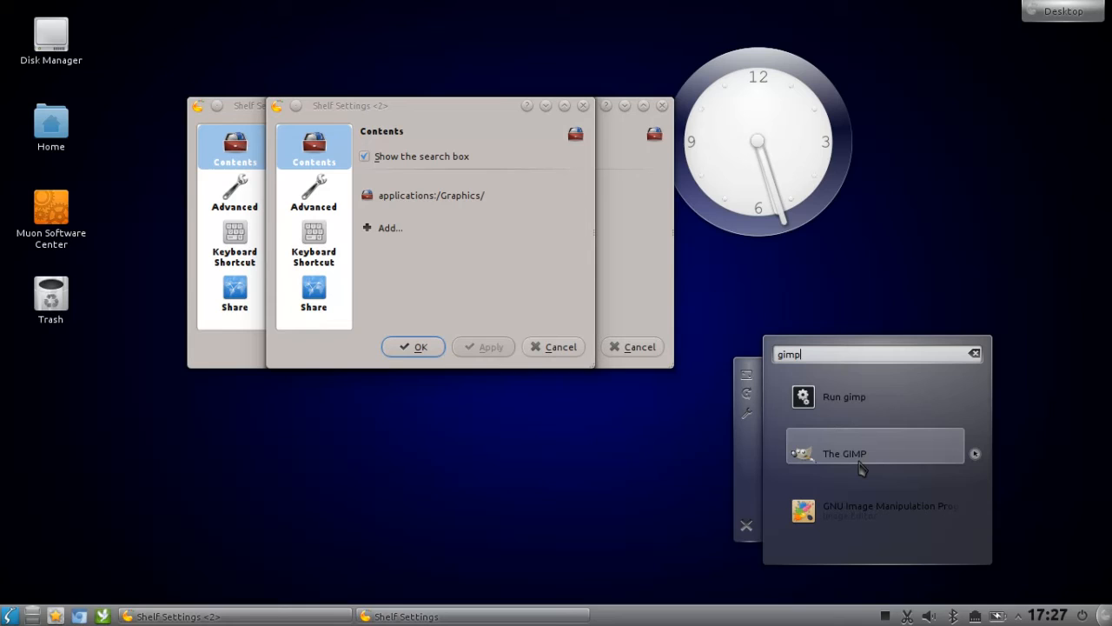
mouse_move(857, 457)
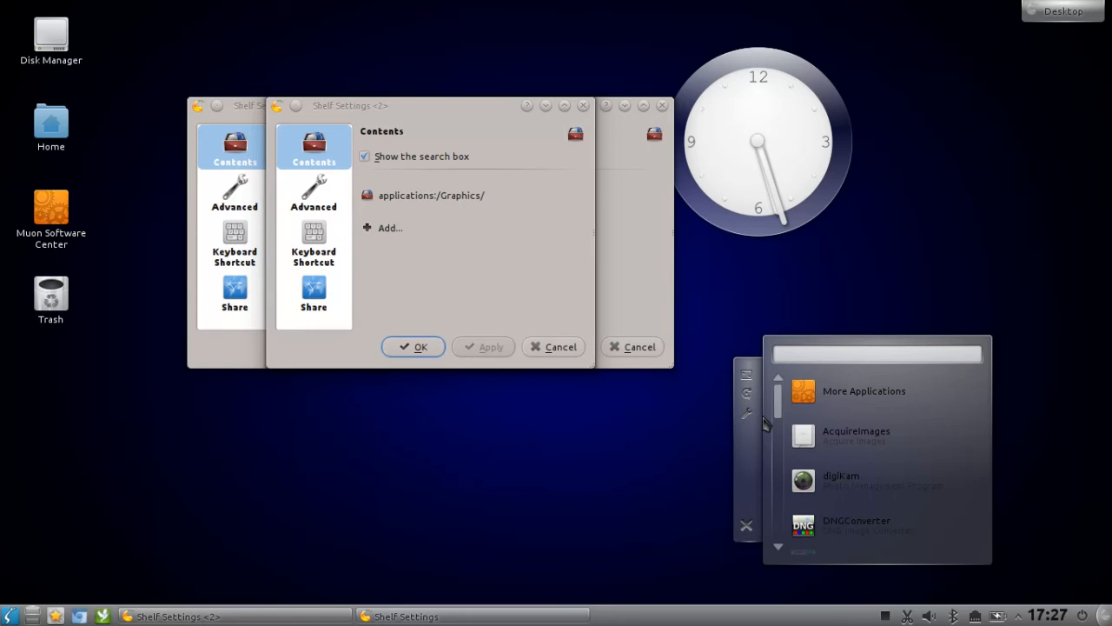
- Scroll down and back up through the shelf's full Graphics list
scroll(down, 3)
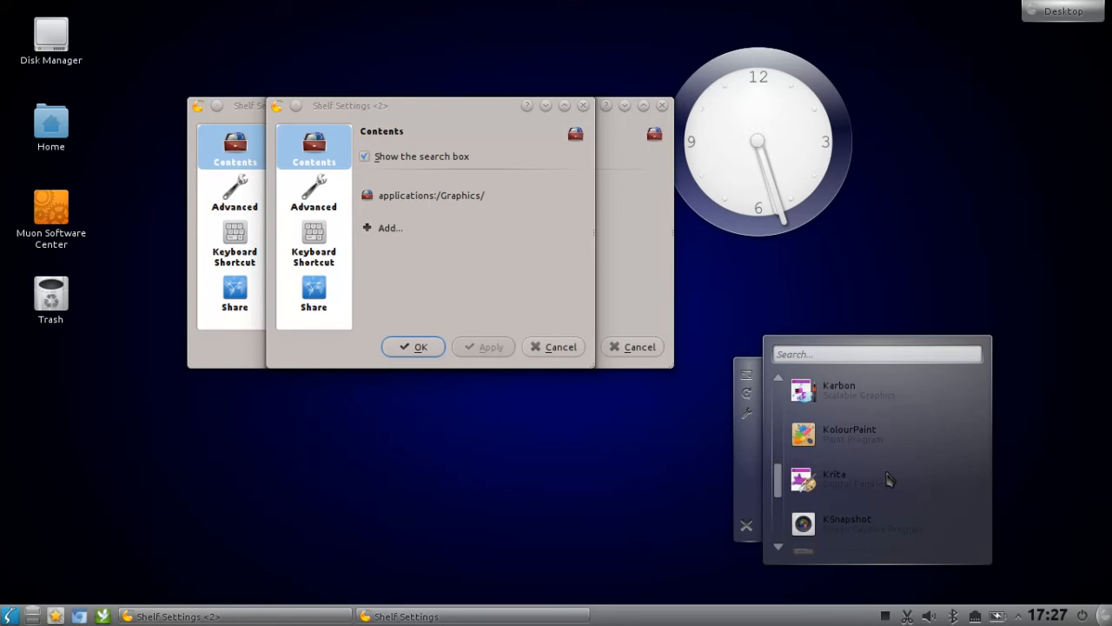
scroll(up, 3)
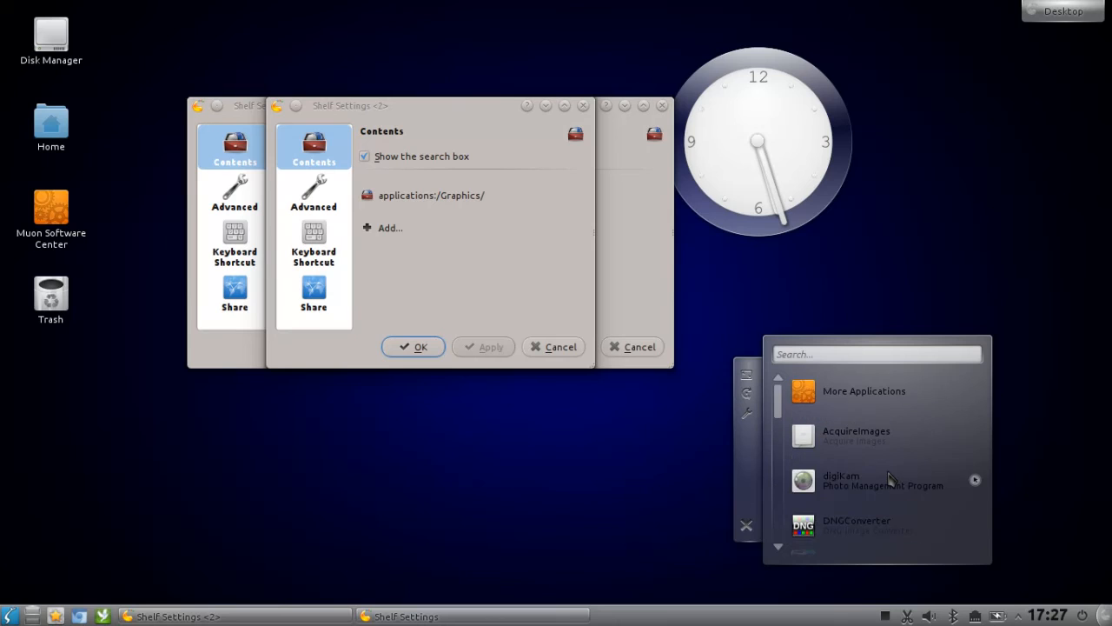
mouse_move(886, 480)
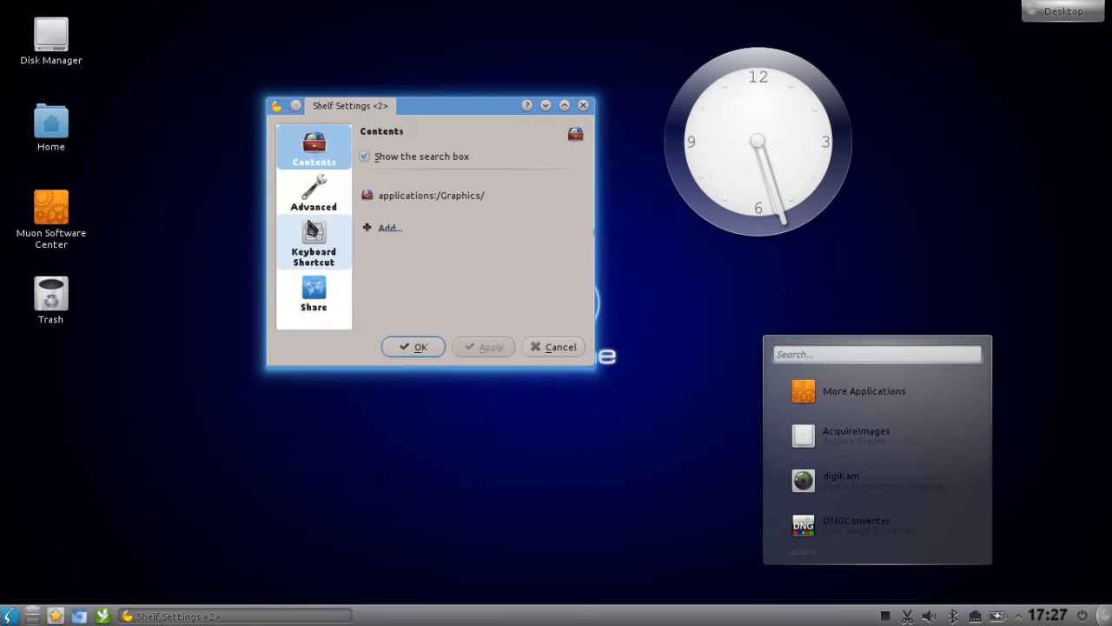
- Show the Advanced settings page, then open and close the shelf's More Applications folder
click(313, 191)
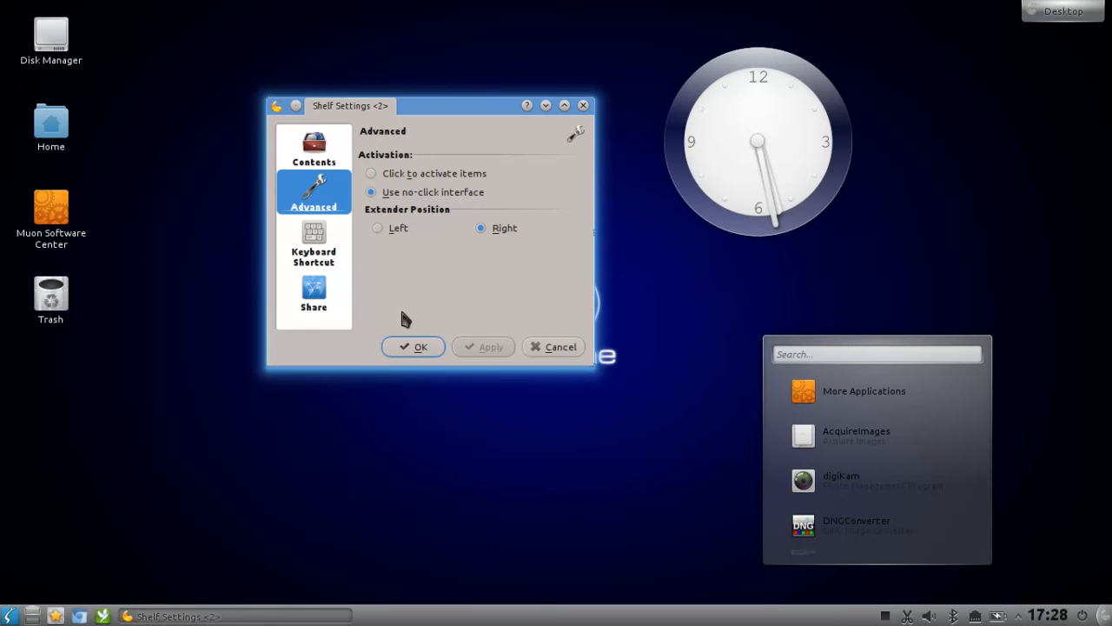
mouse_move(461, 245)
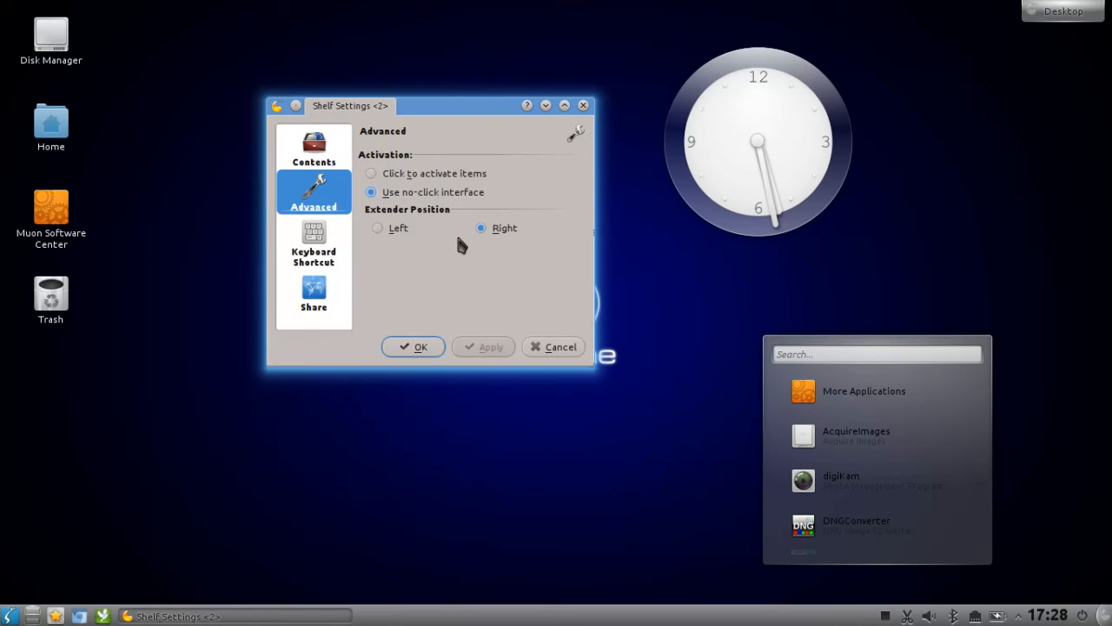
mouse_move(952, 400)
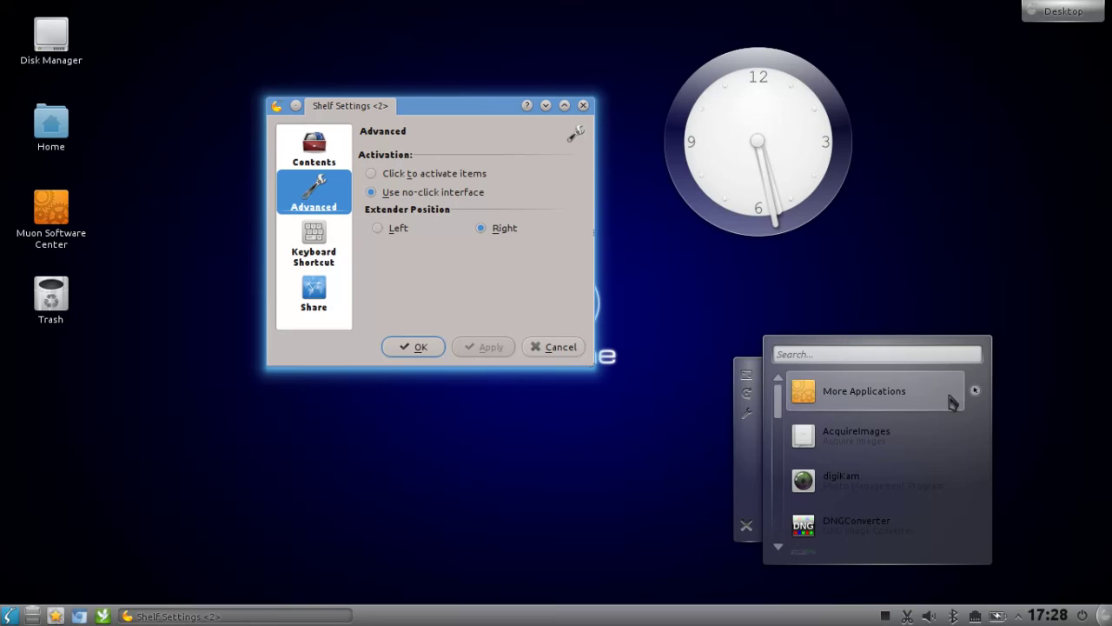
mouse_move(975, 396)
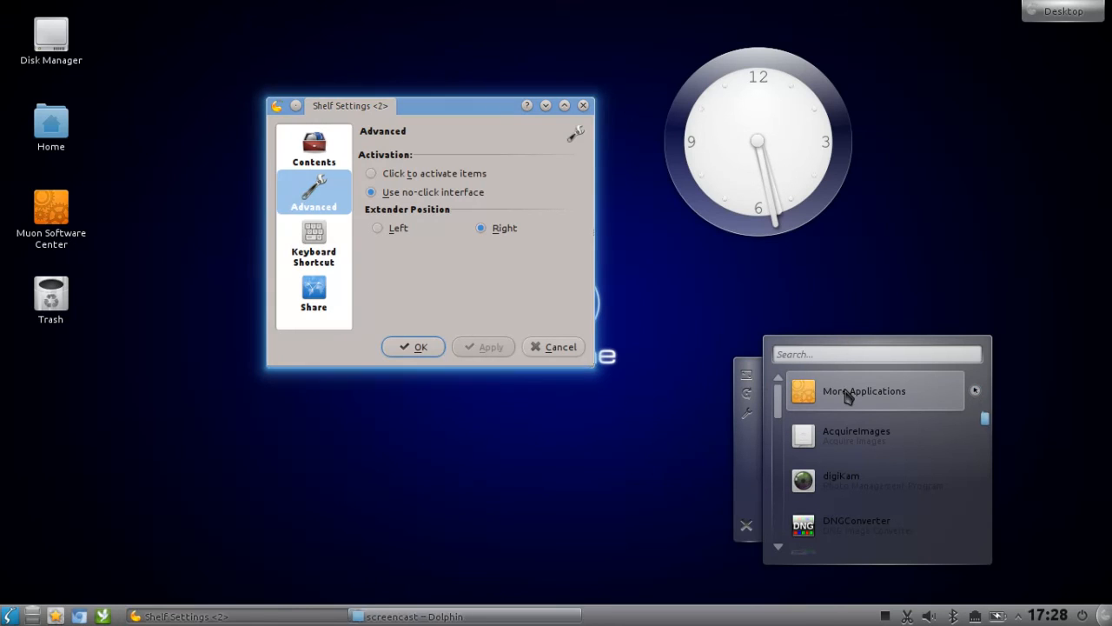
click(864, 390)
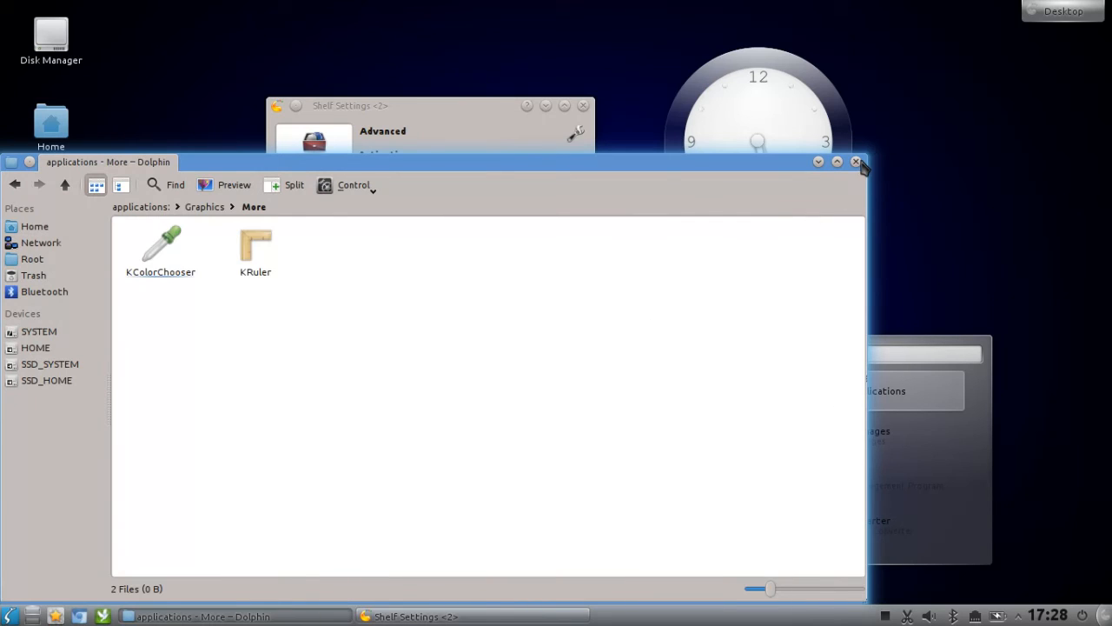
click(856, 161)
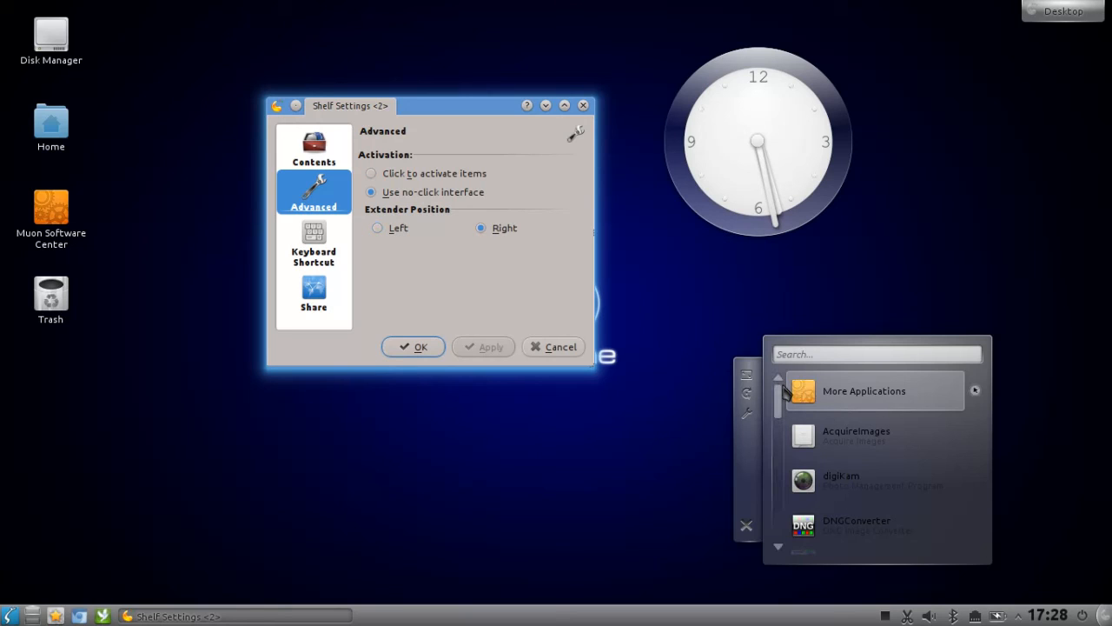
mouse_move(968, 401)
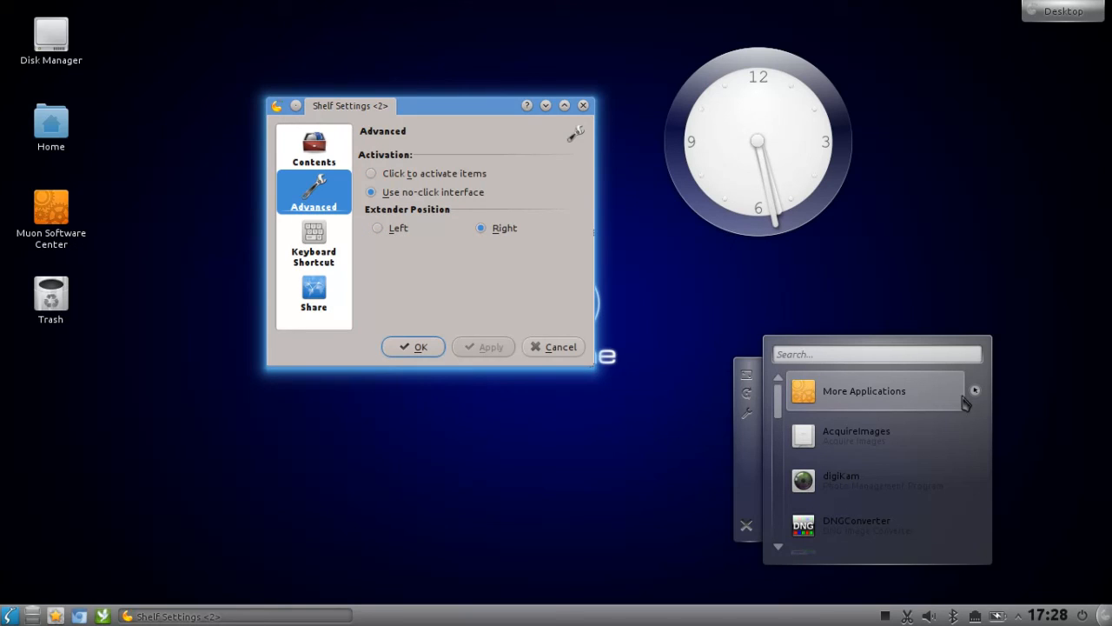
mouse_move(821, 417)
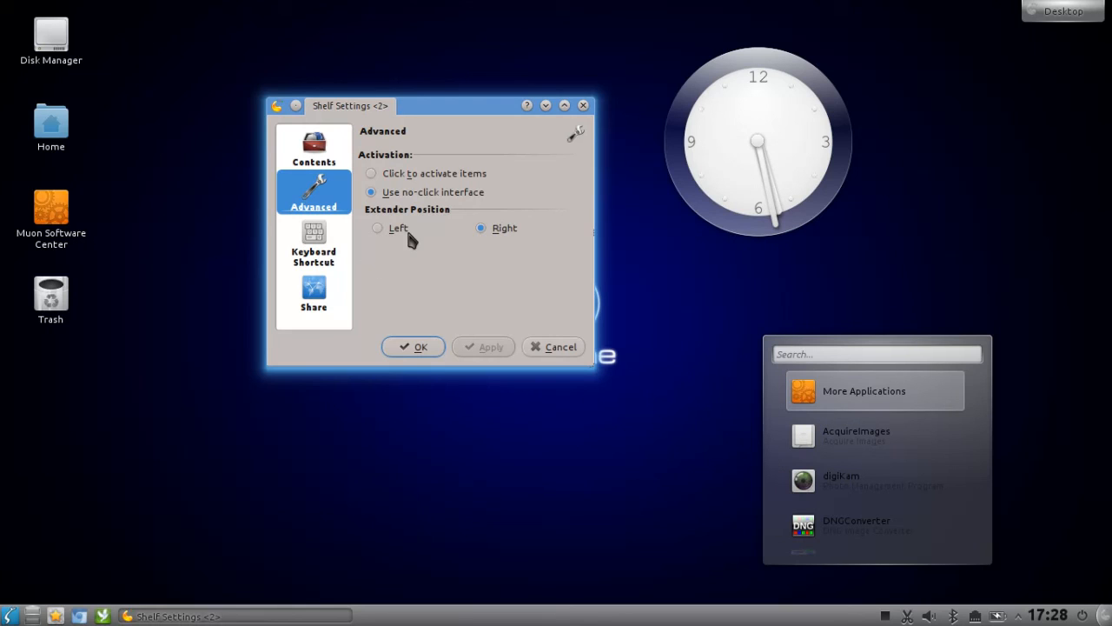
- Set the shelf's extender position to Left
click(377, 228)
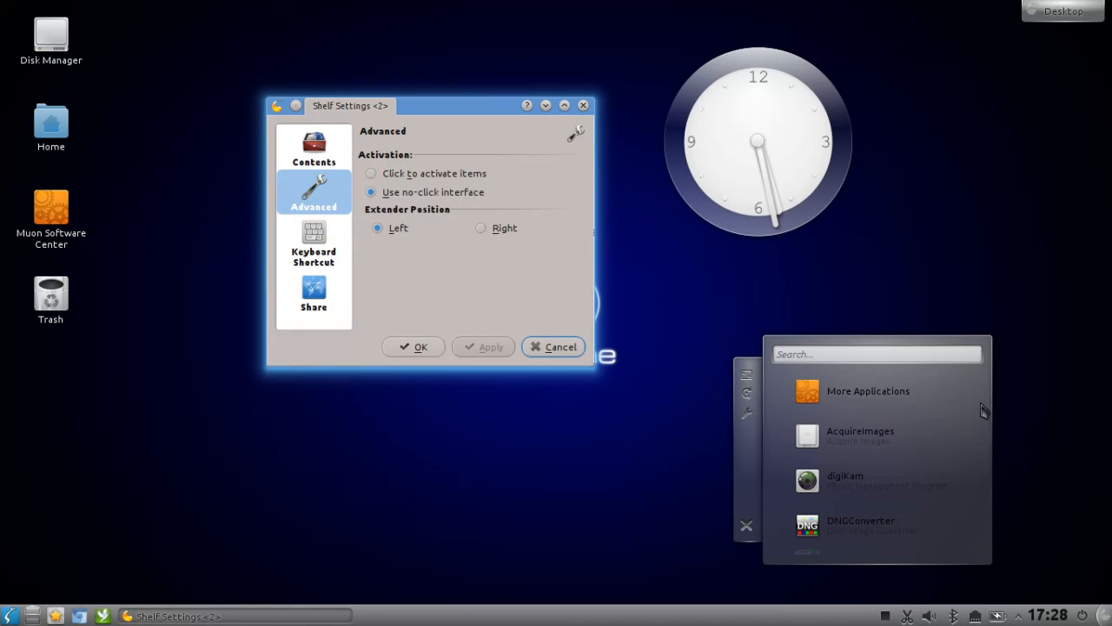
mouse_move(435, 298)
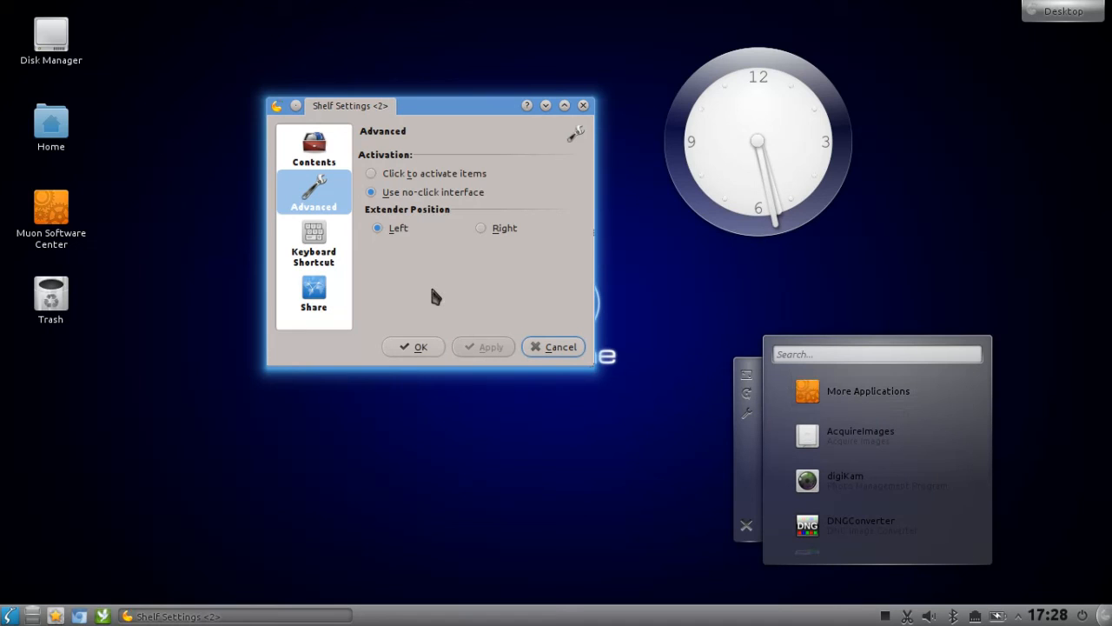
- Check the Keyboard Shortcut page, then view the Share page with sharing unchecked
click(312, 244)
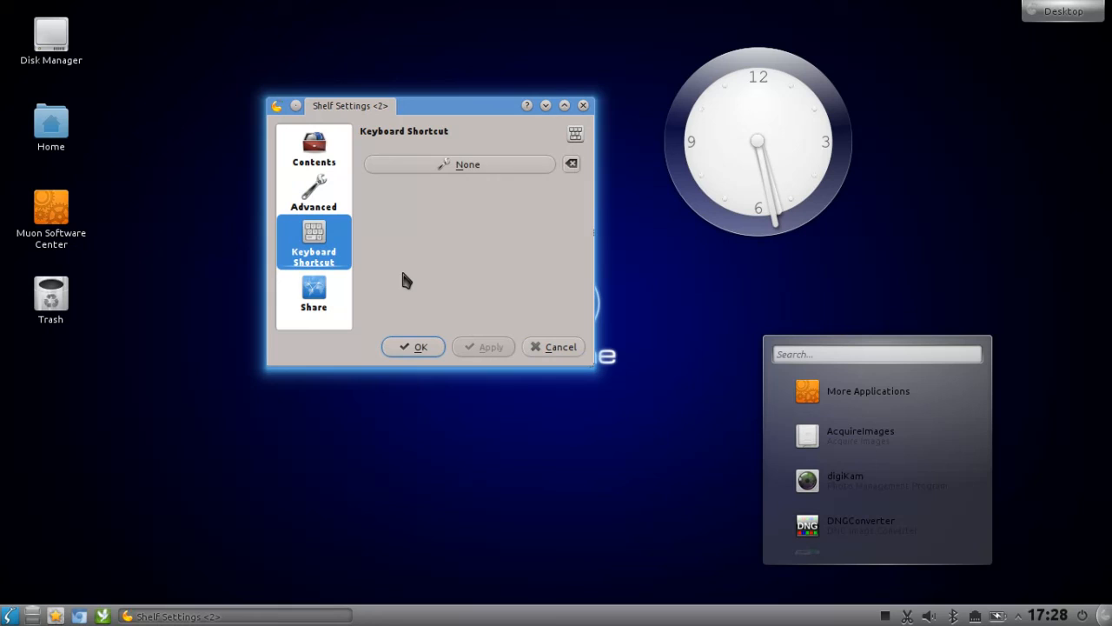
mouse_move(505, 235)
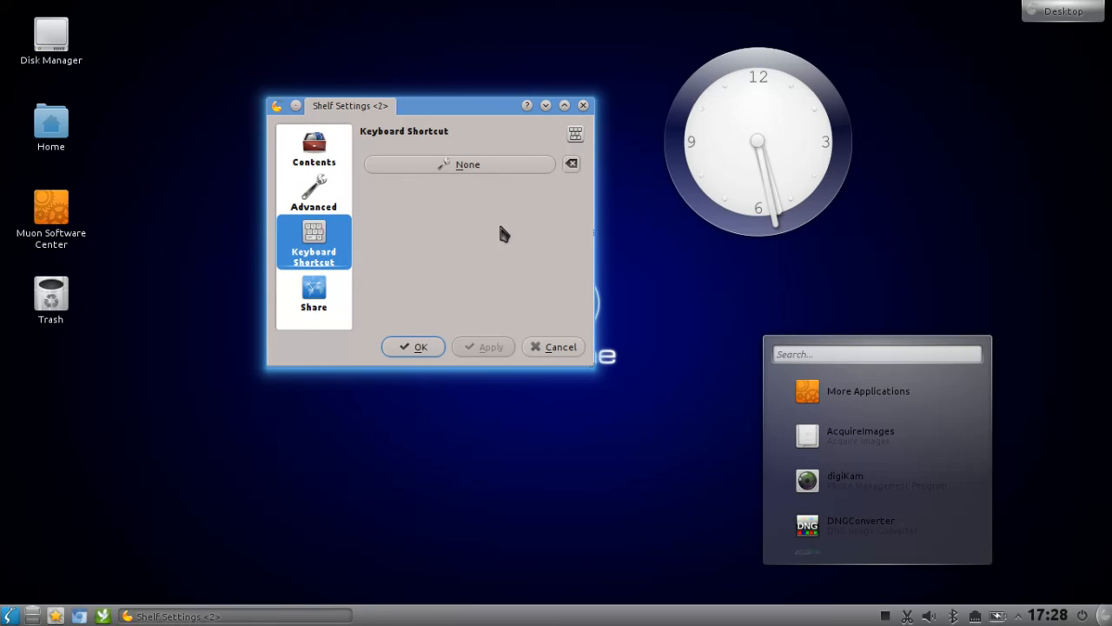
click(314, 292)
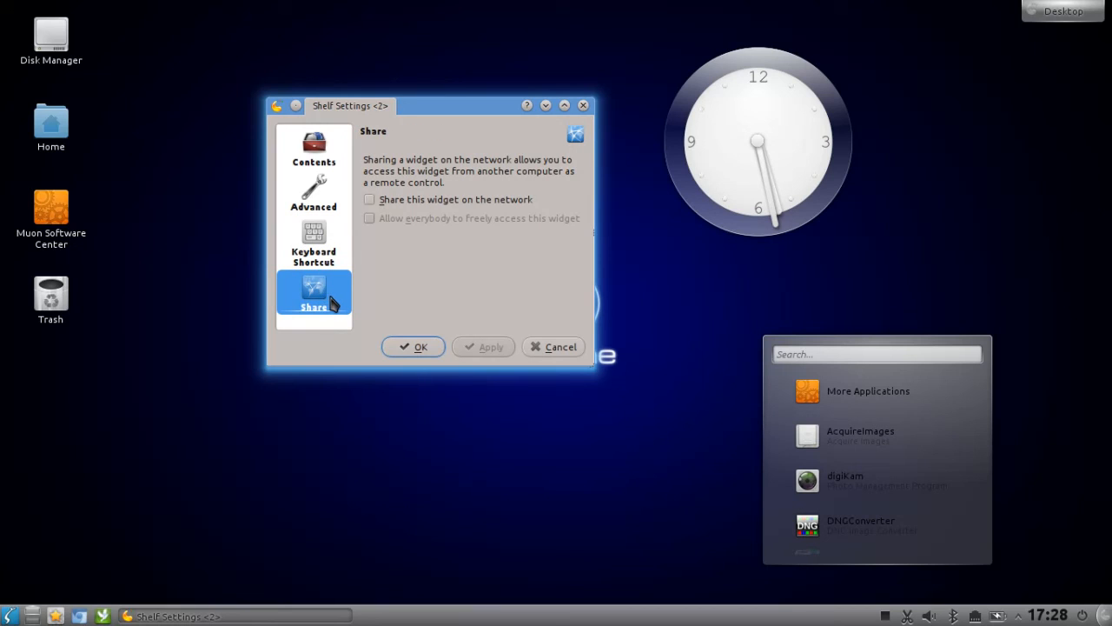
mouse_move(442, 283)
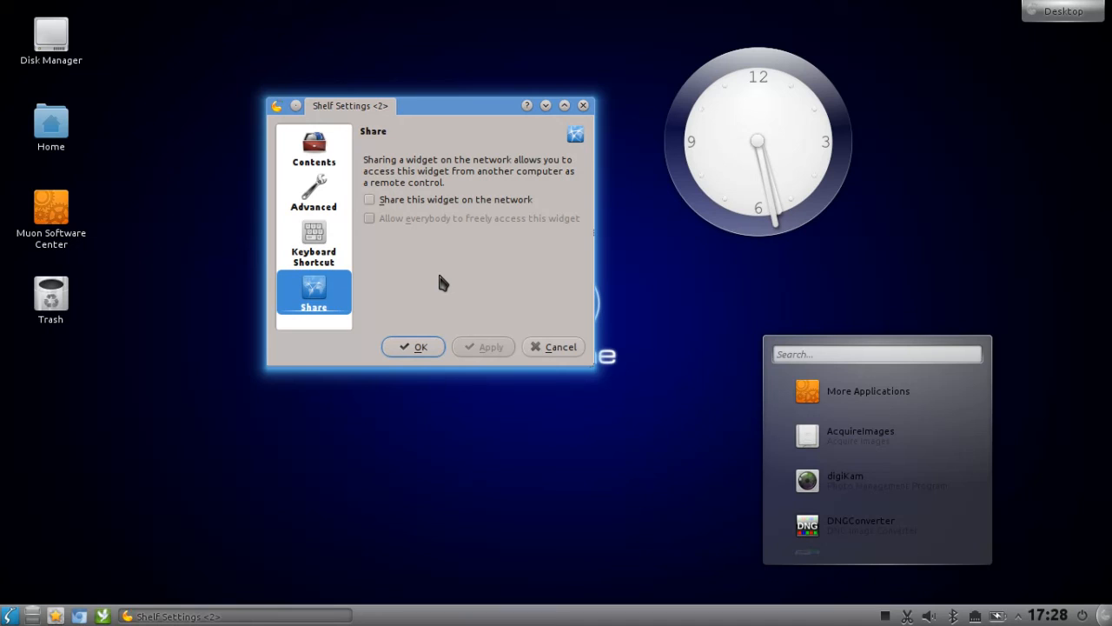
mouse_move(339, 189)
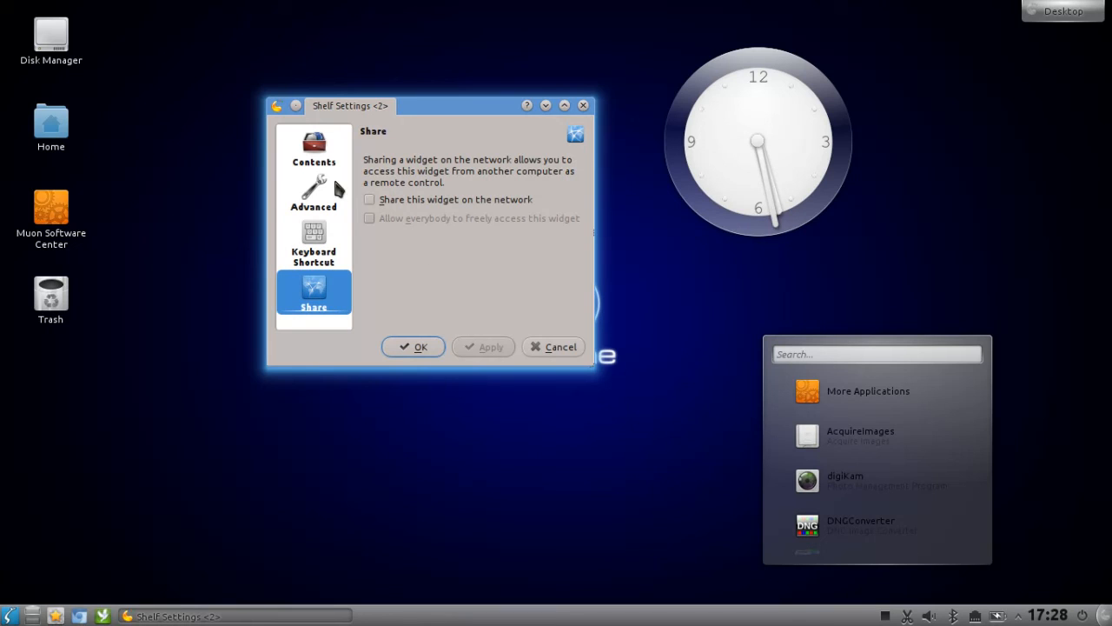
- Back on the Contents page, add System tools to the shelf's contents
click(314, 148)
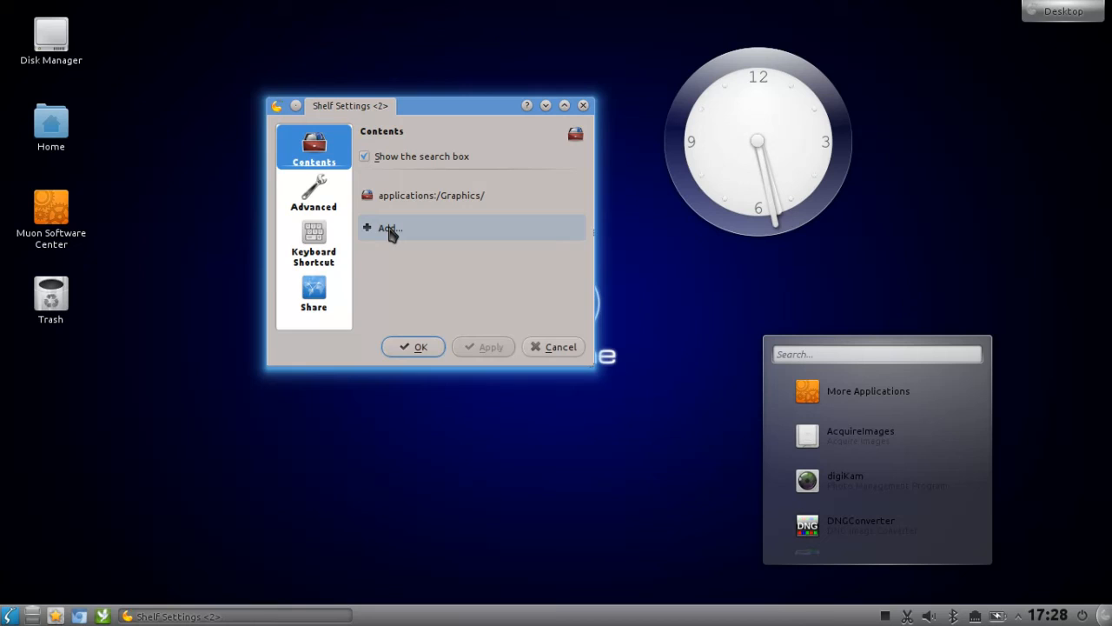
click(389, 227)
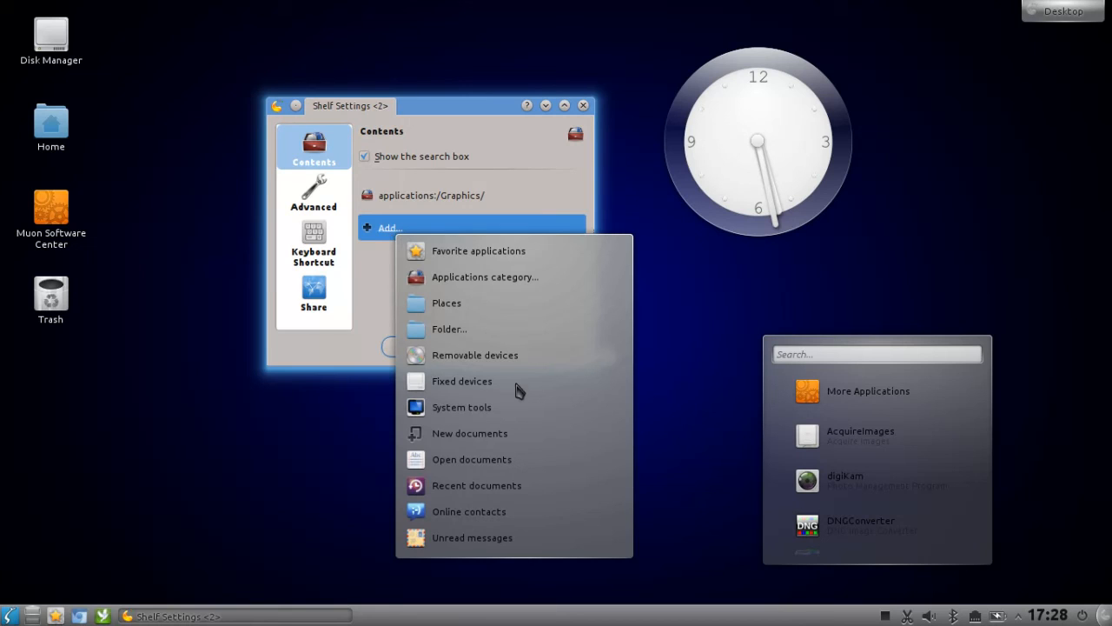
mouse_move(485, 397)
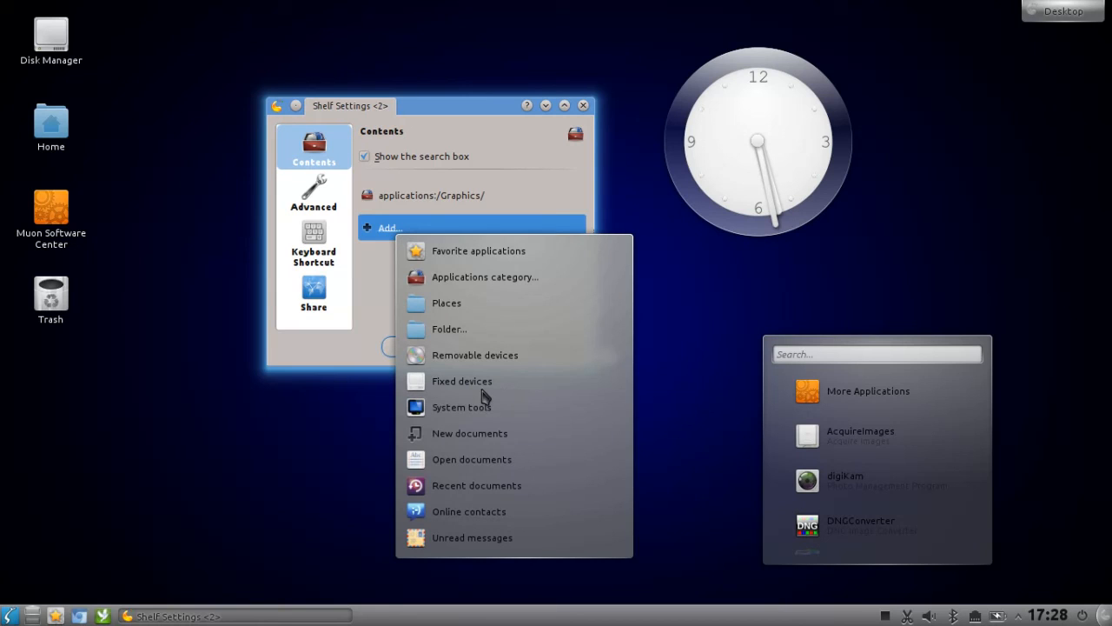
mouse_move(400, 364)
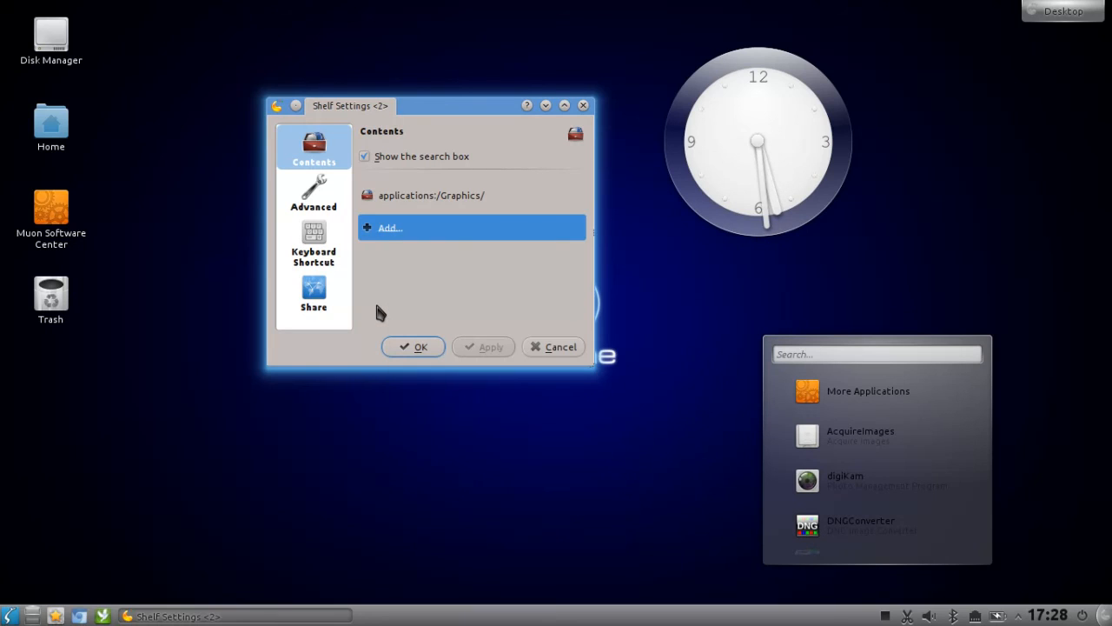
mouse_move(478, 307)
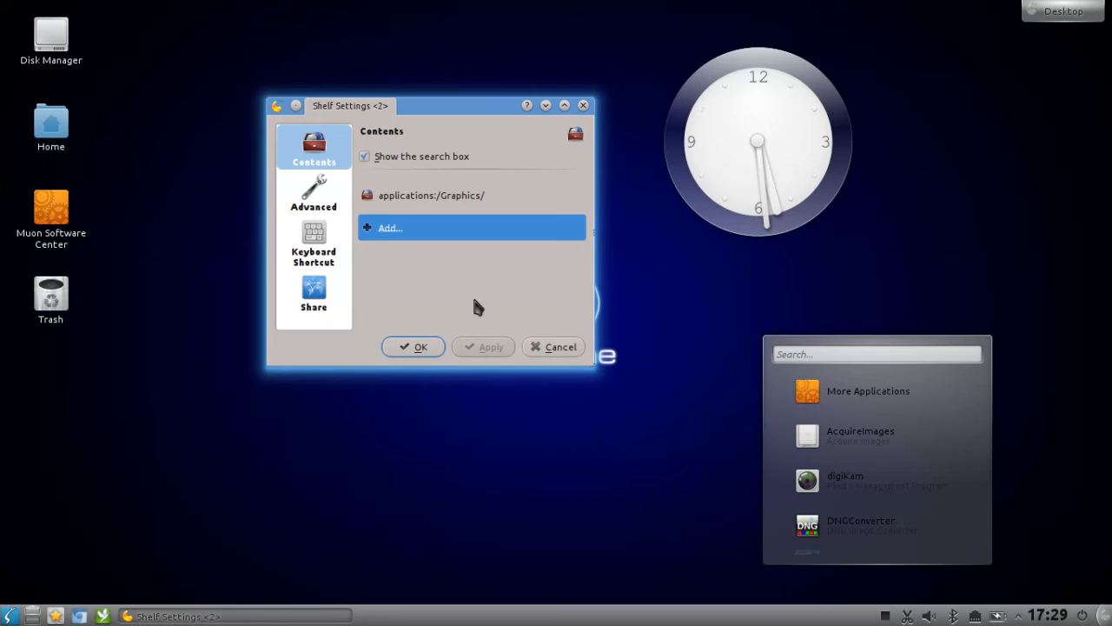
click(390, 227)
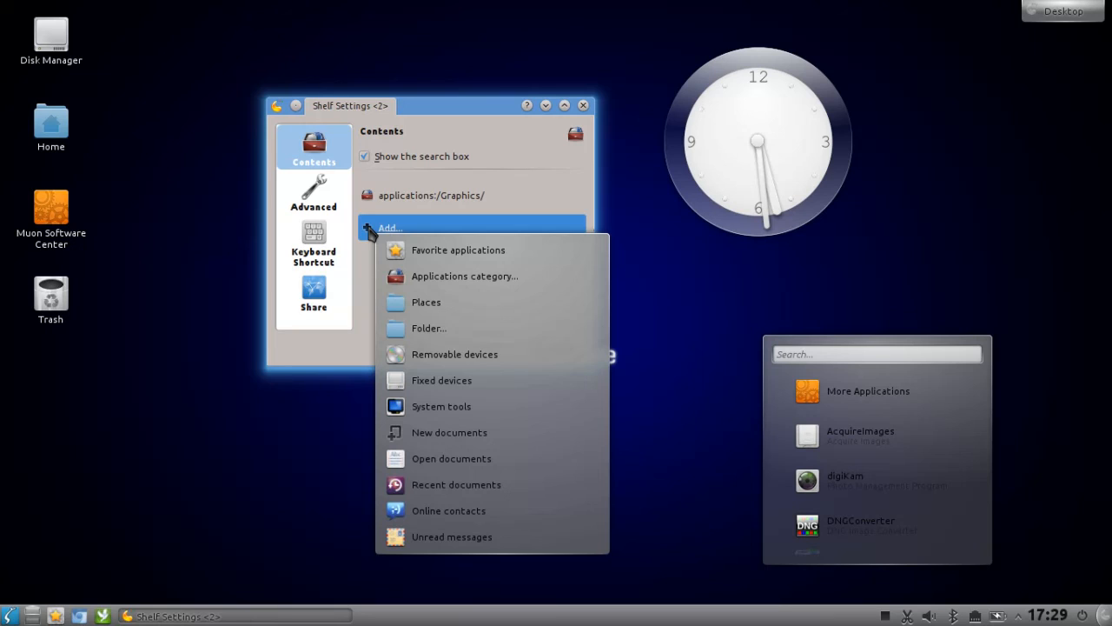
mouse_move(506, 284)
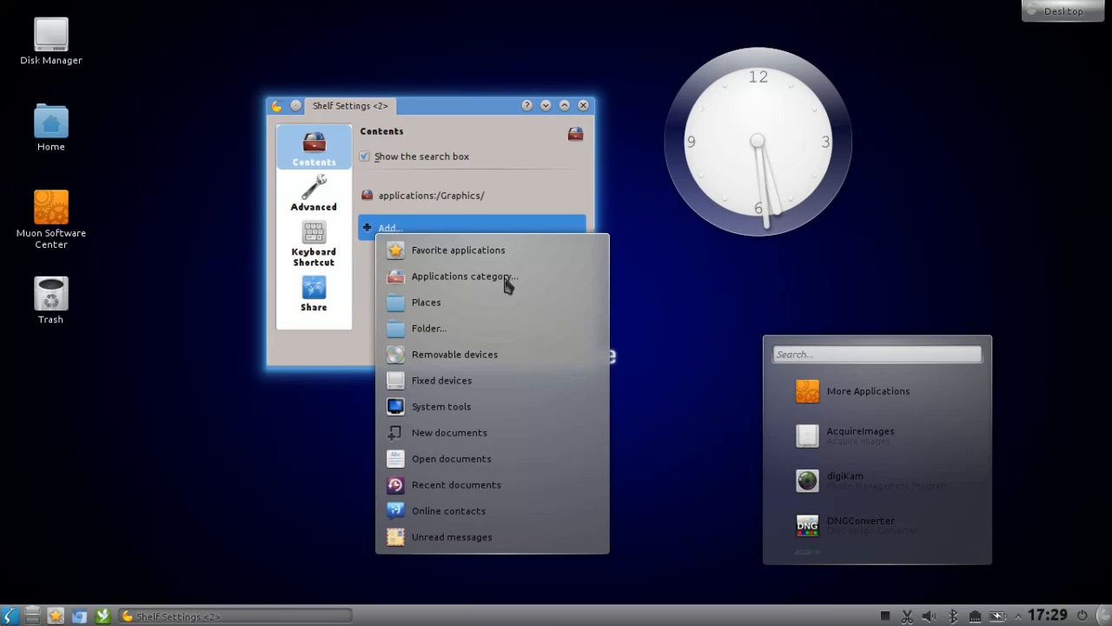
click(441, 406)
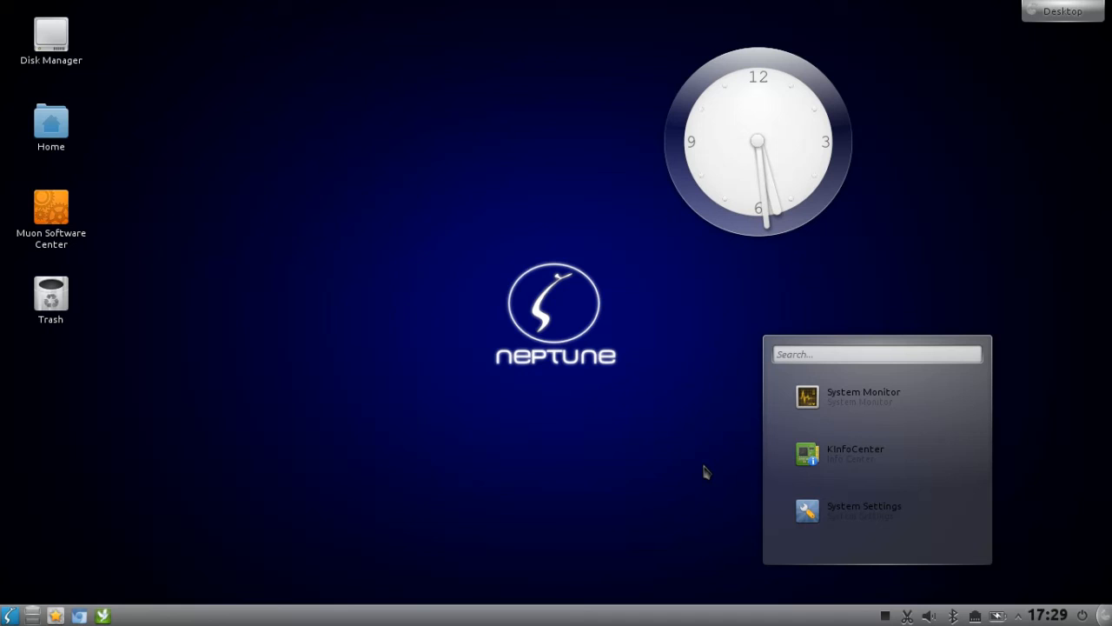
mouse_move(875, 566)
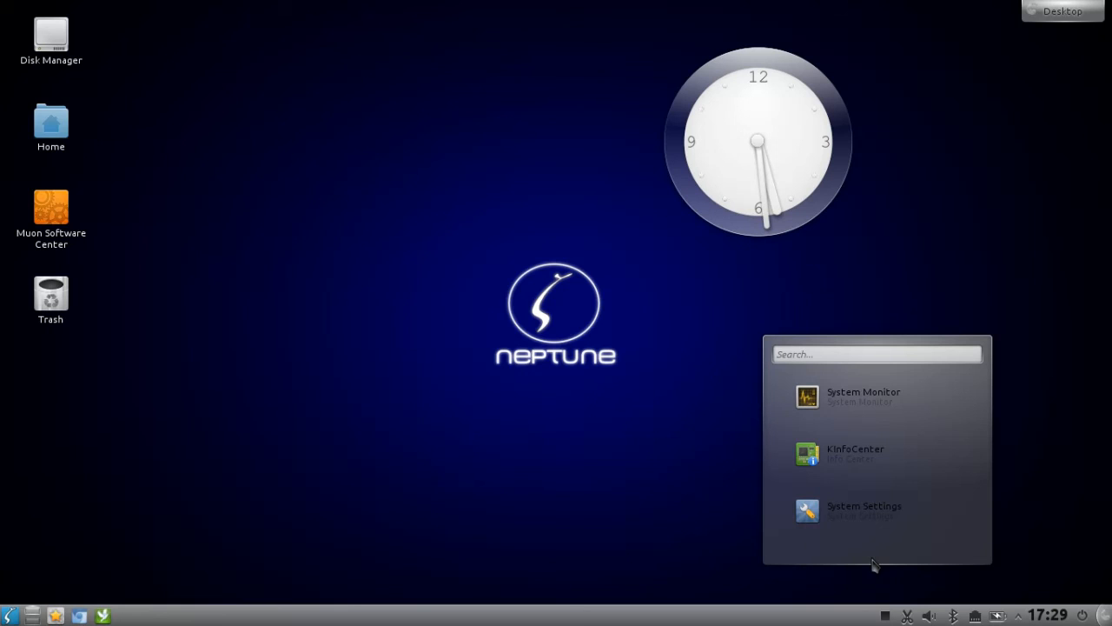